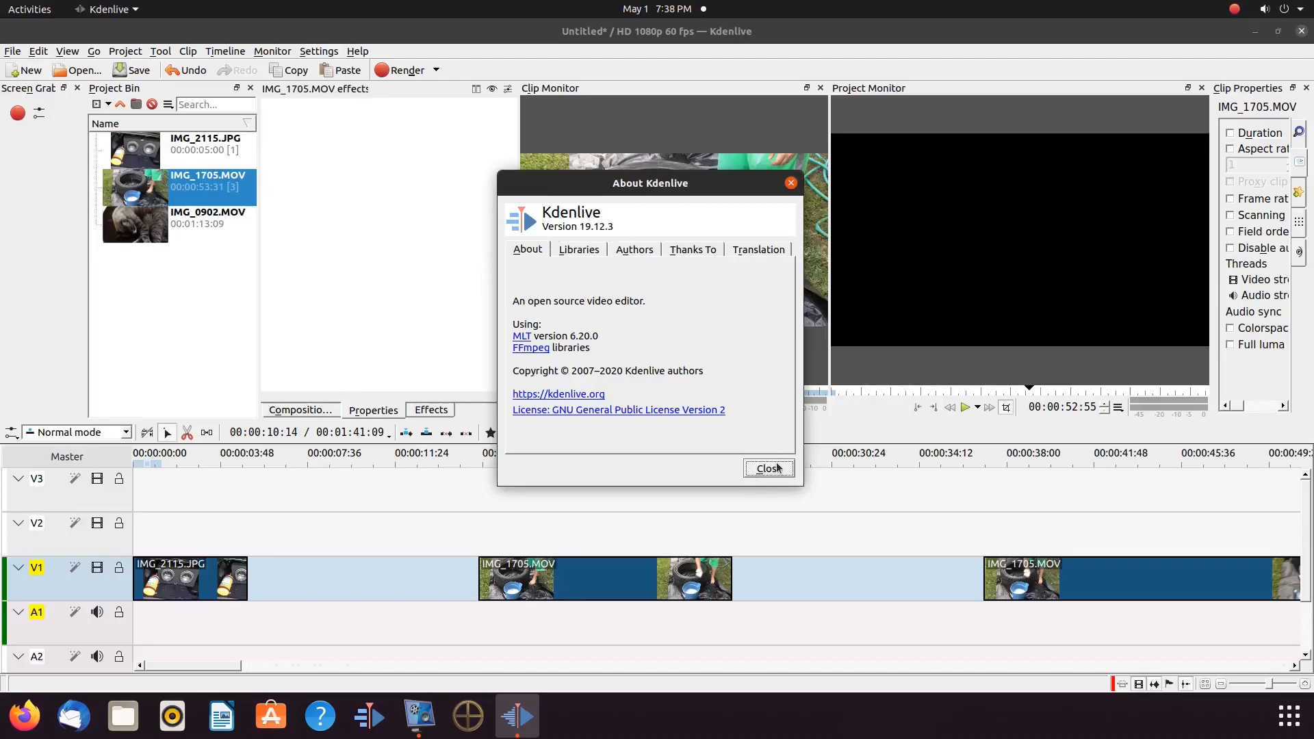
Dismiss the About Kdenlive window so IMG_1705.MOV shows in the clip monitor
left_click(766, 468)
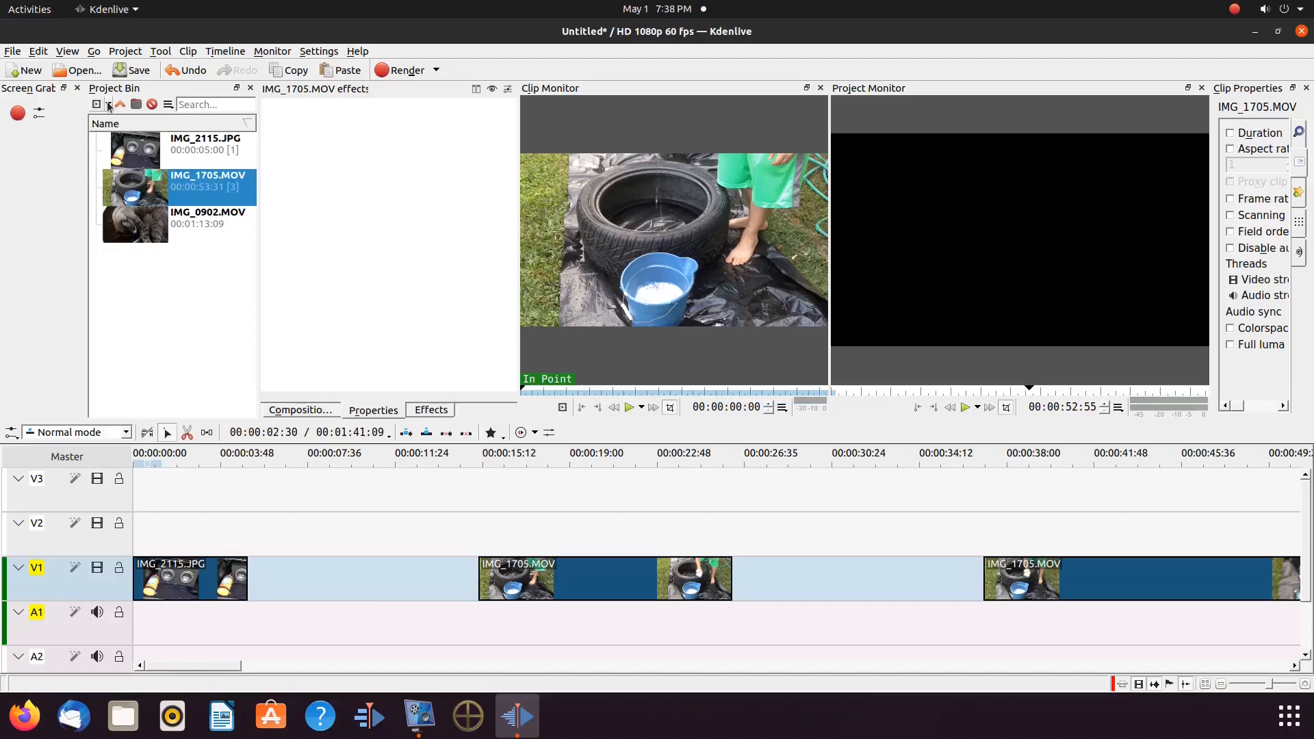
Create a green five-second Color Clip from the Project Bin's Add Color Clip option
left_click(108, 104)
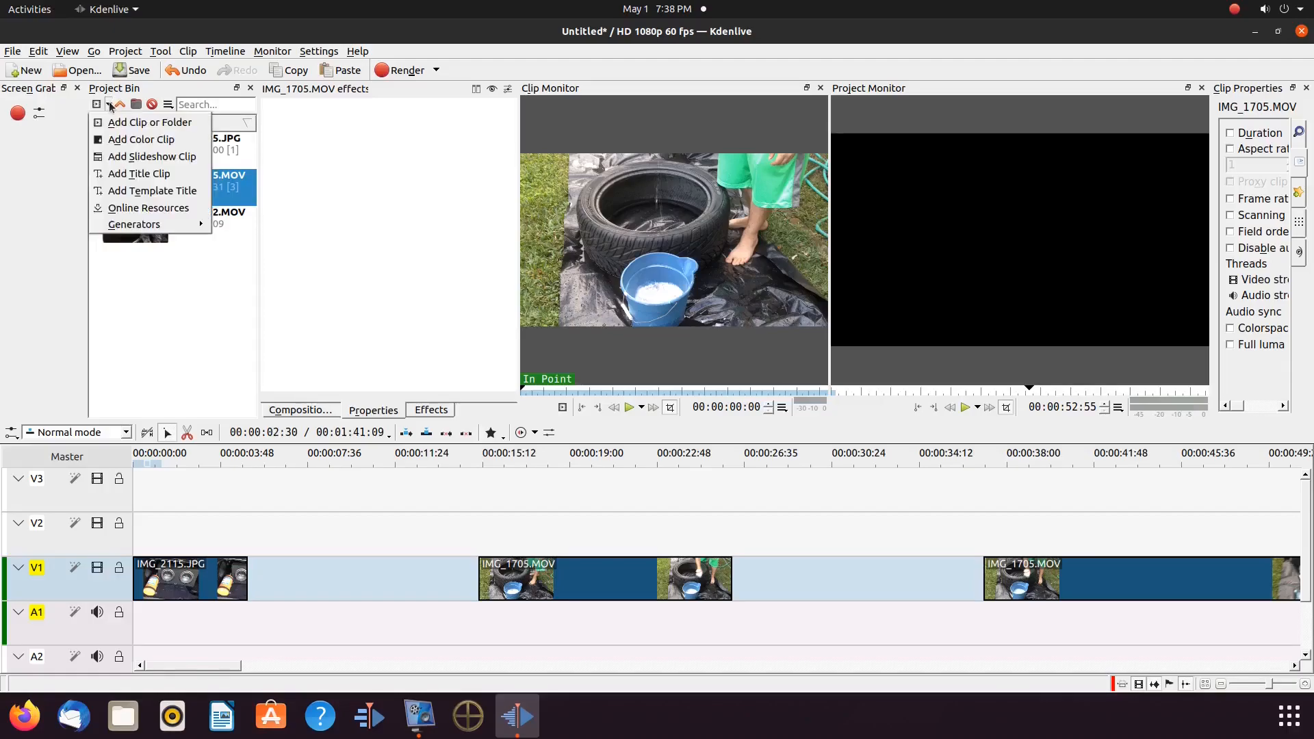
mouse_move(150, 156)
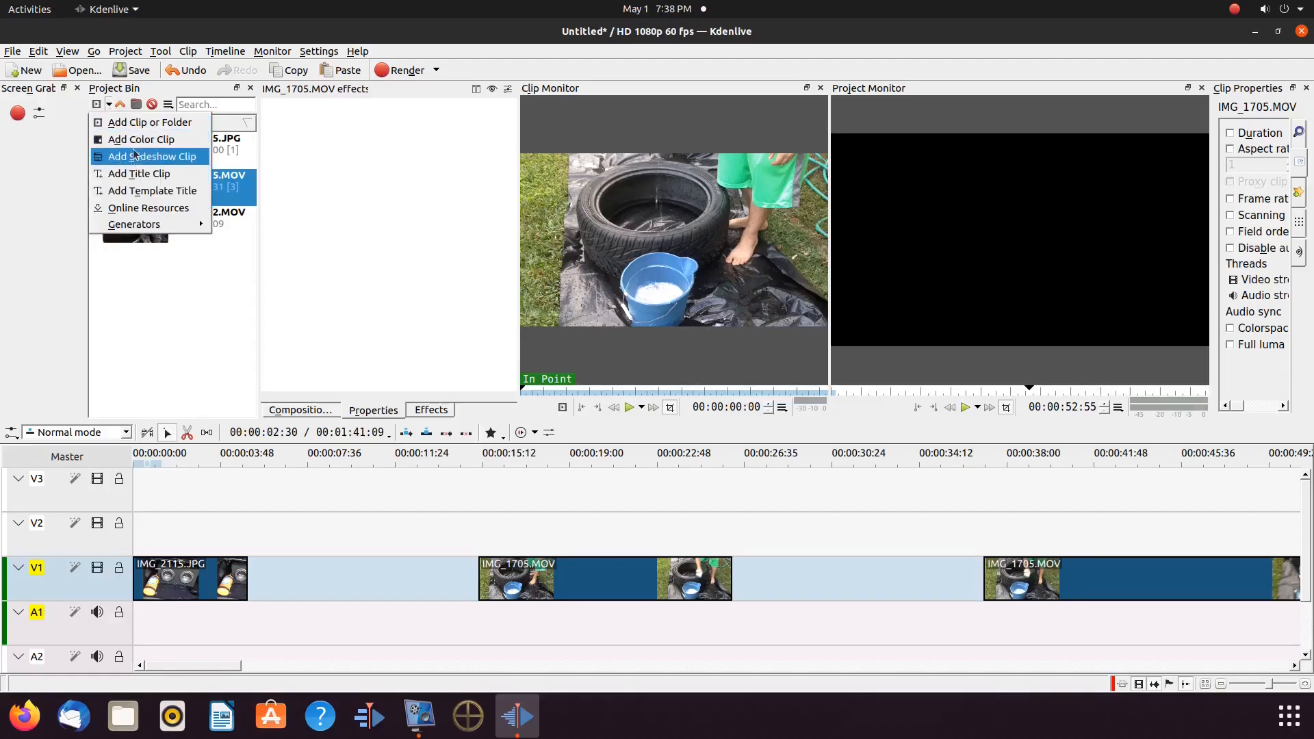
mouse_move(141, 139)
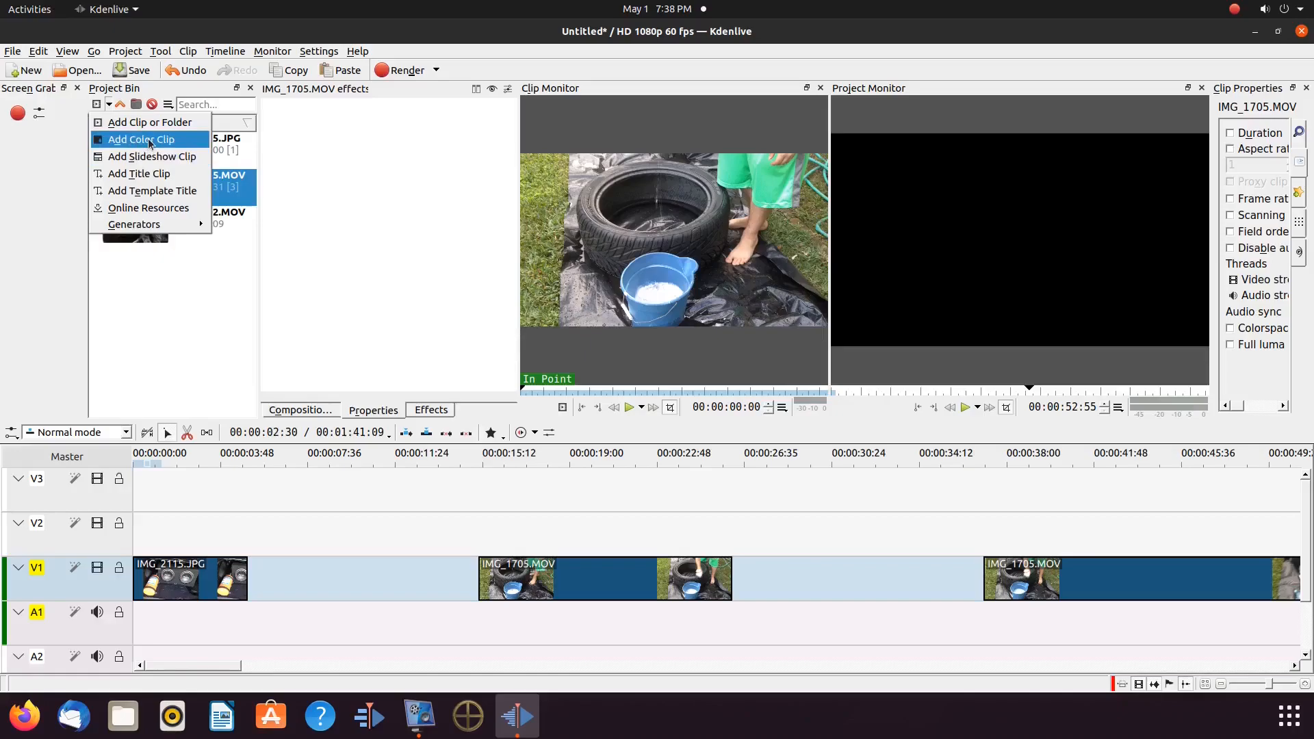
left_click(141, 139)
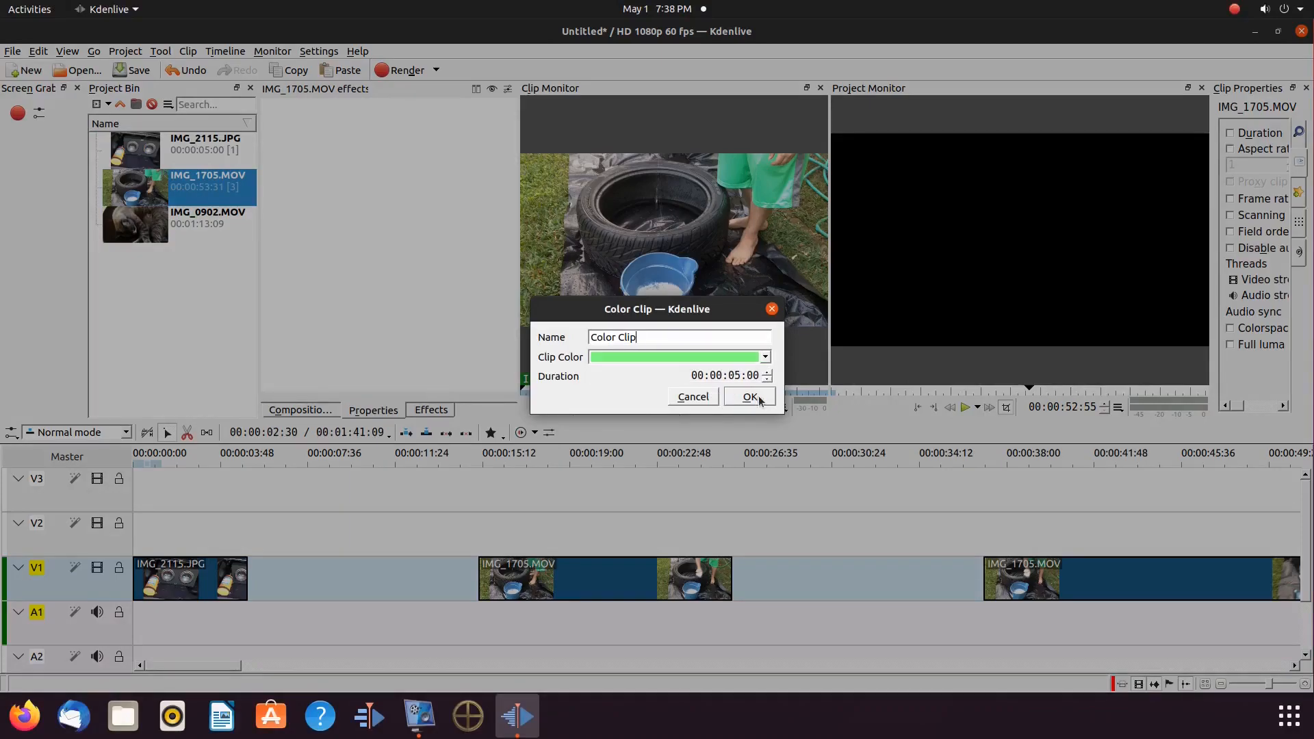
left_click(749, 396)
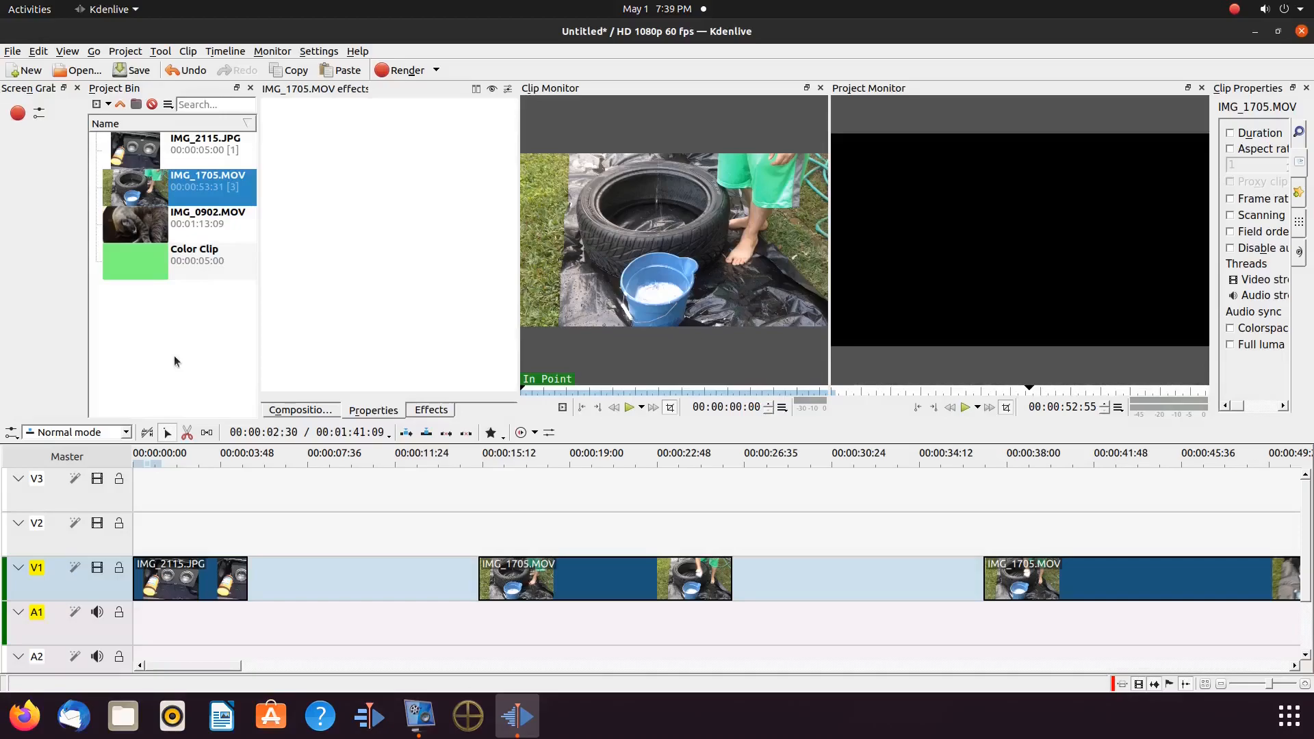
mouse_move(173, 356)
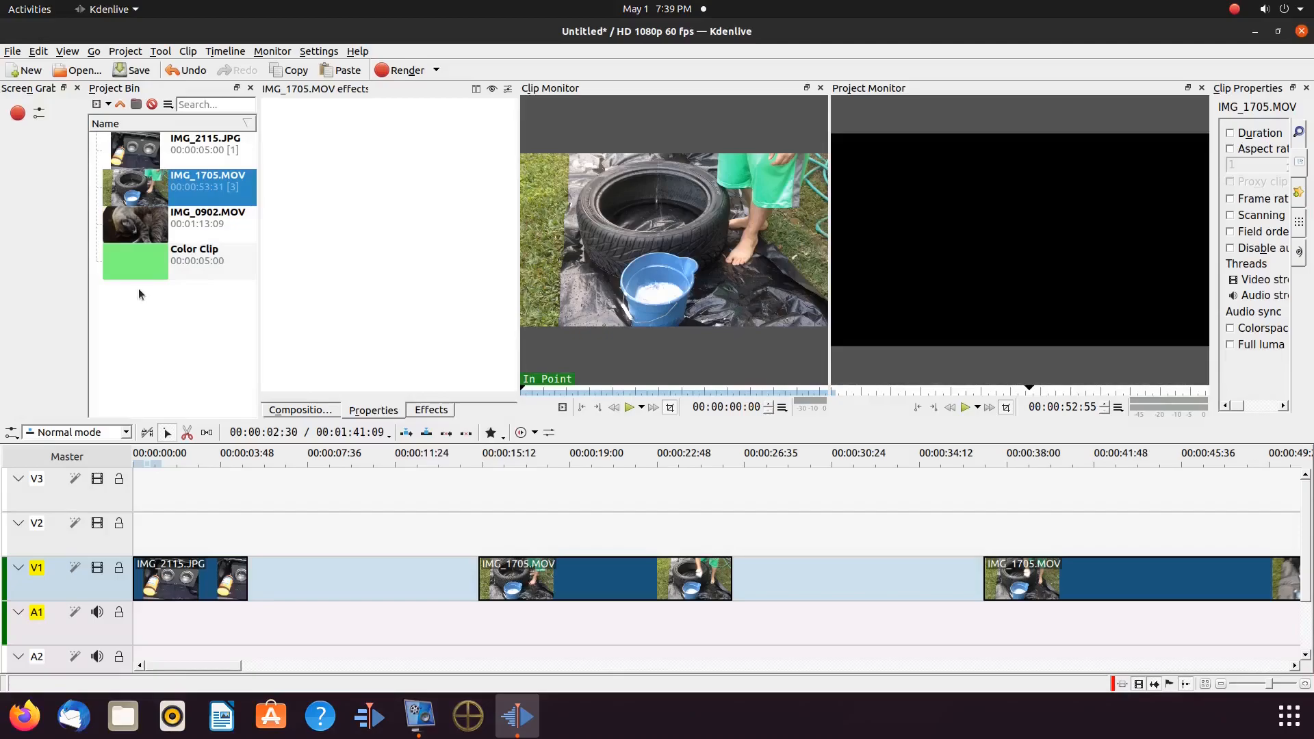
mouse_move(135, 266)
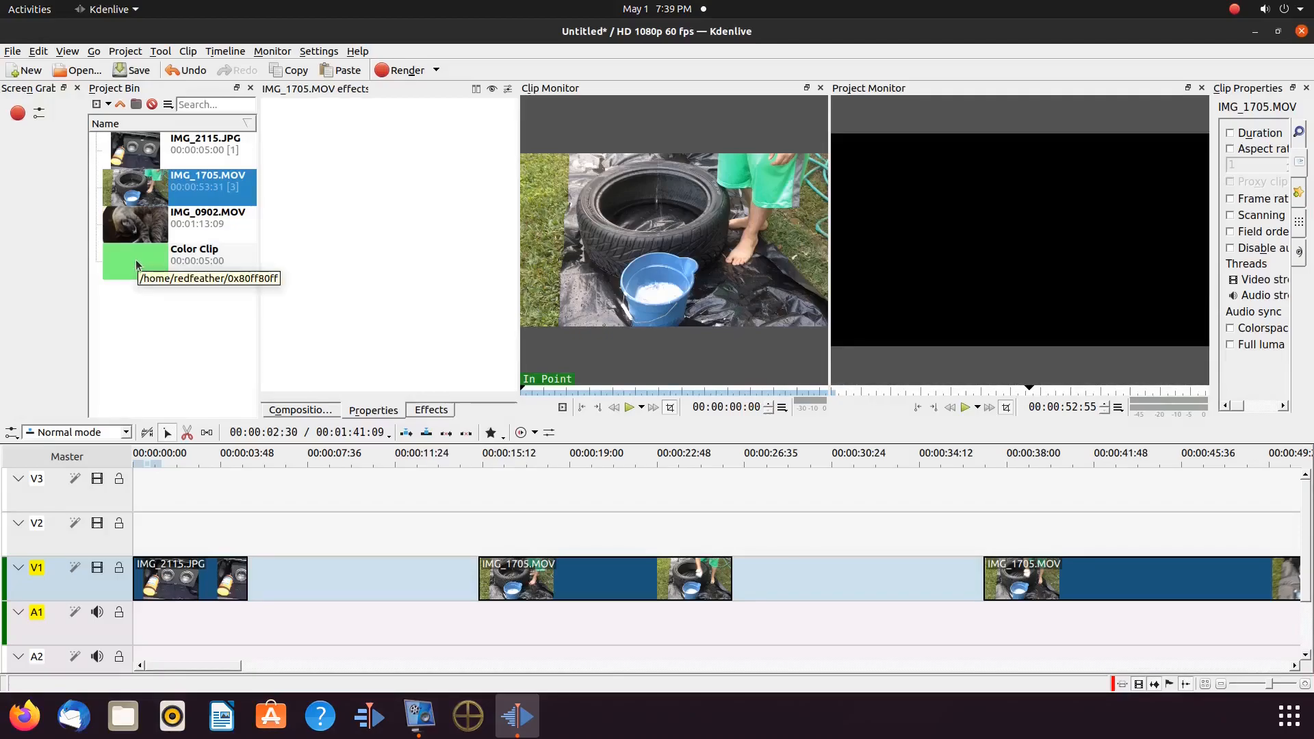
Drop the green Color Clip on V1 and slide it to the timeline start
left_click_drag(134, 255, 329, 534)
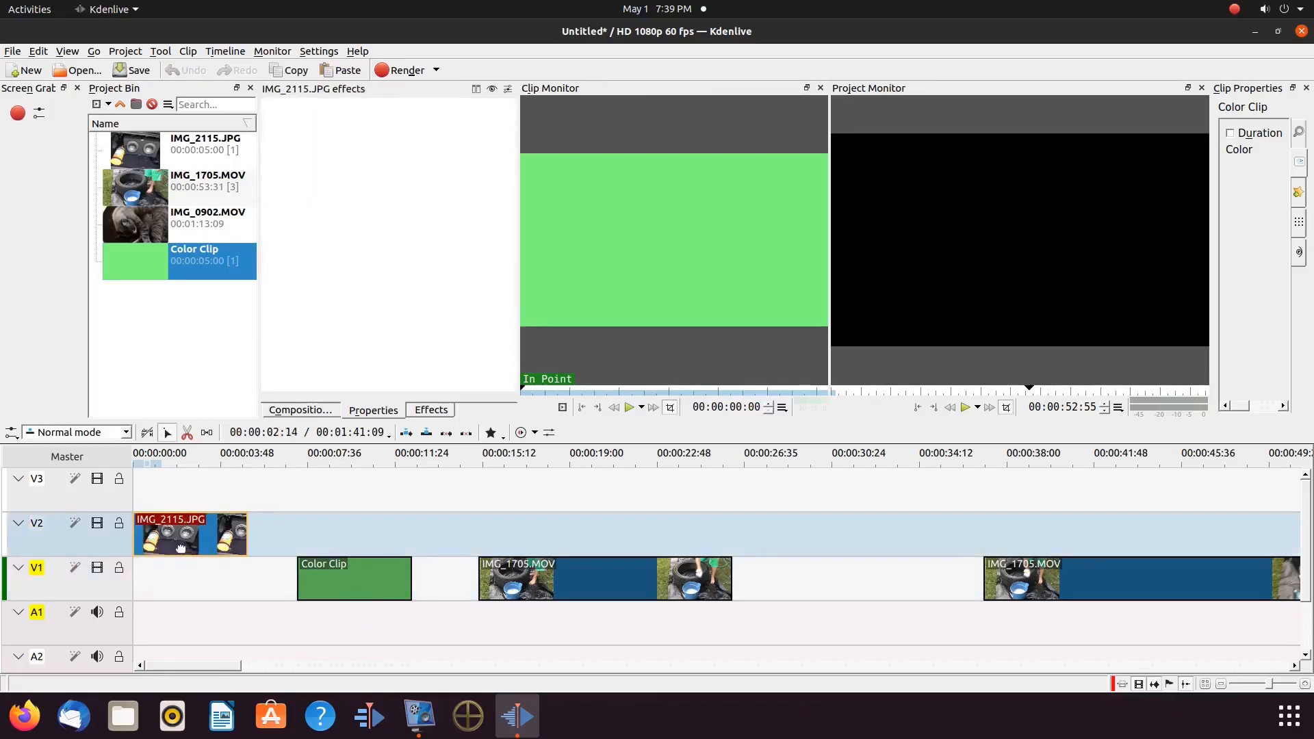
left_click(353, 578)
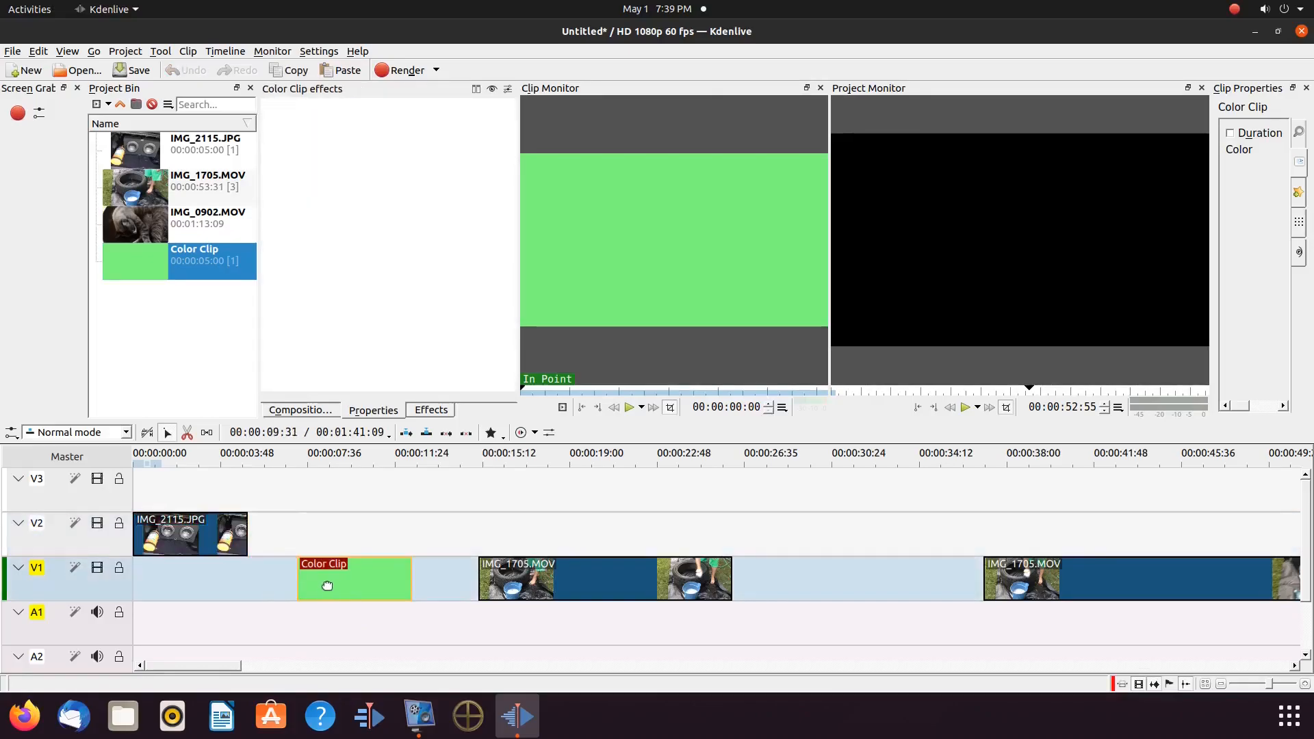
left_click_drag(355, 578, 189, 579)
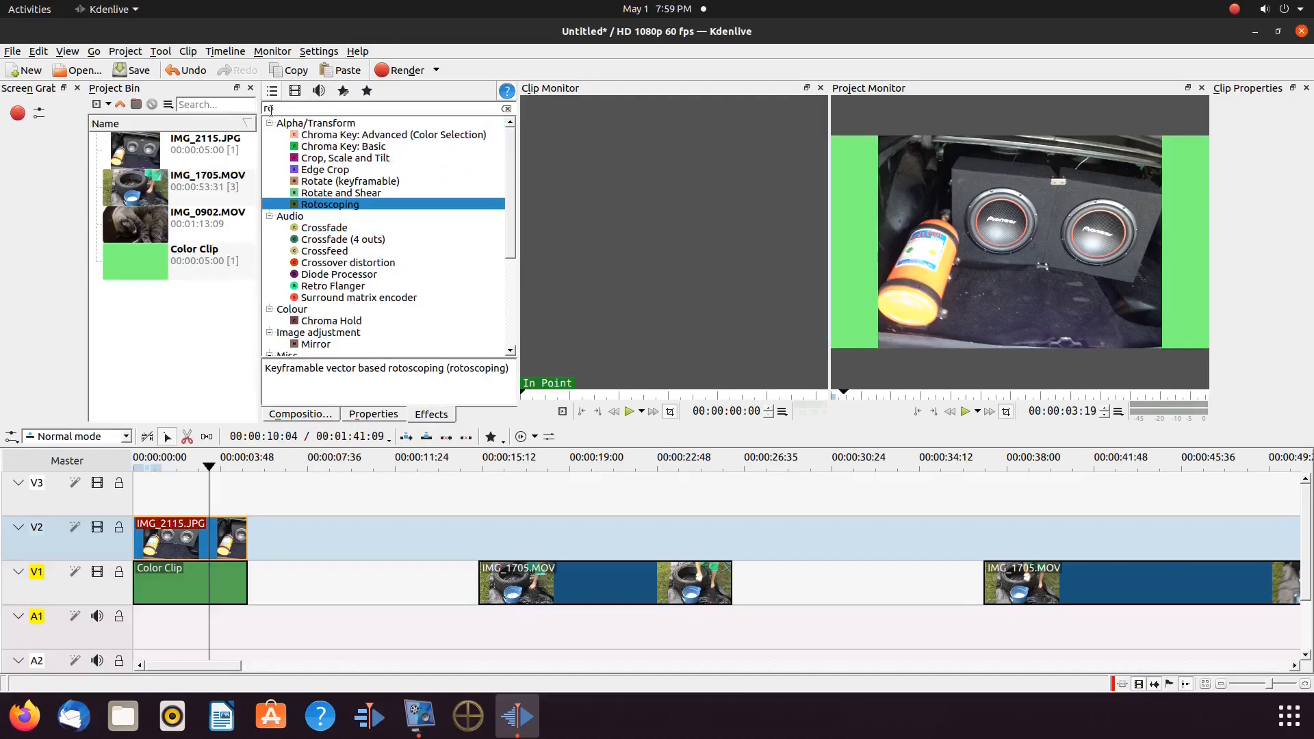
Search effects for 'ro' and apply Rotoscoping to the IMG_2115.JPG clip
type("ro")
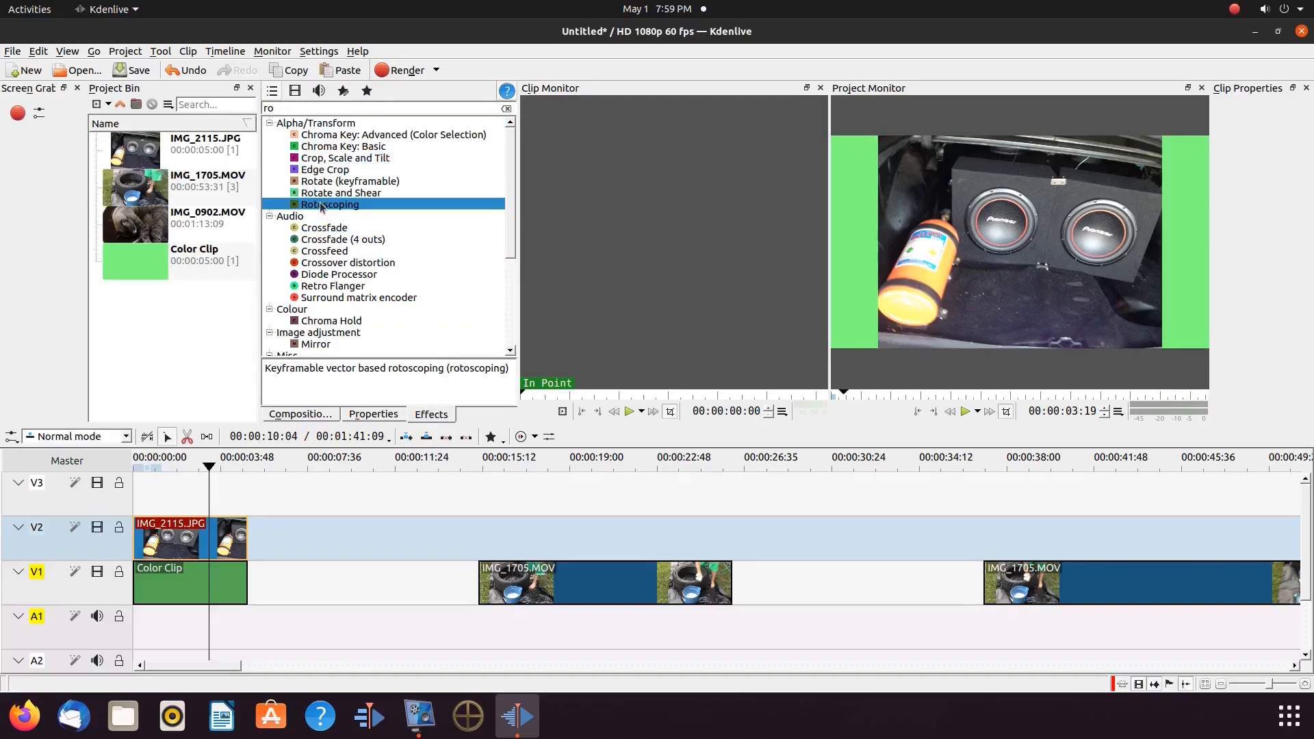
double_click(329, 204)
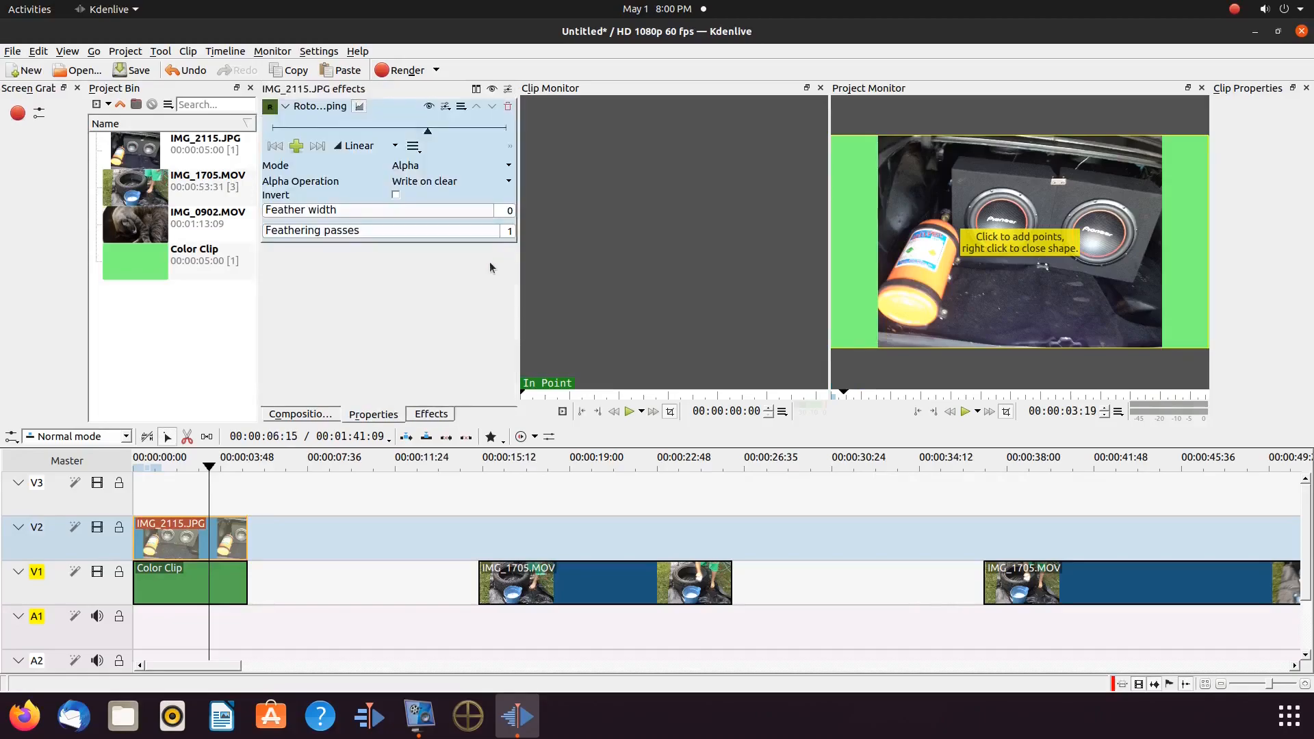
mouse_move(928, 208)
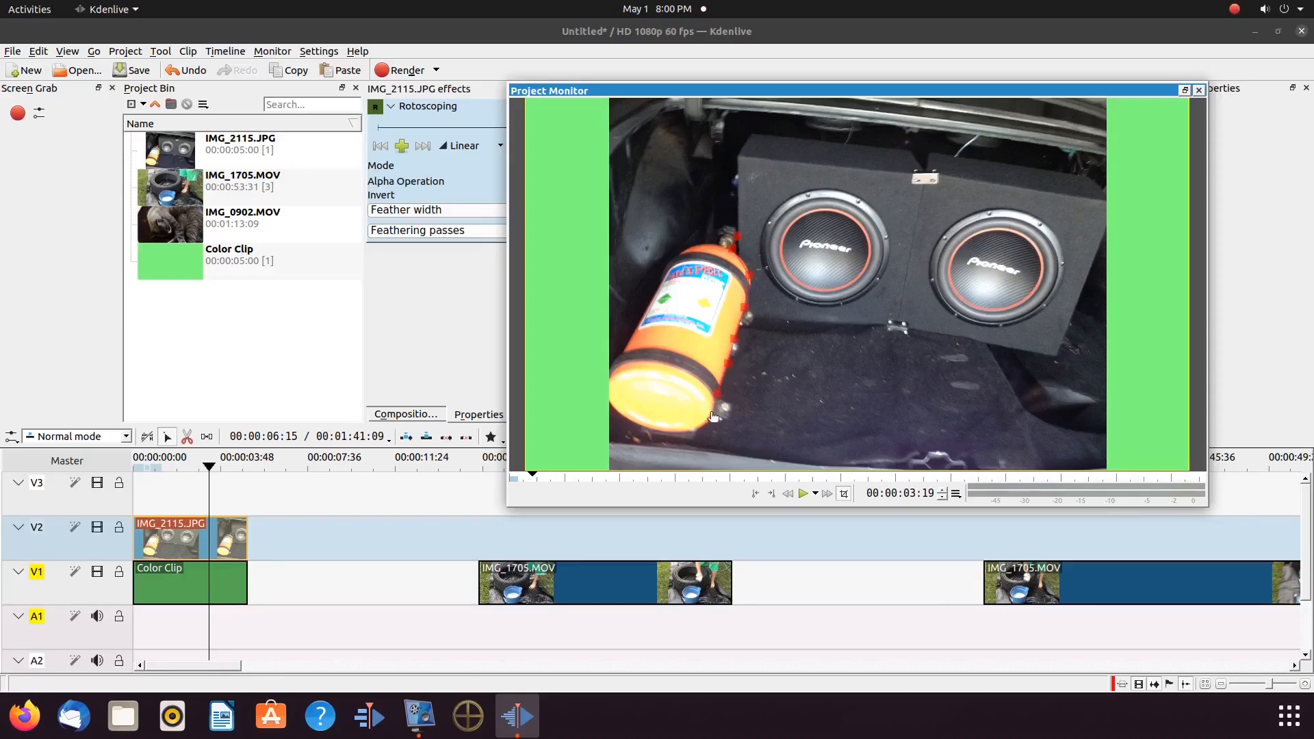
mouse_move(698, 435)
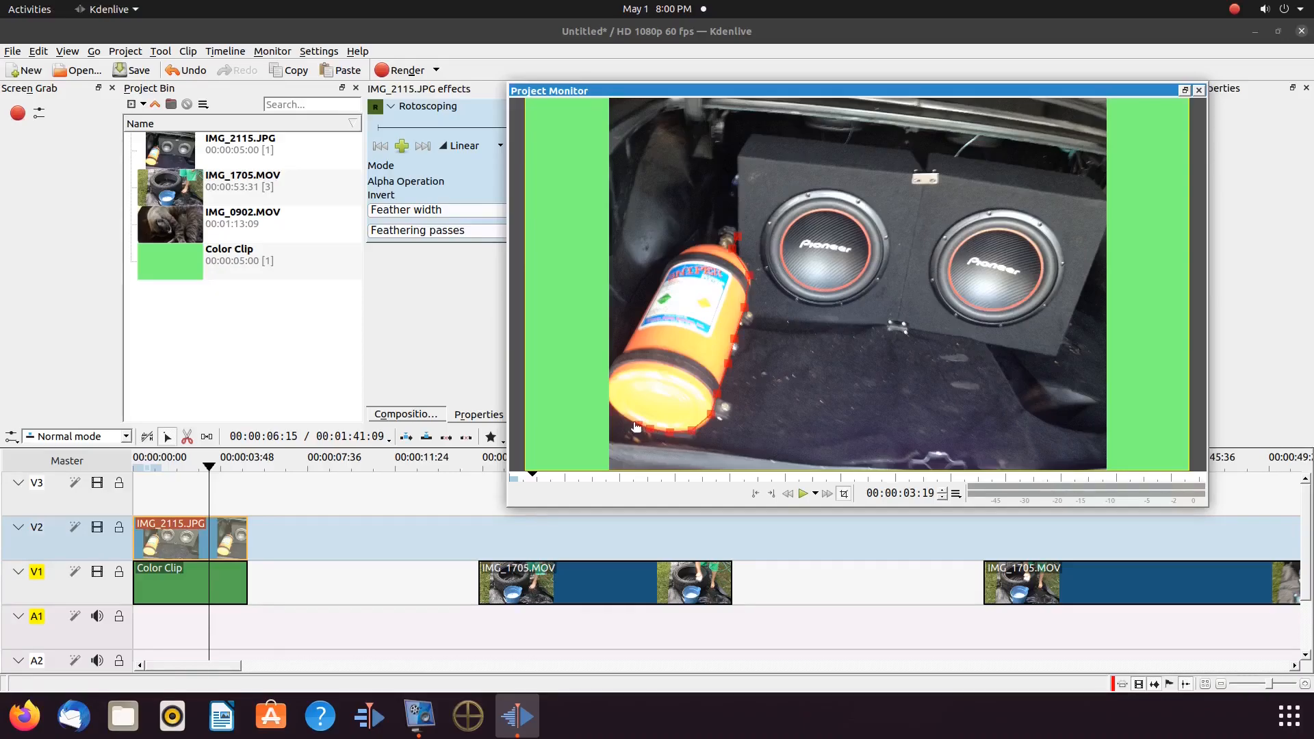
mouse_move(623, 418)
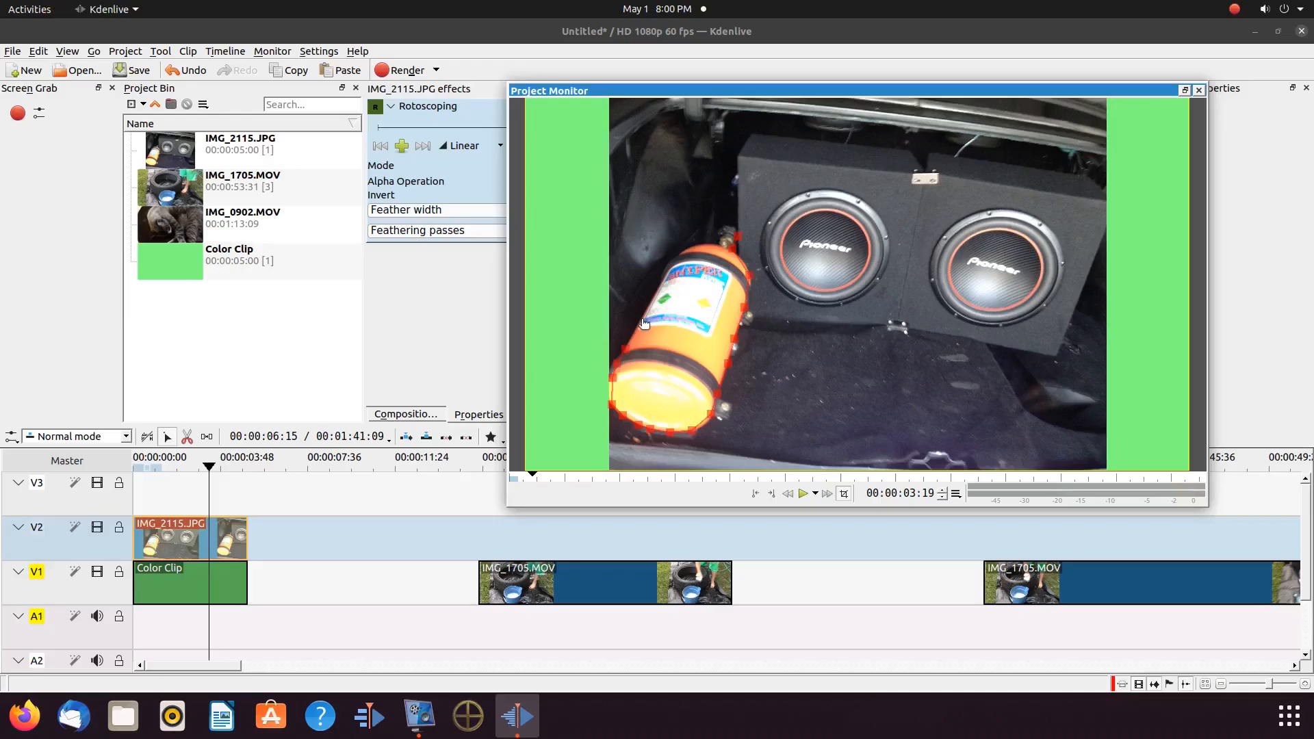
mouse_move(671, 275)
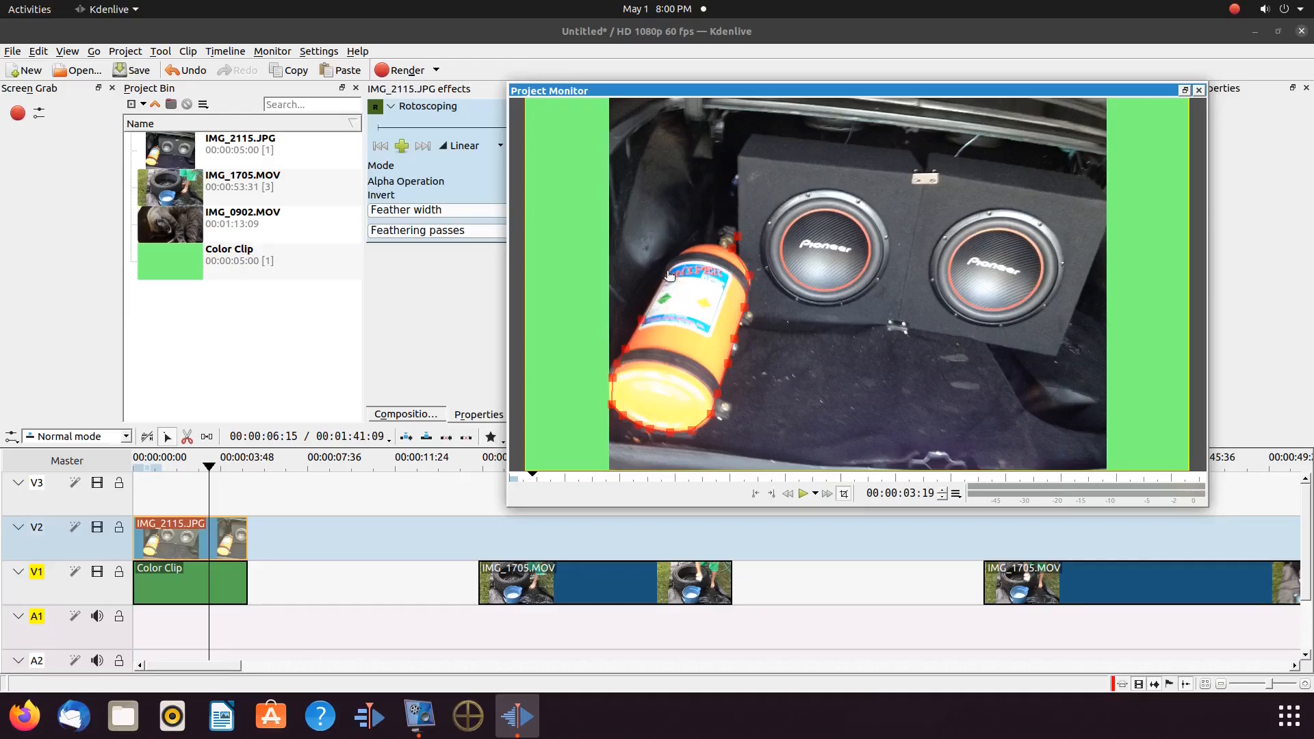
mouse_move(680, 257)
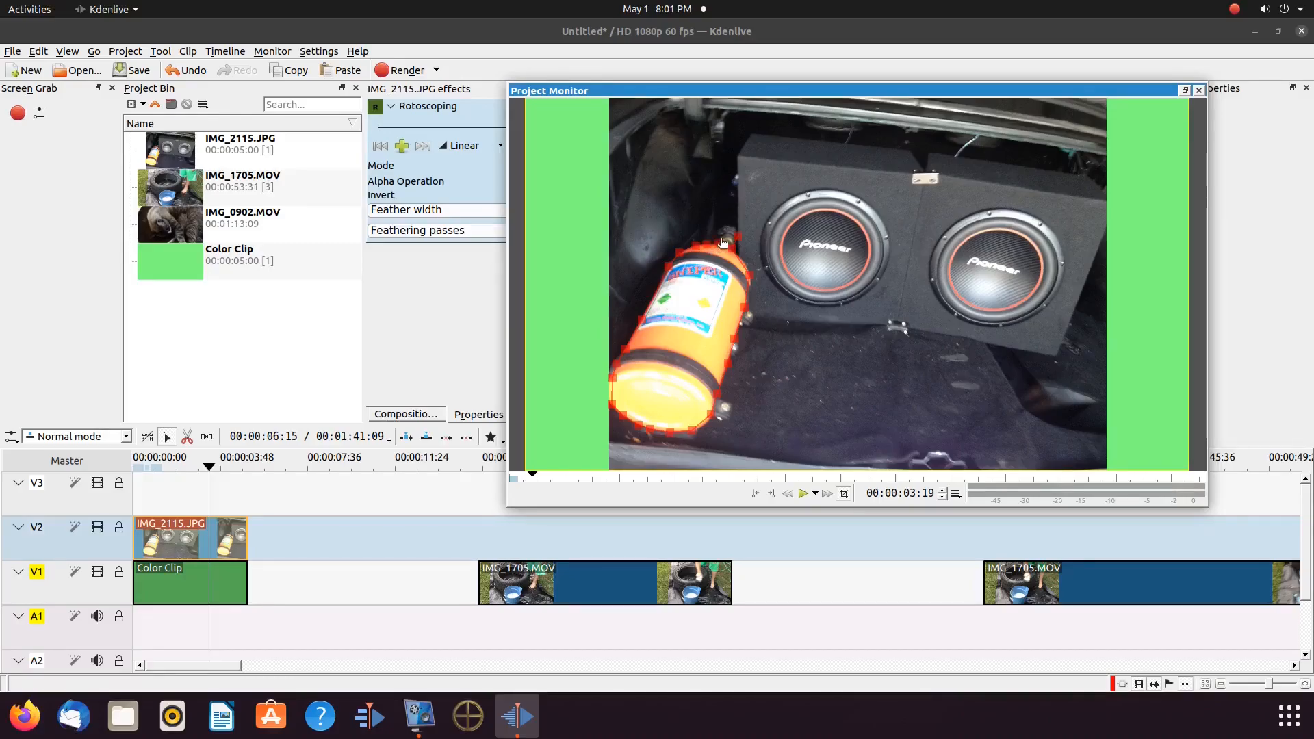
mouse_move(721, 233)
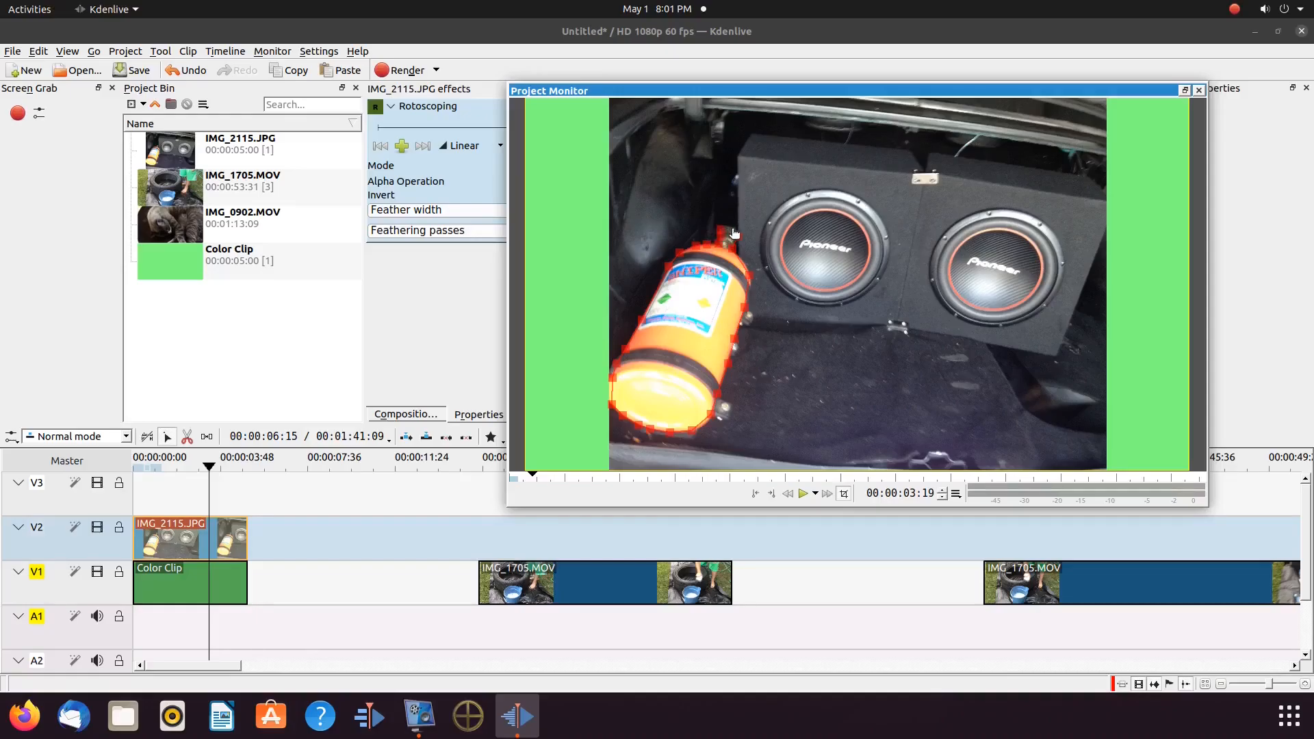
mouse_move(738, 240)
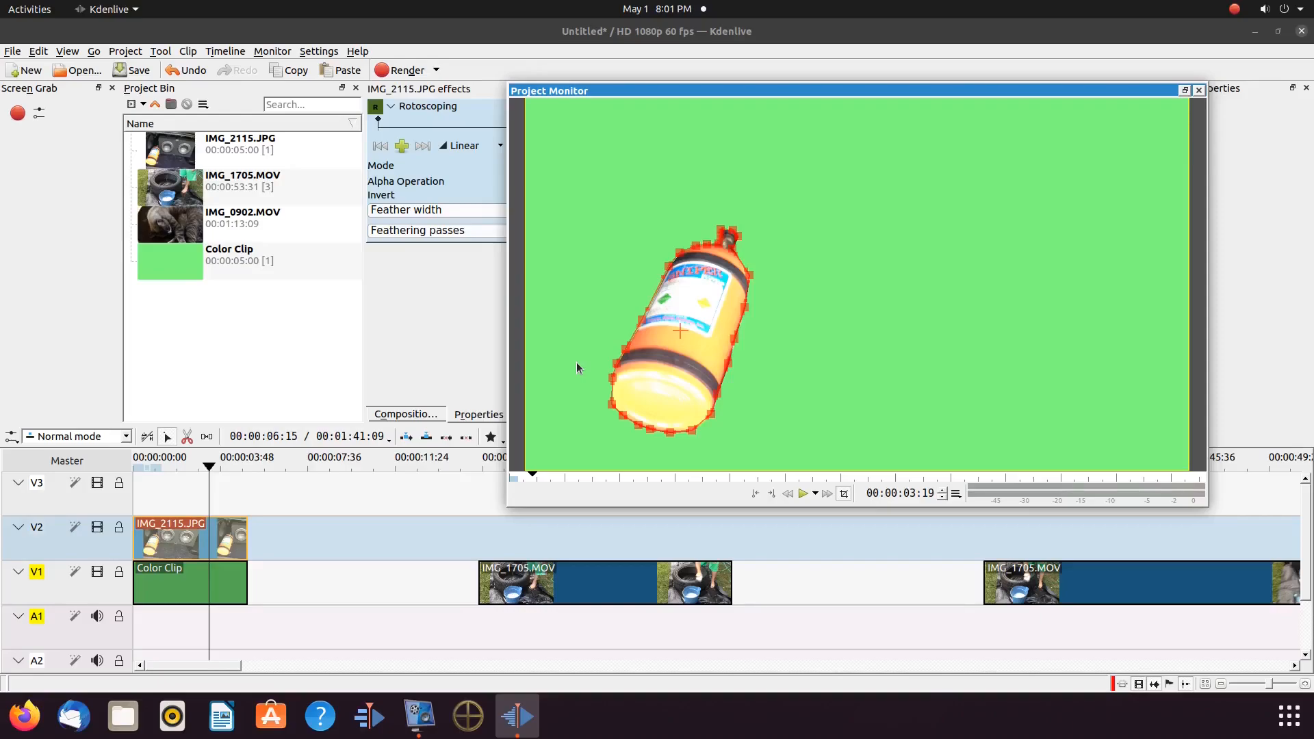
mouse_move(683, 371)
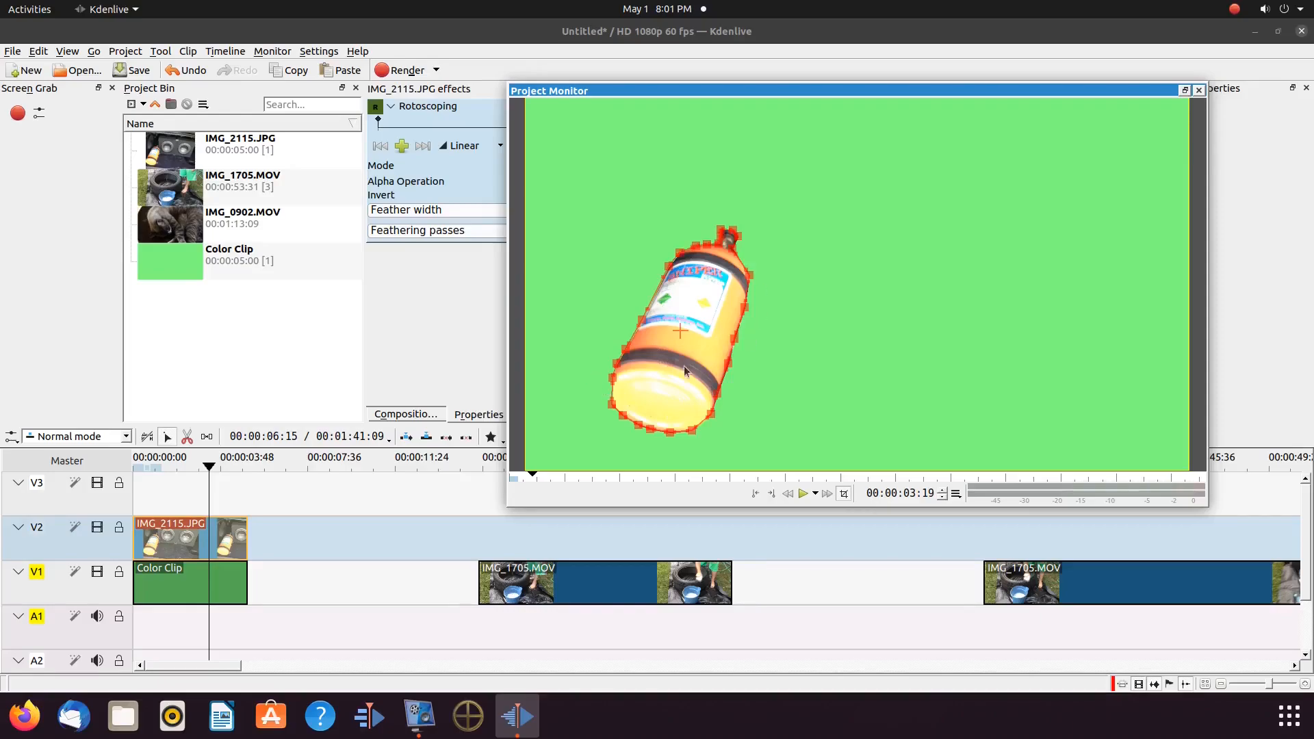
mouse_move(914, 410)
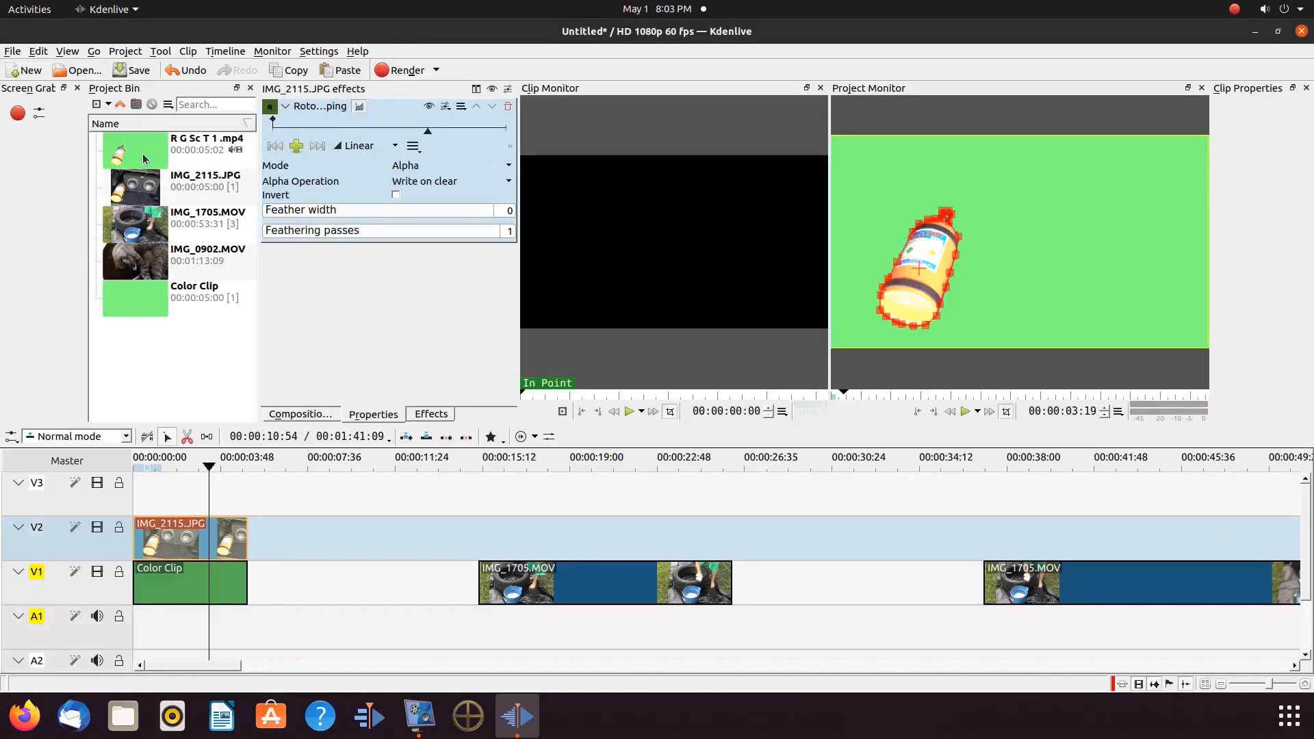
mouse_move(142, 149)
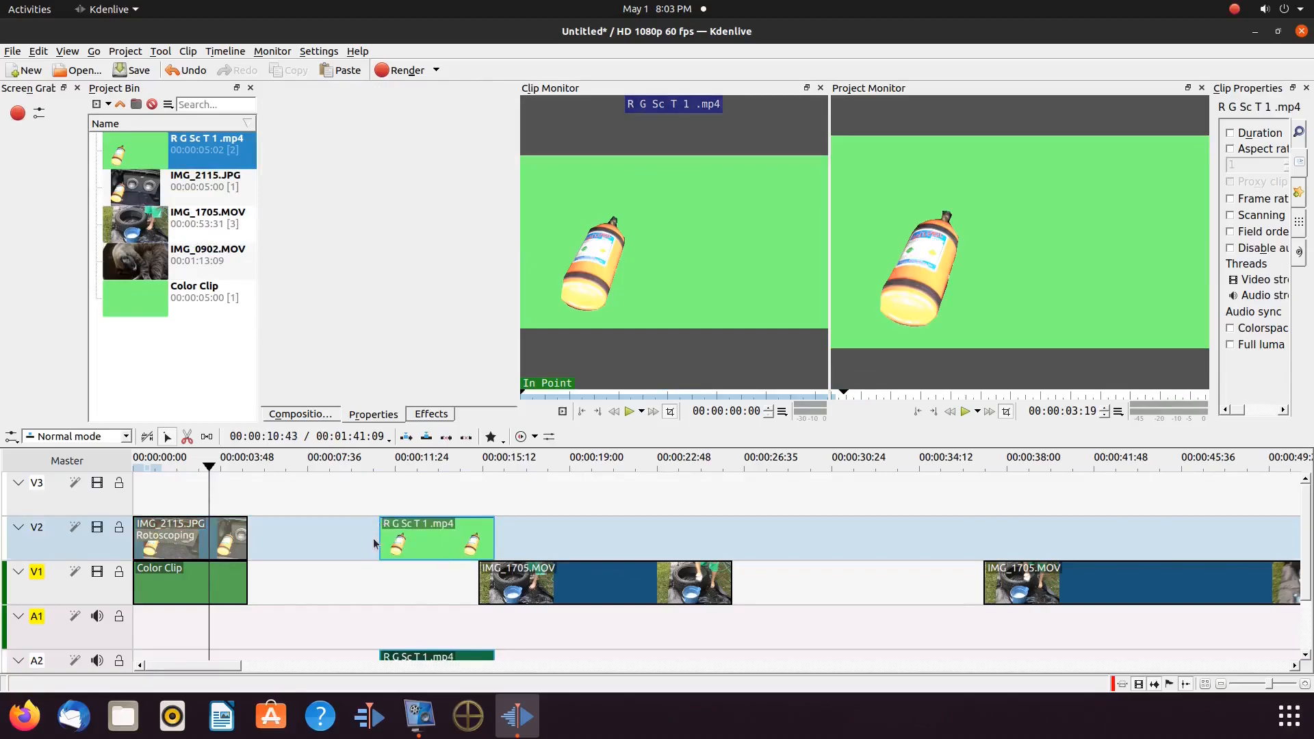
Slide the R G Sc T 1 .mp4 clip along V2 to start above IMG_1705.MOV
left_click_drag(436, 538, 465, 538)
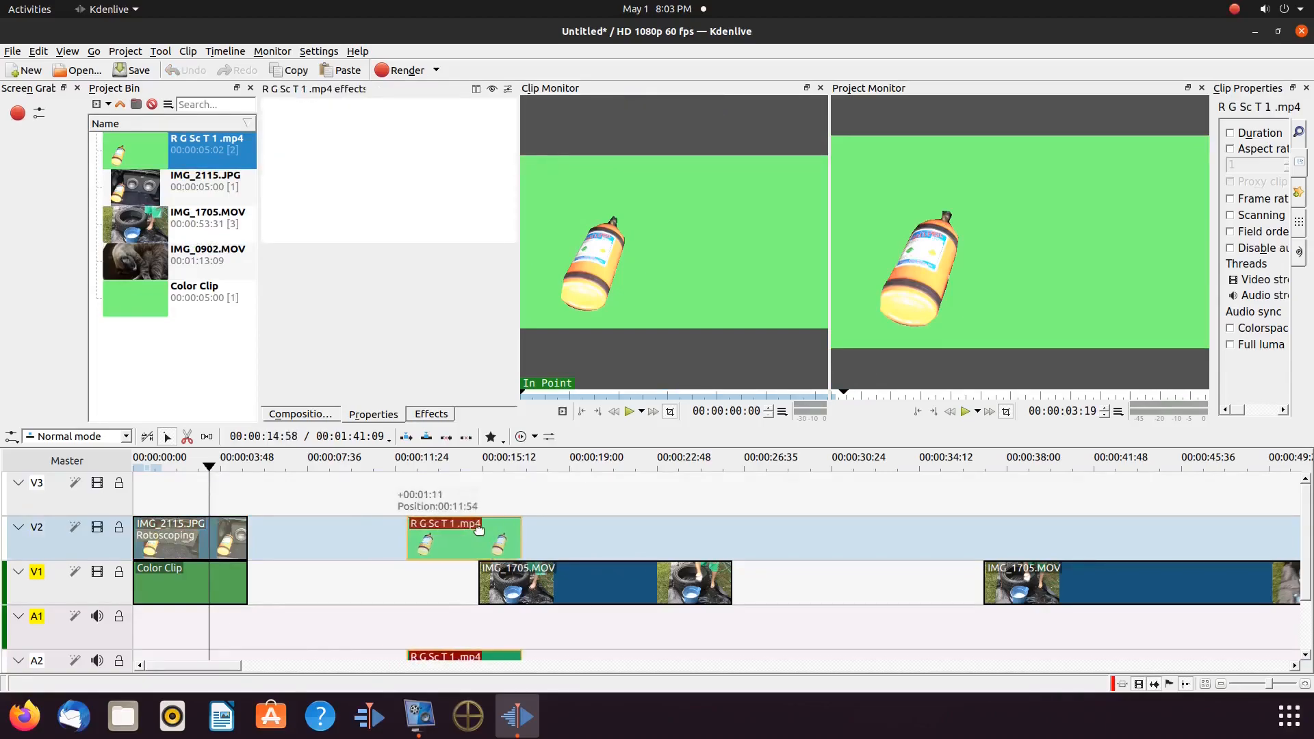
left_click_drag(462, 538, 546, 538)
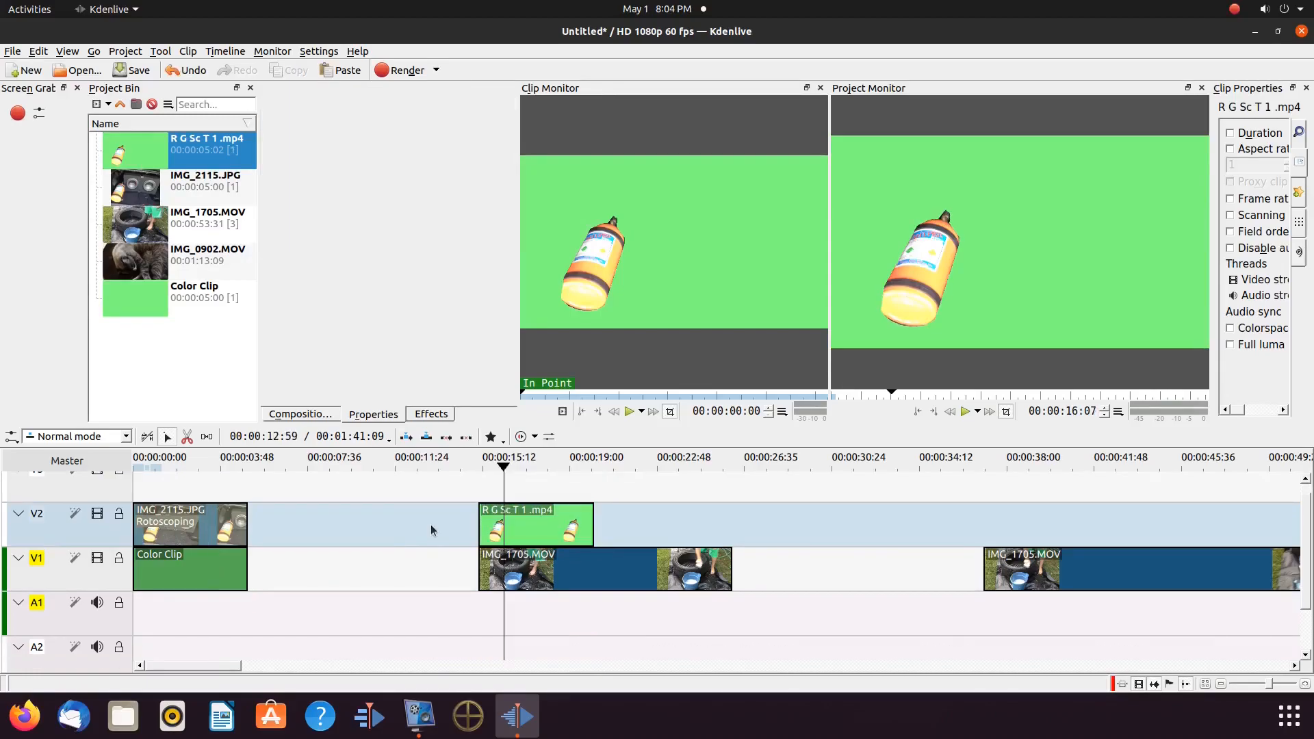
Bring up the Effects list and browse the Alpha/Transform effects for the bottle clip
left_click(430, 413)
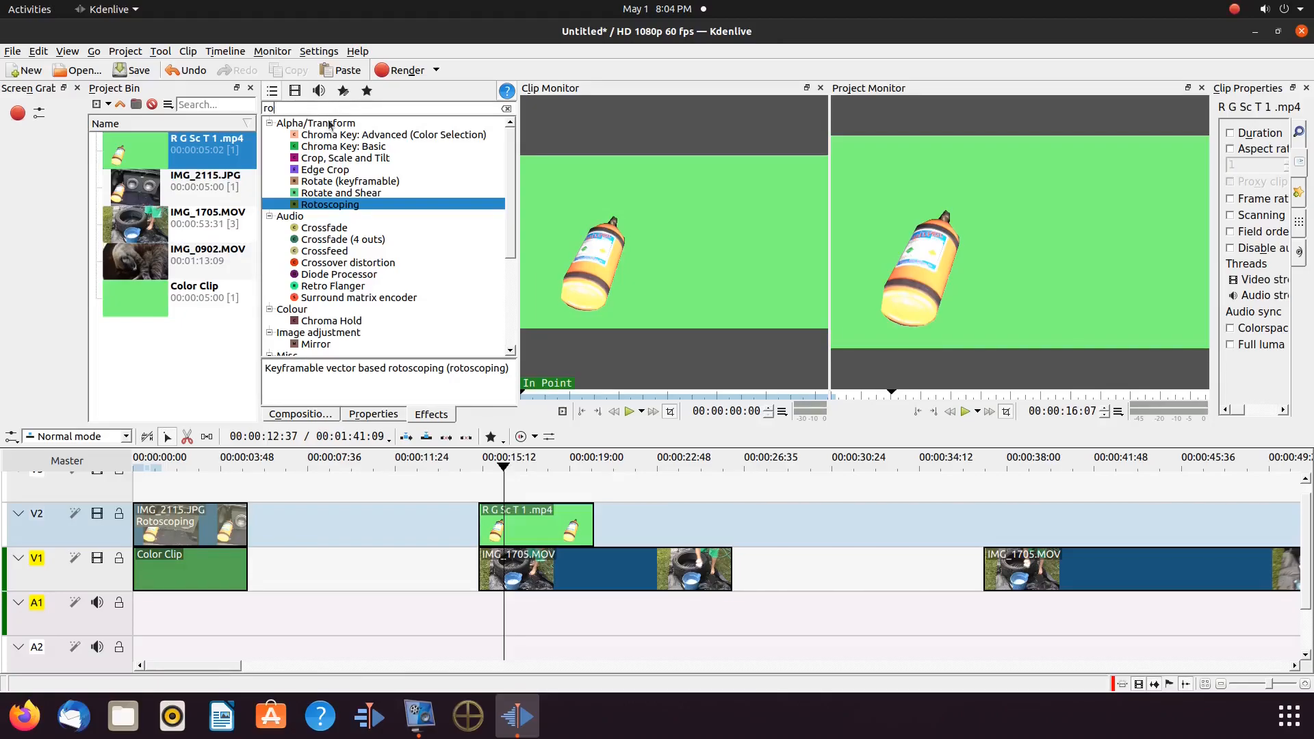
left_click(345, 145)
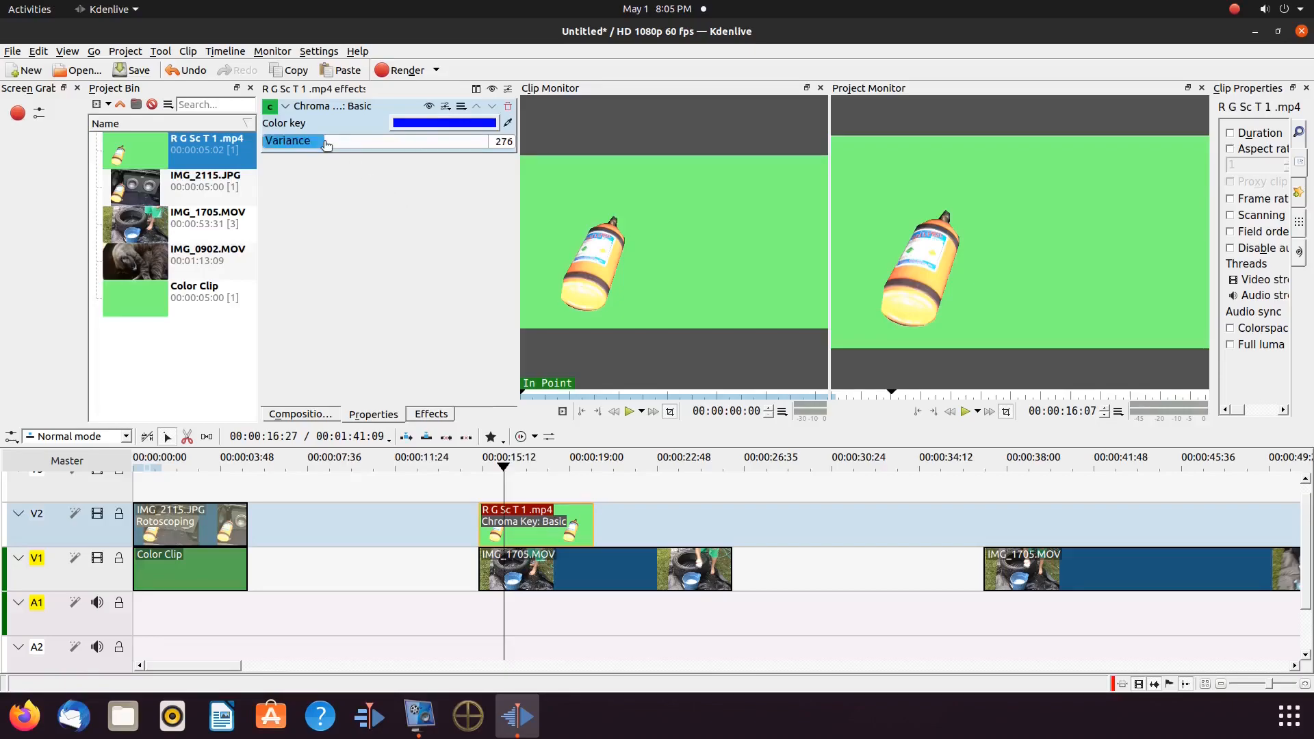
Push the Chroma Key: Basic variance from 276 up to 979, then back to 751
left_click_drag(324, 141, 377, 141)
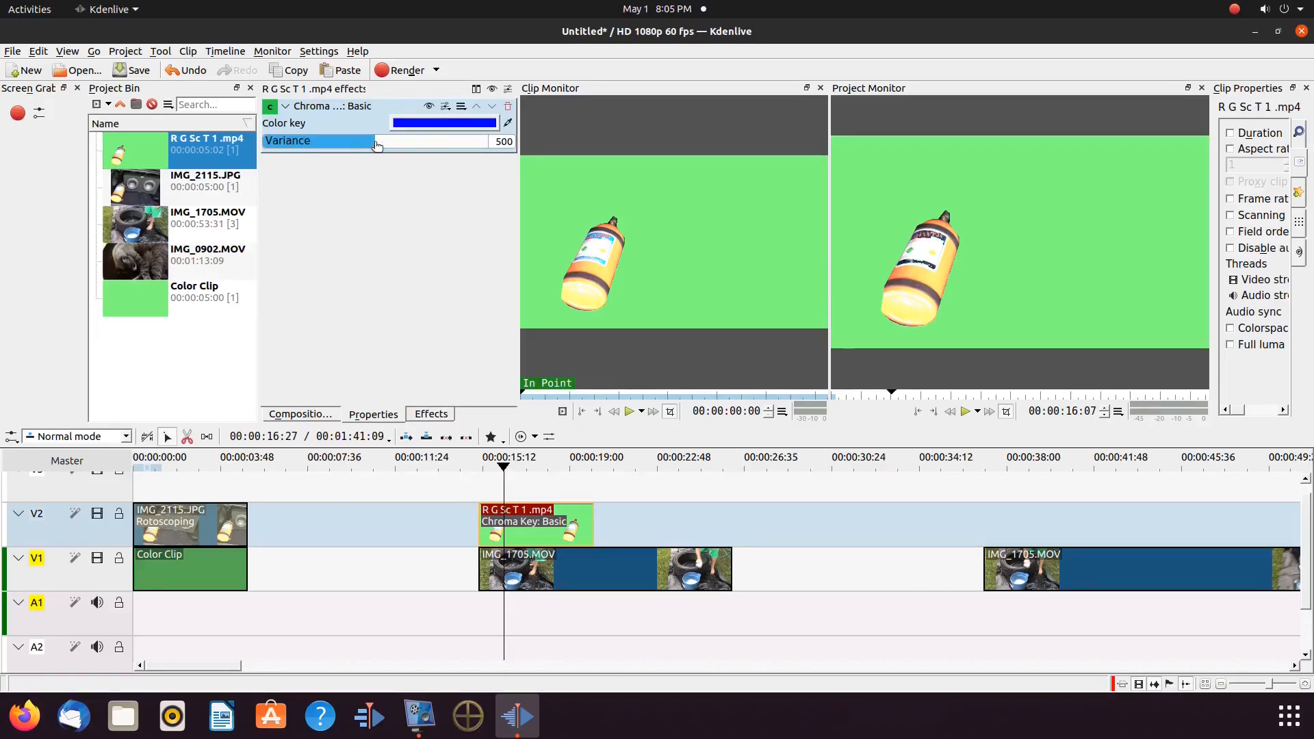
left_click_drag(376, 141, 485, 141)
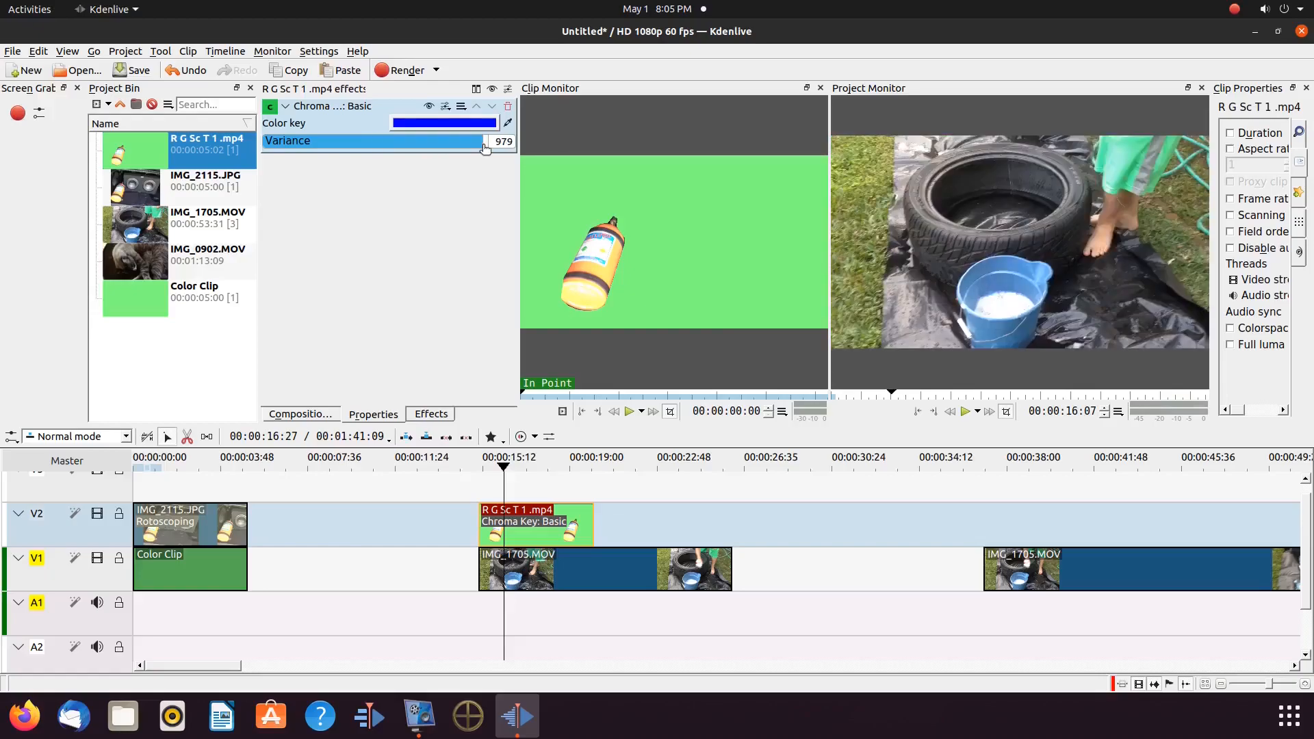
left_click_drag(485, 141, 455, 141)
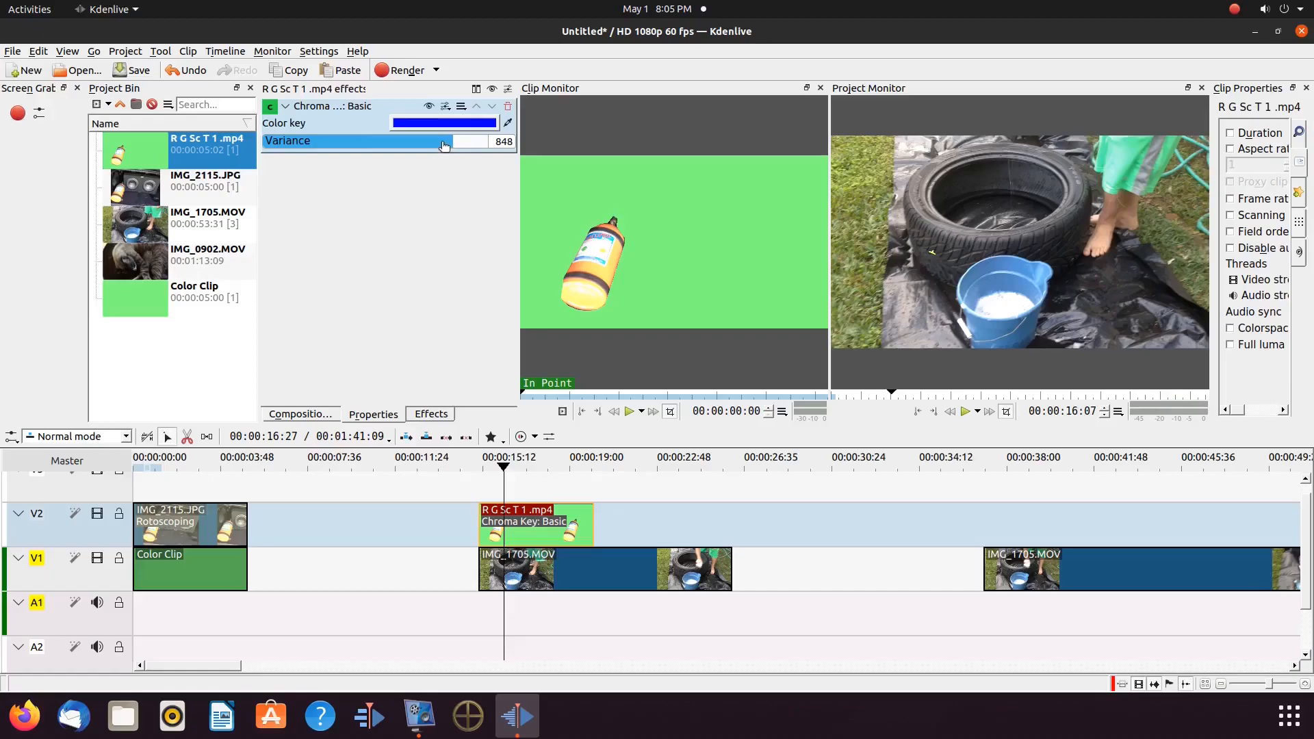
left_click_drag(441, 141, 427, 141)
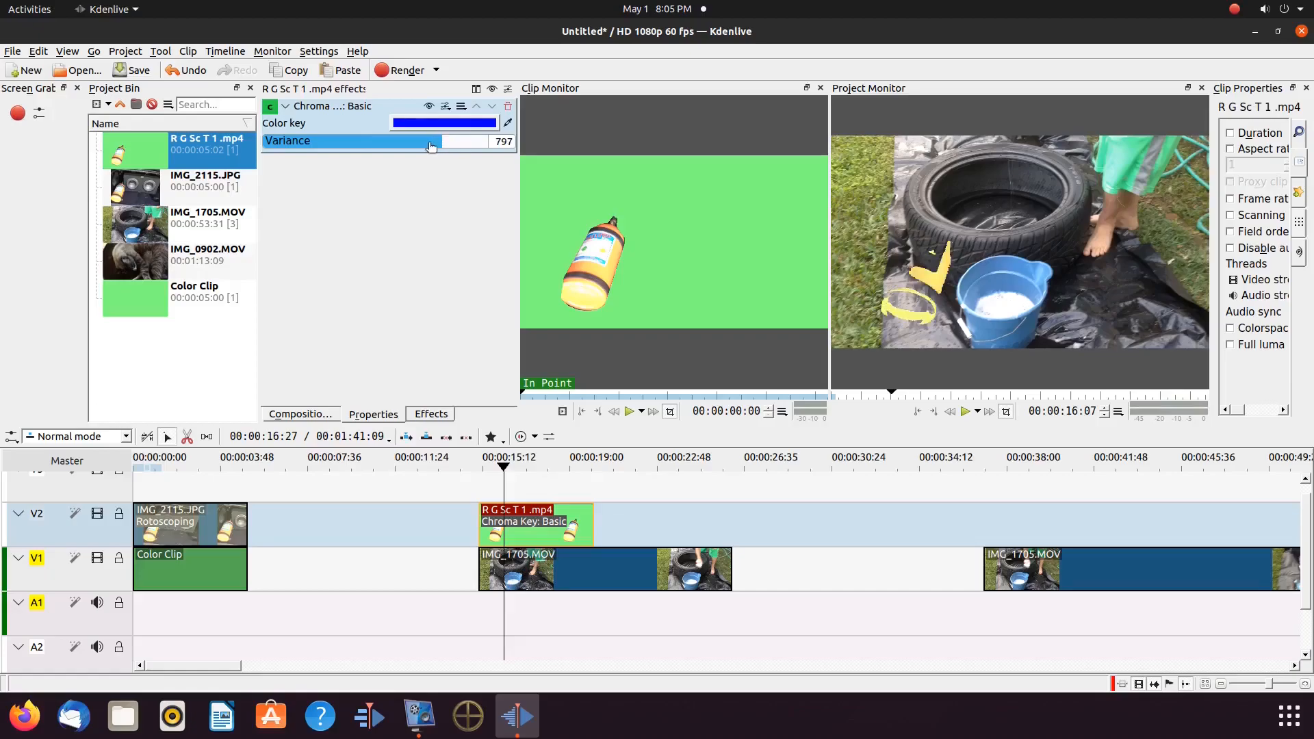
left_click_drag(434, 141, 427, 141)
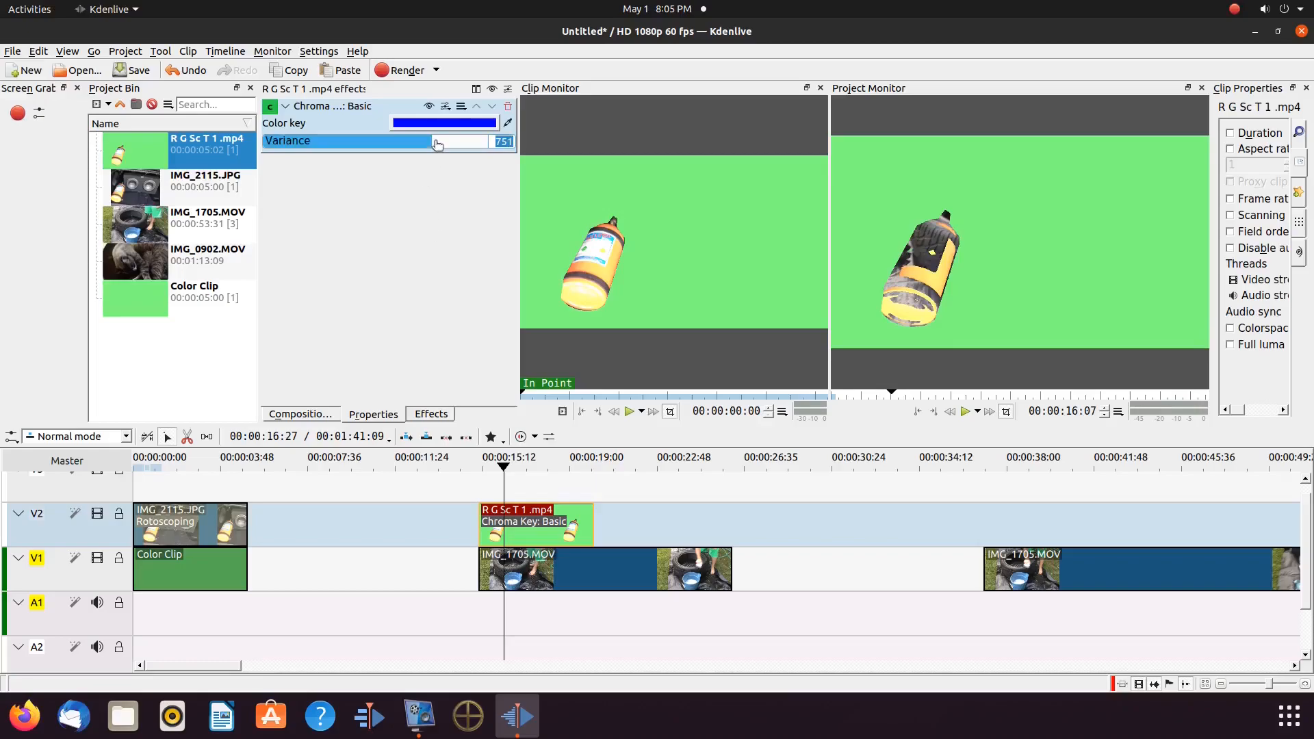
Sweep the key variance repeatedly between 751 and 809, settling around 776
left_click_drag(436, 141, 448, 141)
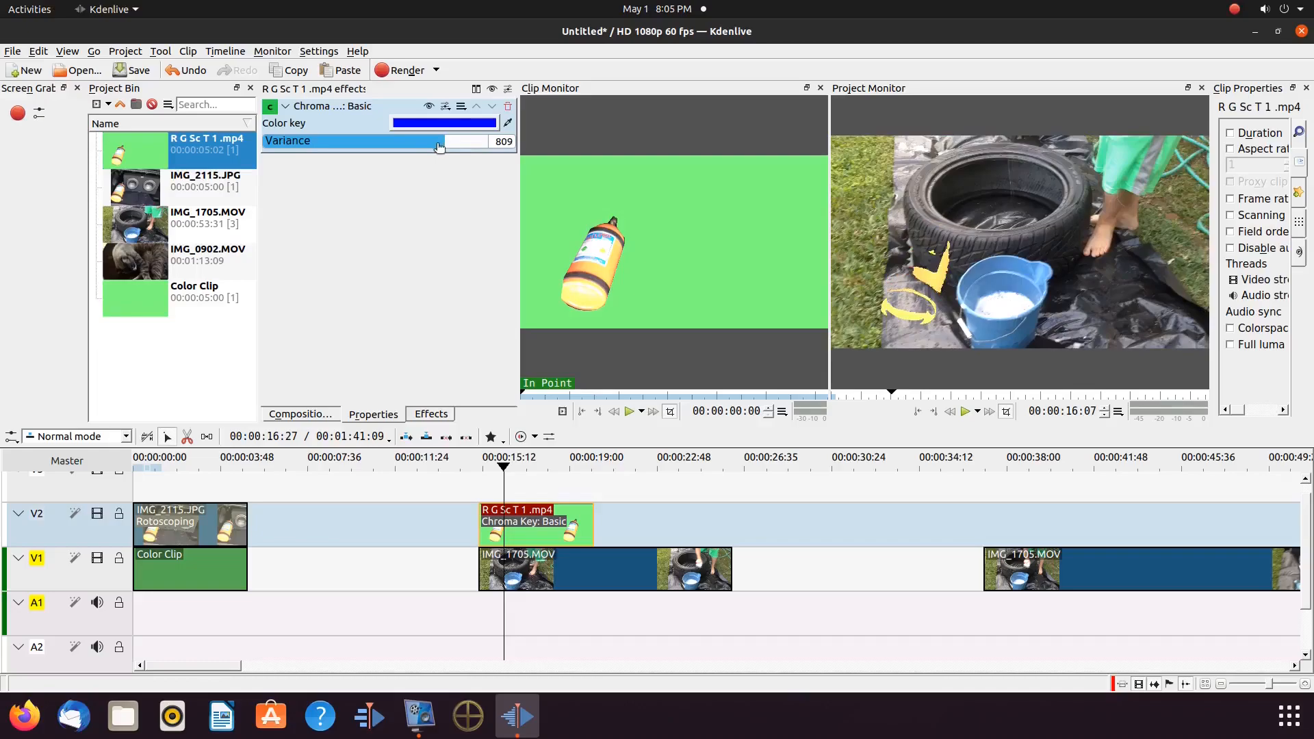
left_click_drag(440, 141, 427, 141)
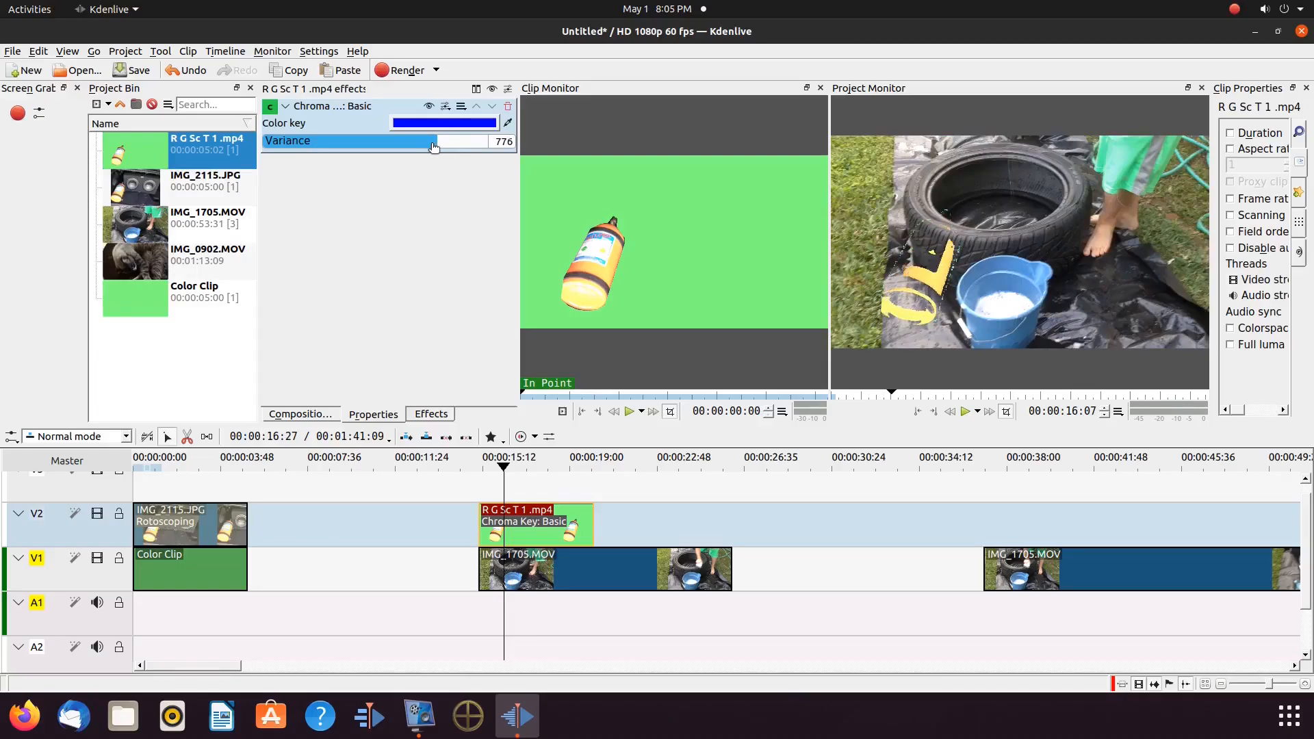
left_click_drag(432, 141, 414, 141)
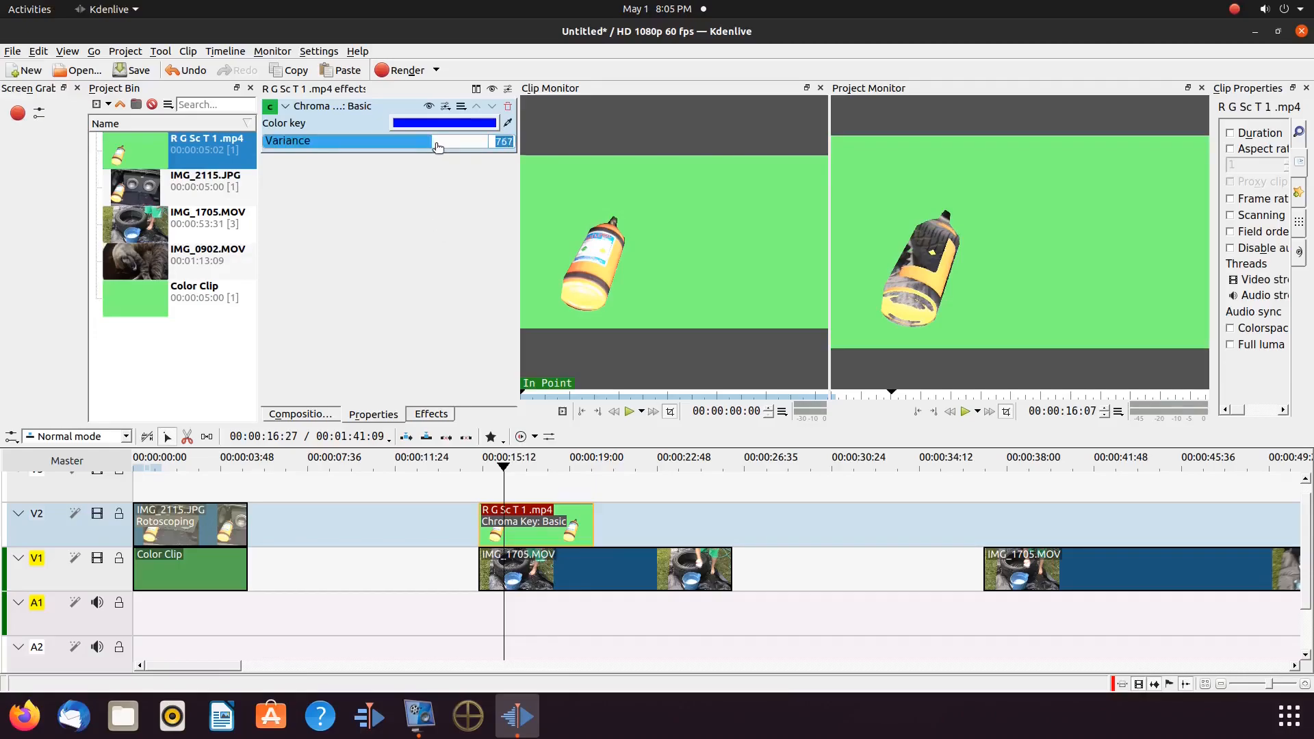
left_click_drag(434, 141, 448, 141)
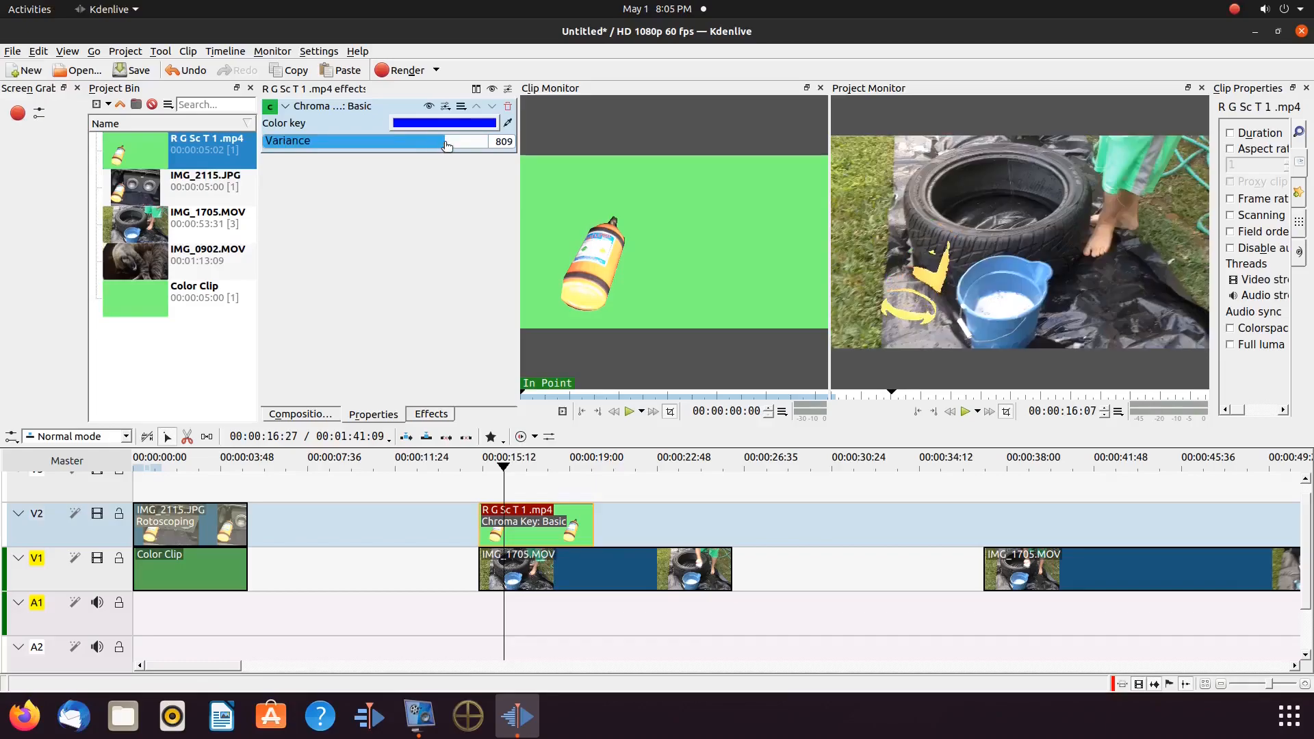
left_click_drag(444, 141, 432, 141)
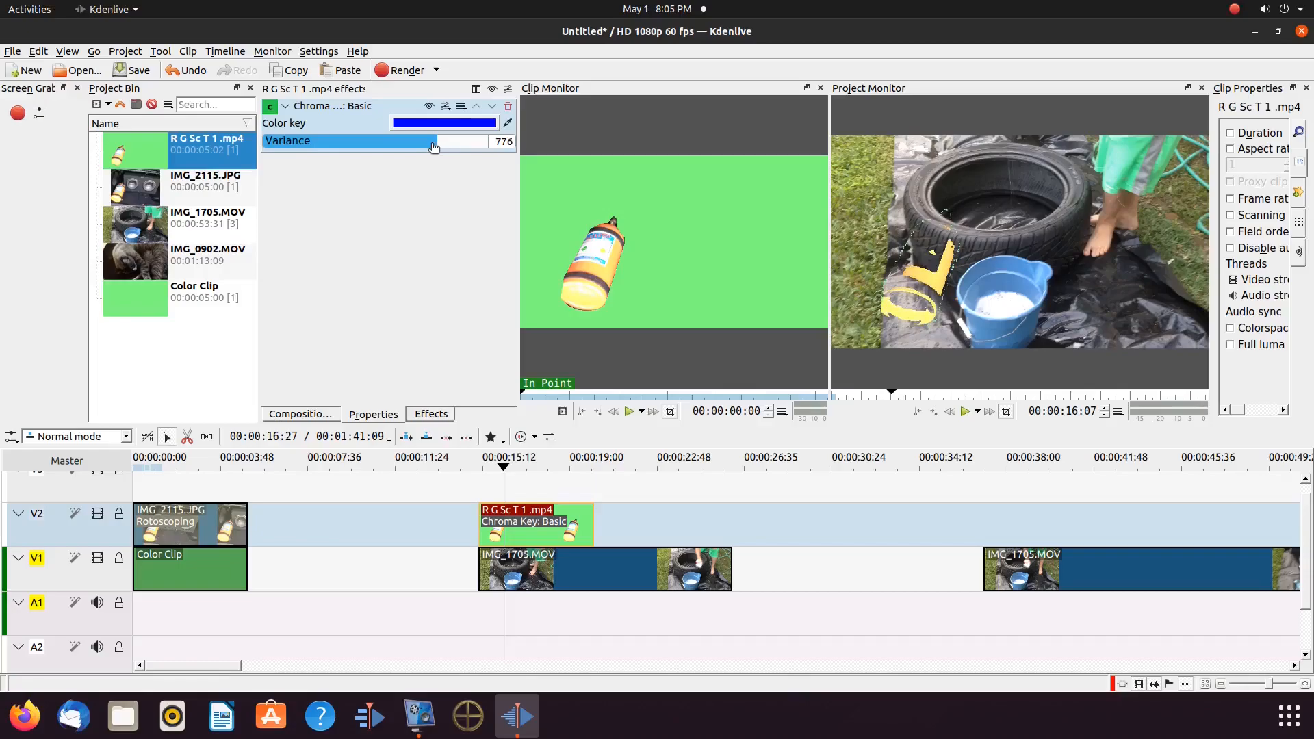
left_click_drag(434, 141, 430, 141)
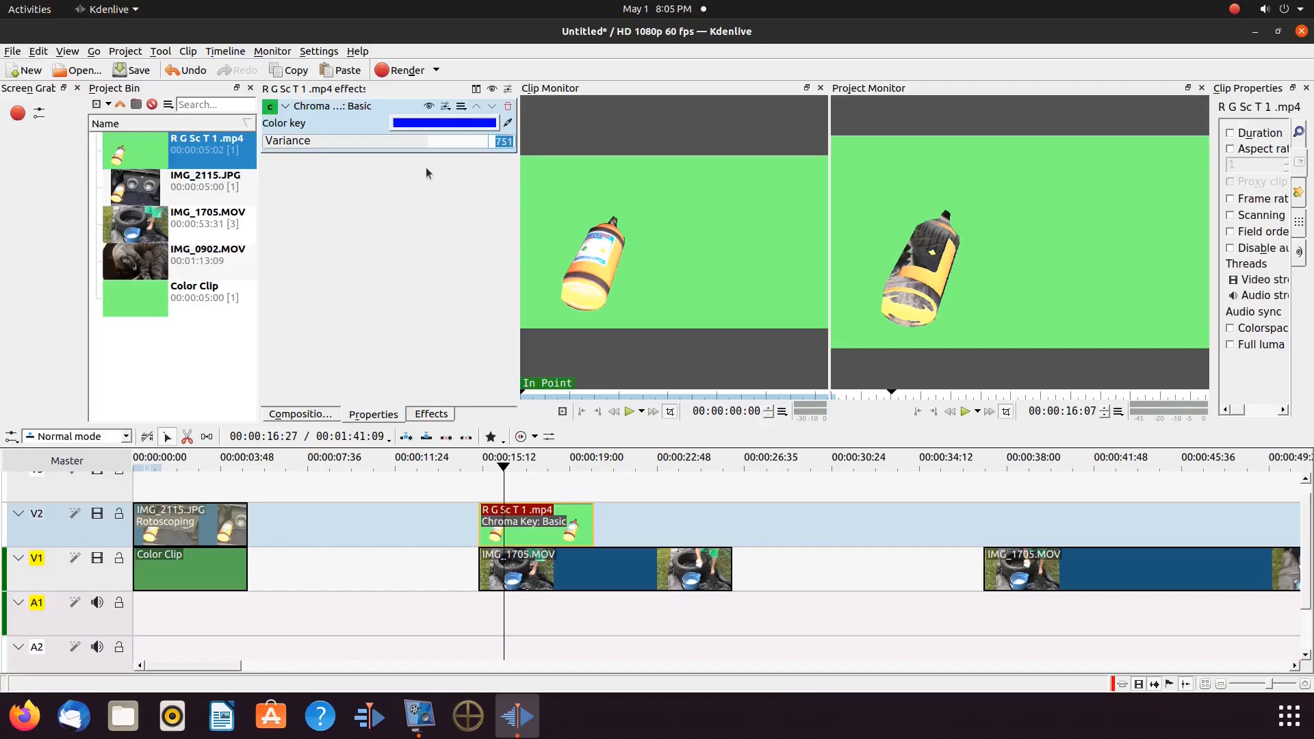
left_click_drag(426, 141, 444, 141)
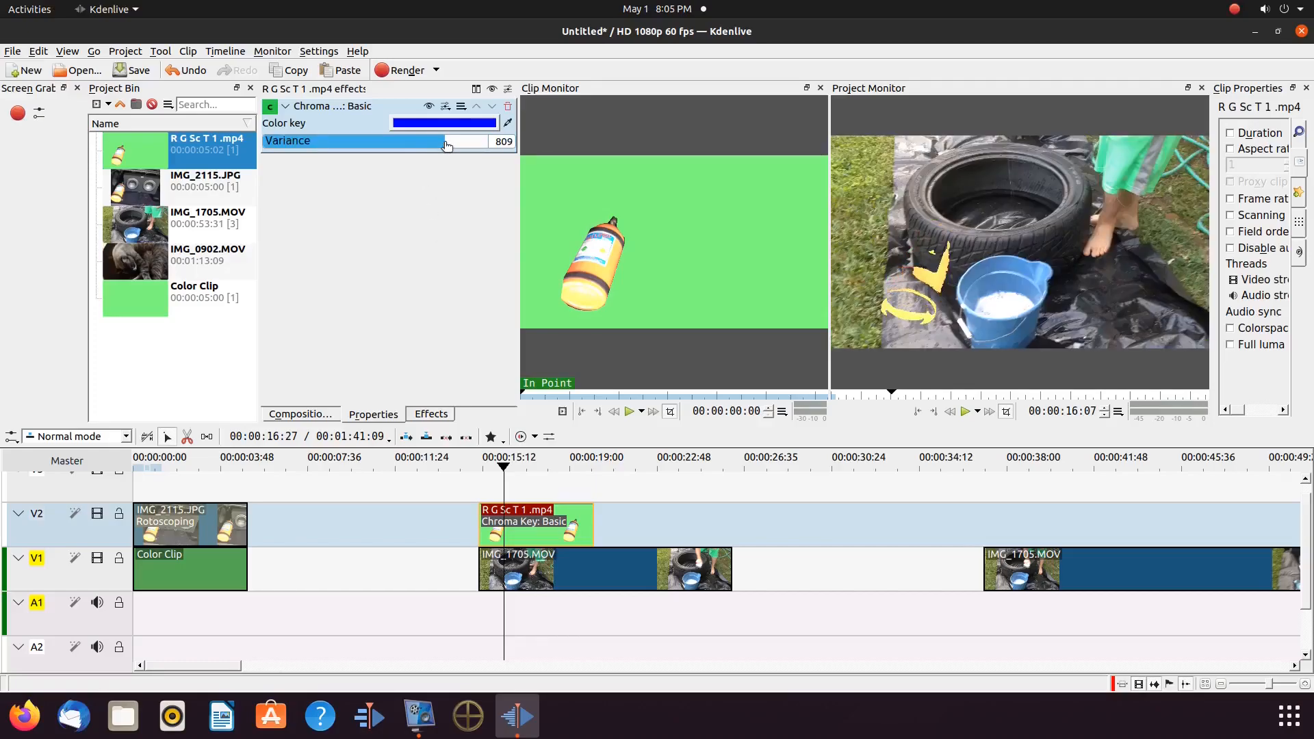
left_click_drag(447, 141, 436, 141)
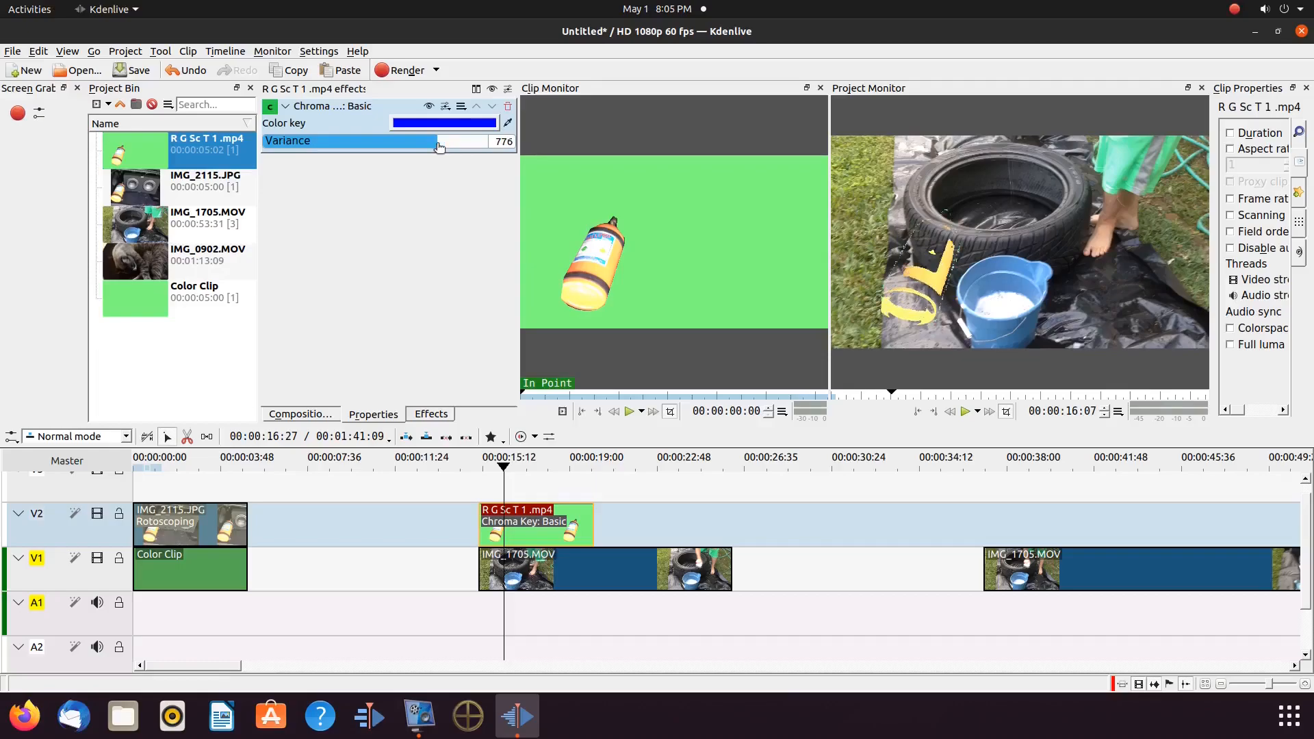
left_click_drag(437, 141, 431, 141)
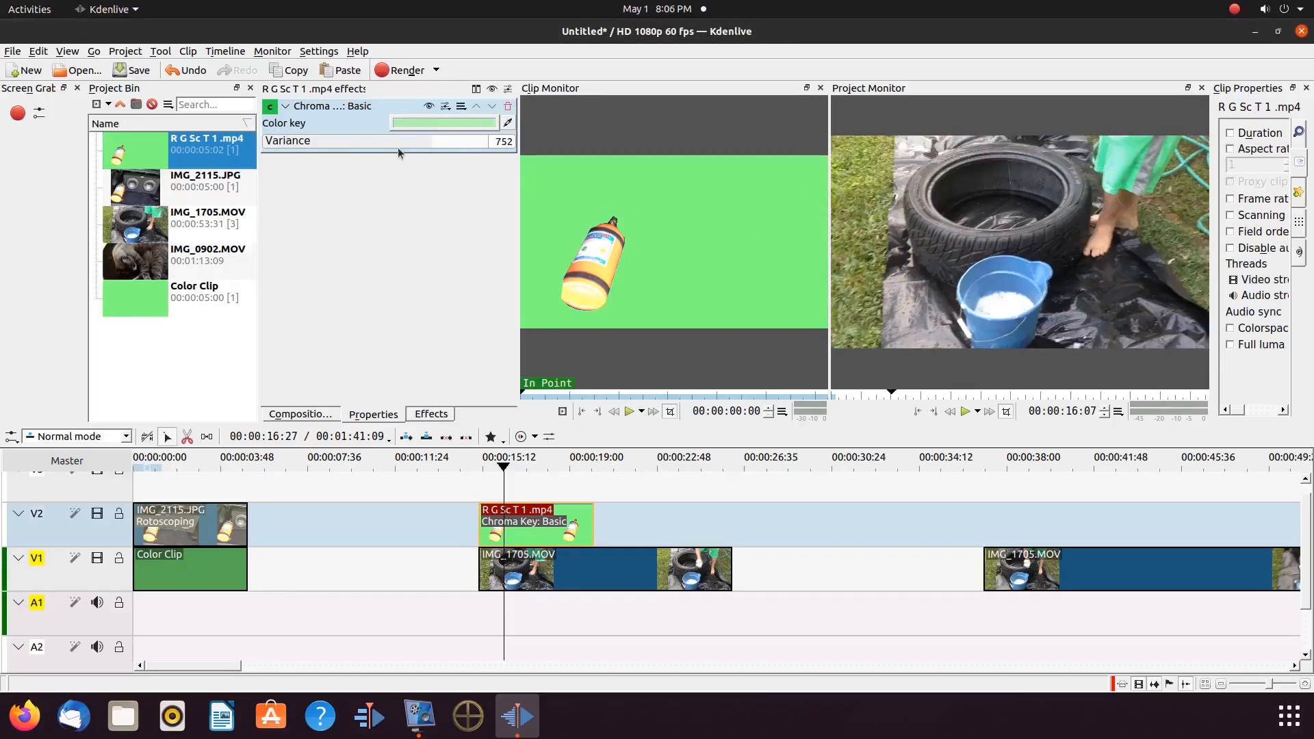
Lower the green key's variance stepwise through 339 and 276 to about 215
left_click_drag(411, 141, 394, 141)
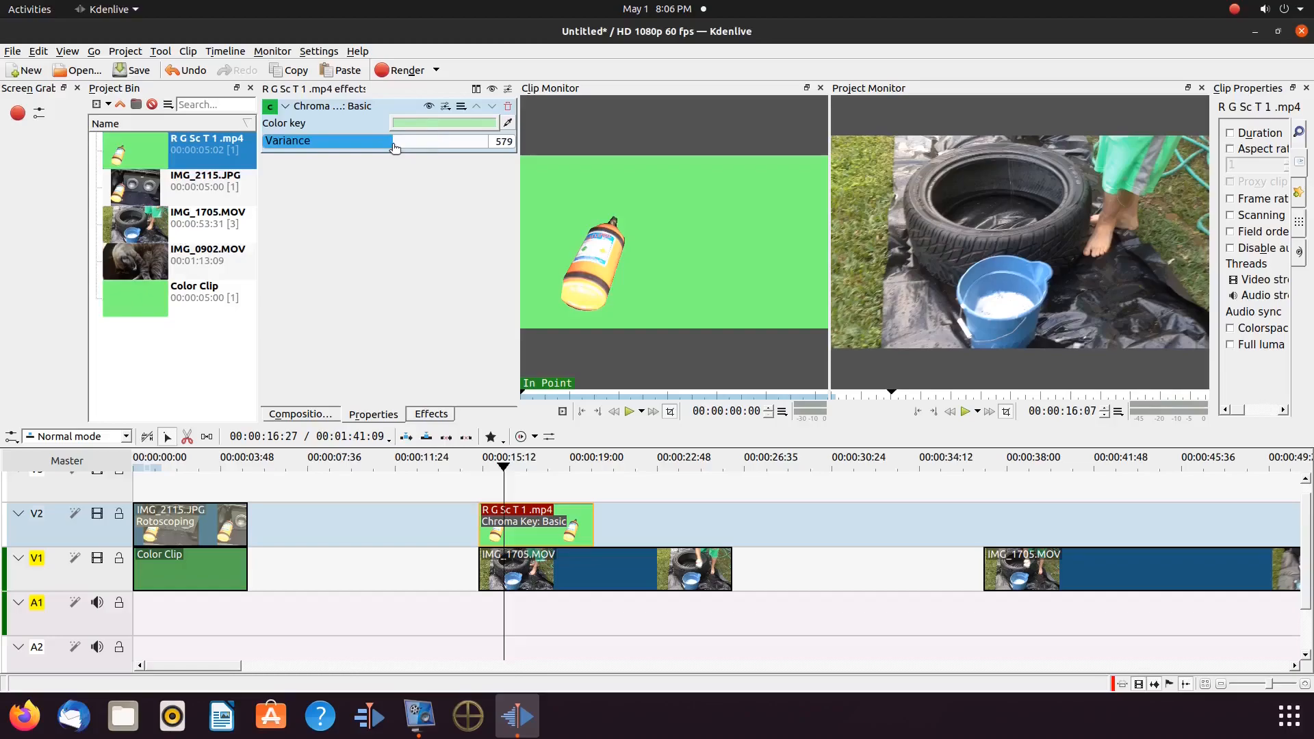
left_click_drag(394, 141, 376, 141)
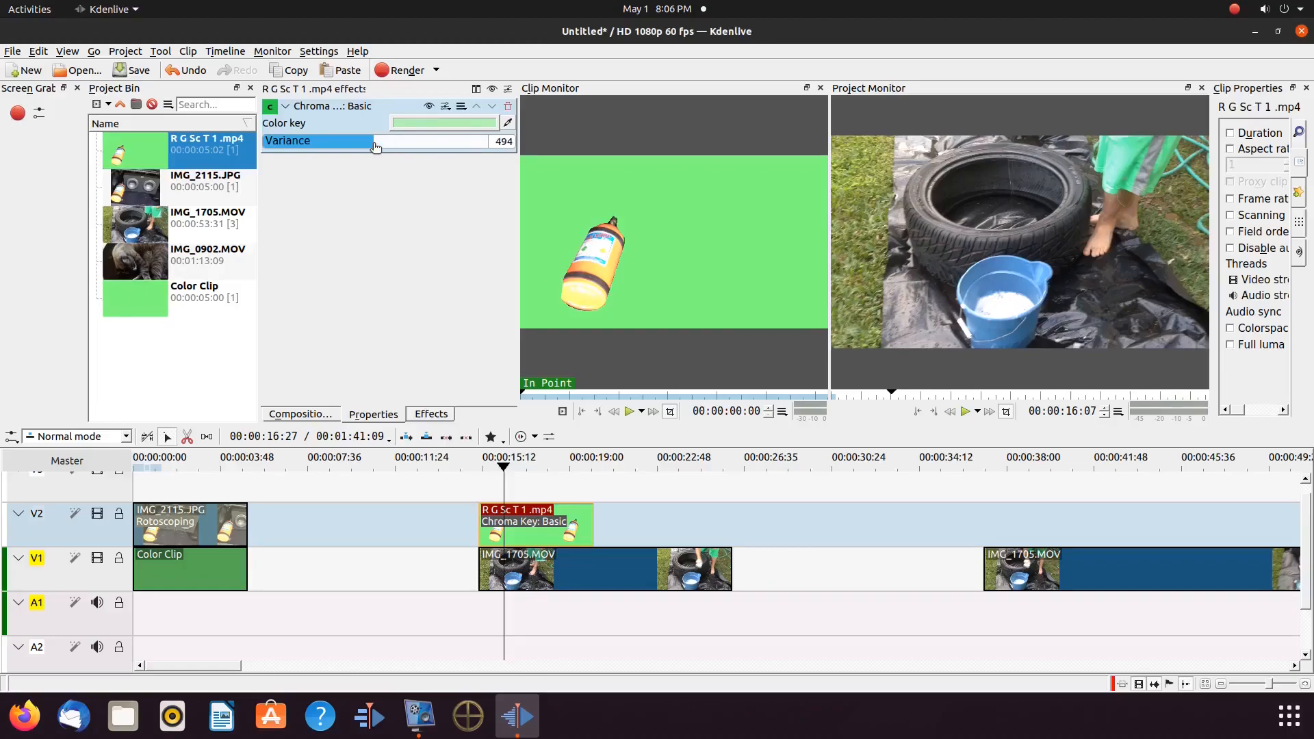
left_click_drag(375, 141, 357, 141)
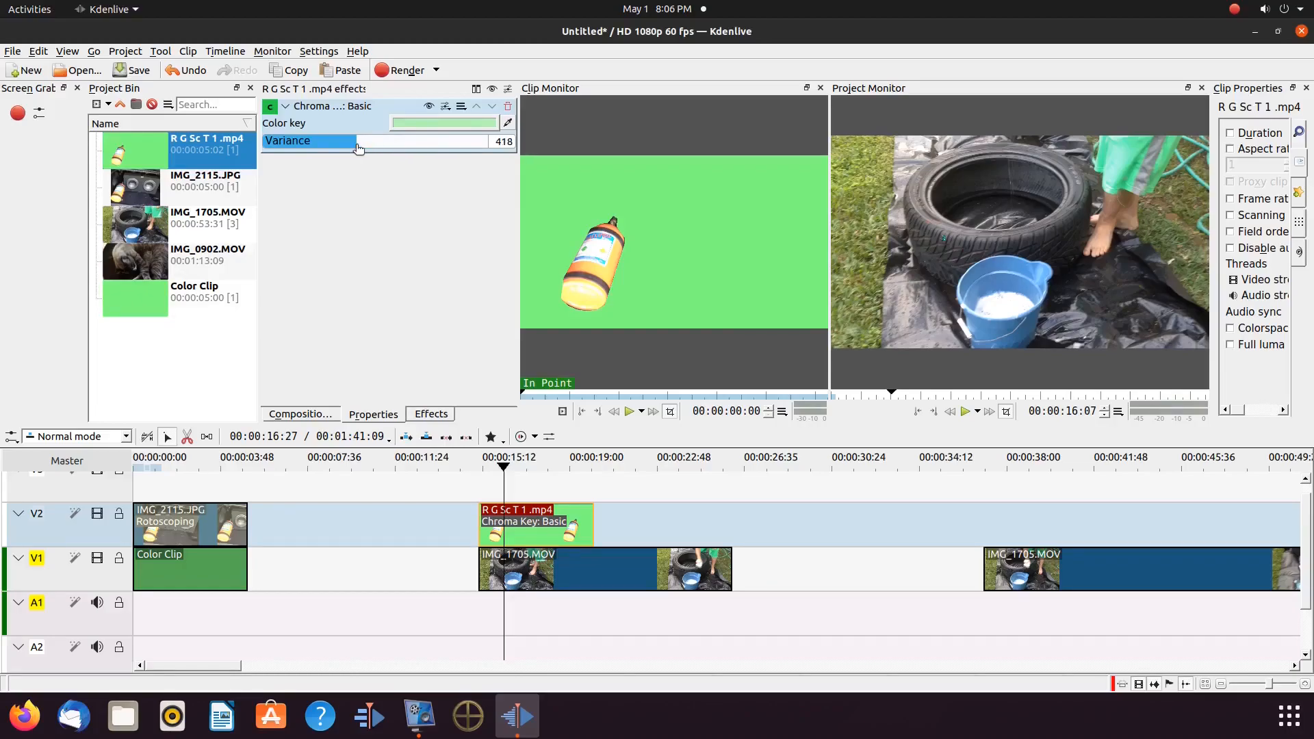
left_click_drag(358, 146, 340, 147)
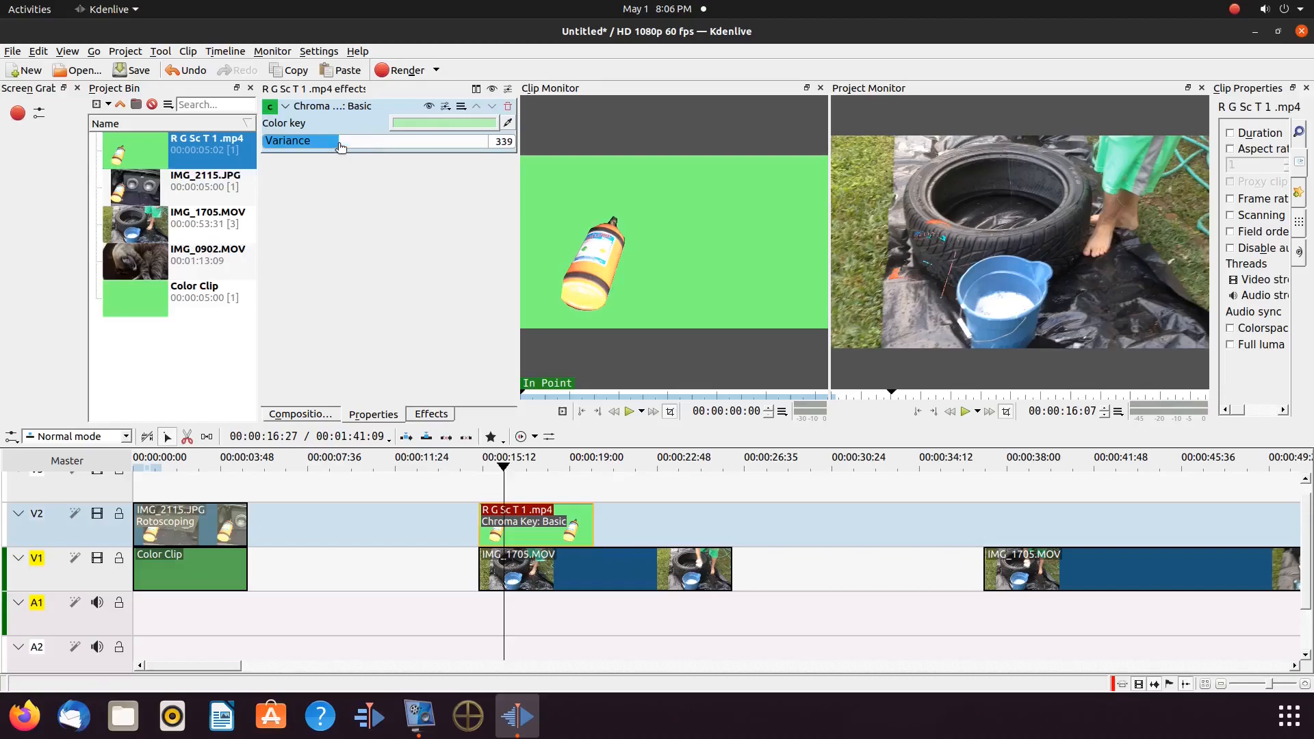
left_click_drag(340, 141, 325, 141)
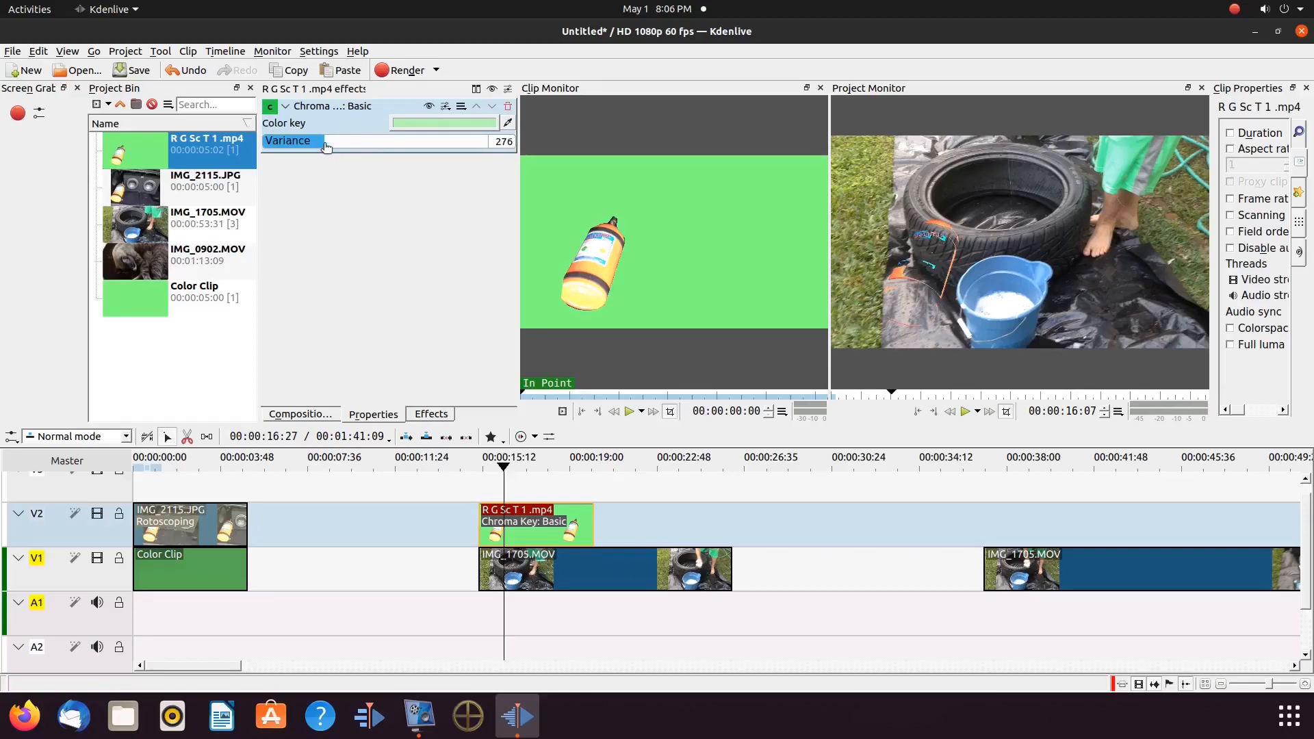
left_click_drag(327, 141, 314, 141)
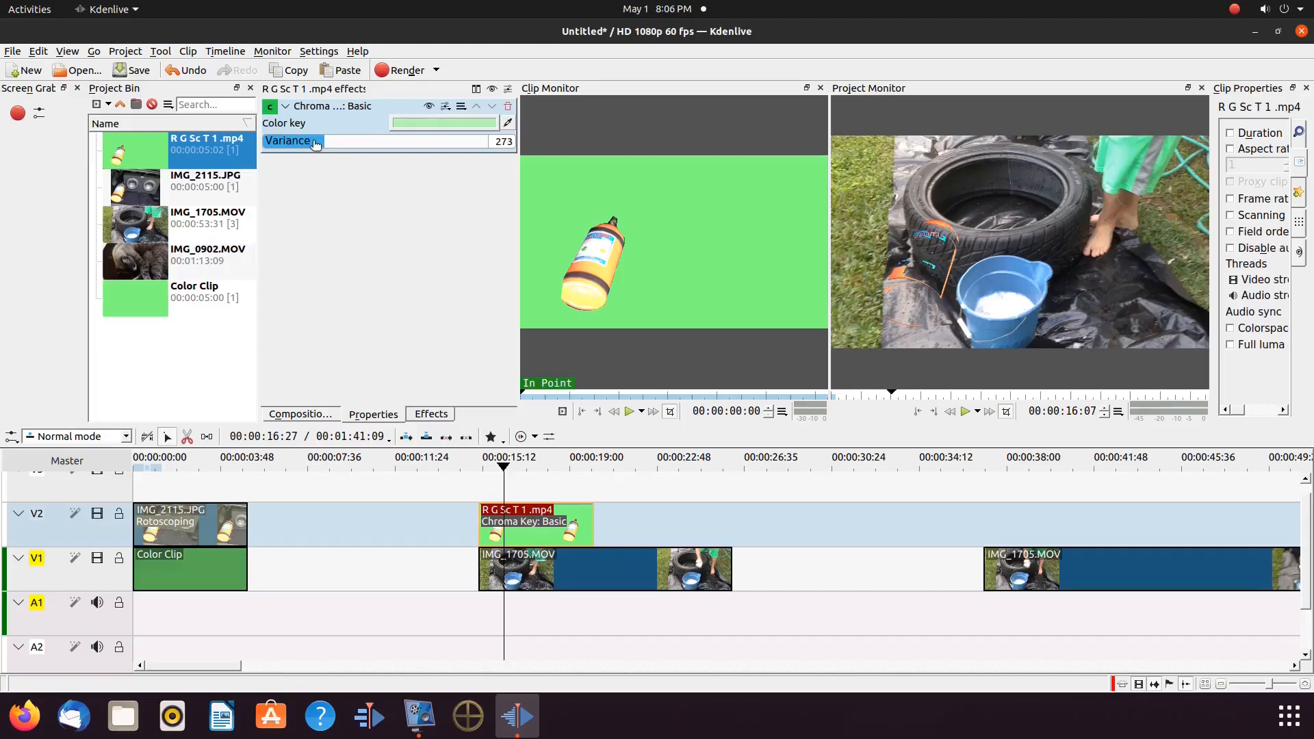
left_click_drag(377, 141, 365, 141)
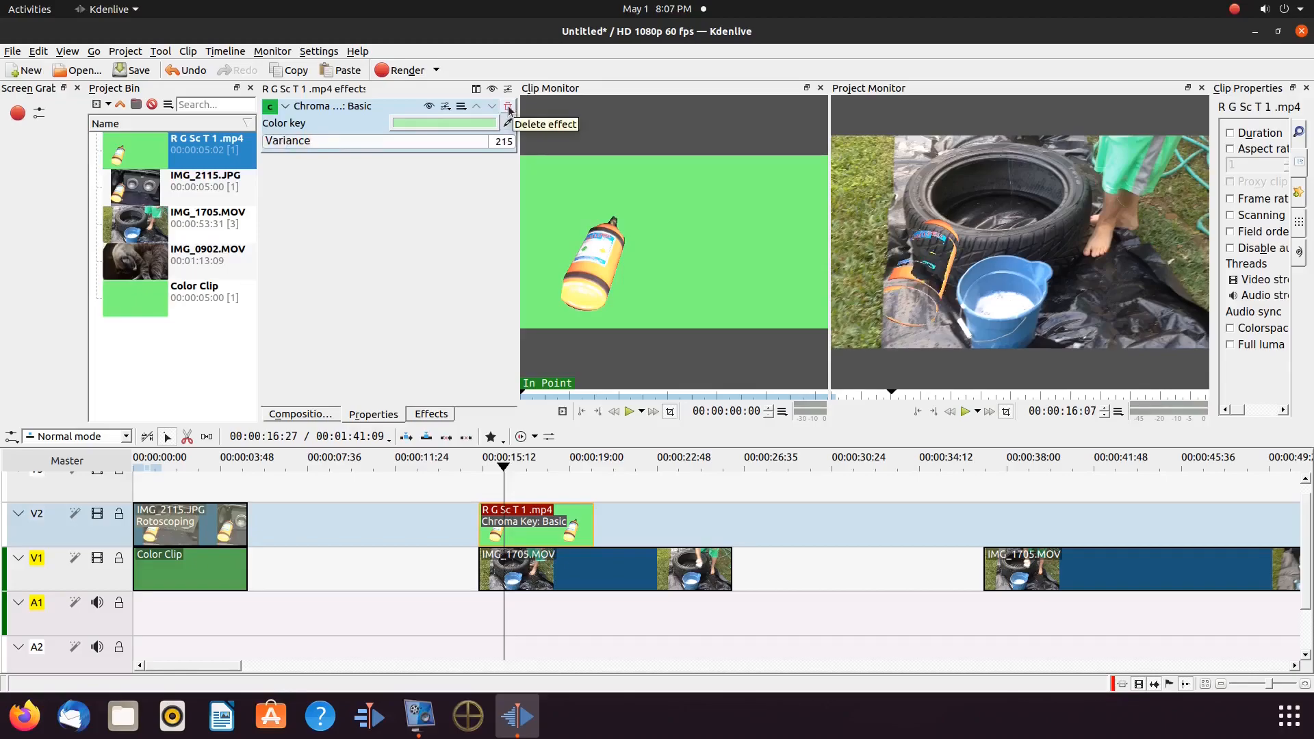
Delete the Chroma Key: Basic effect from the bottle clip's effect stack
left_click(509, 105)
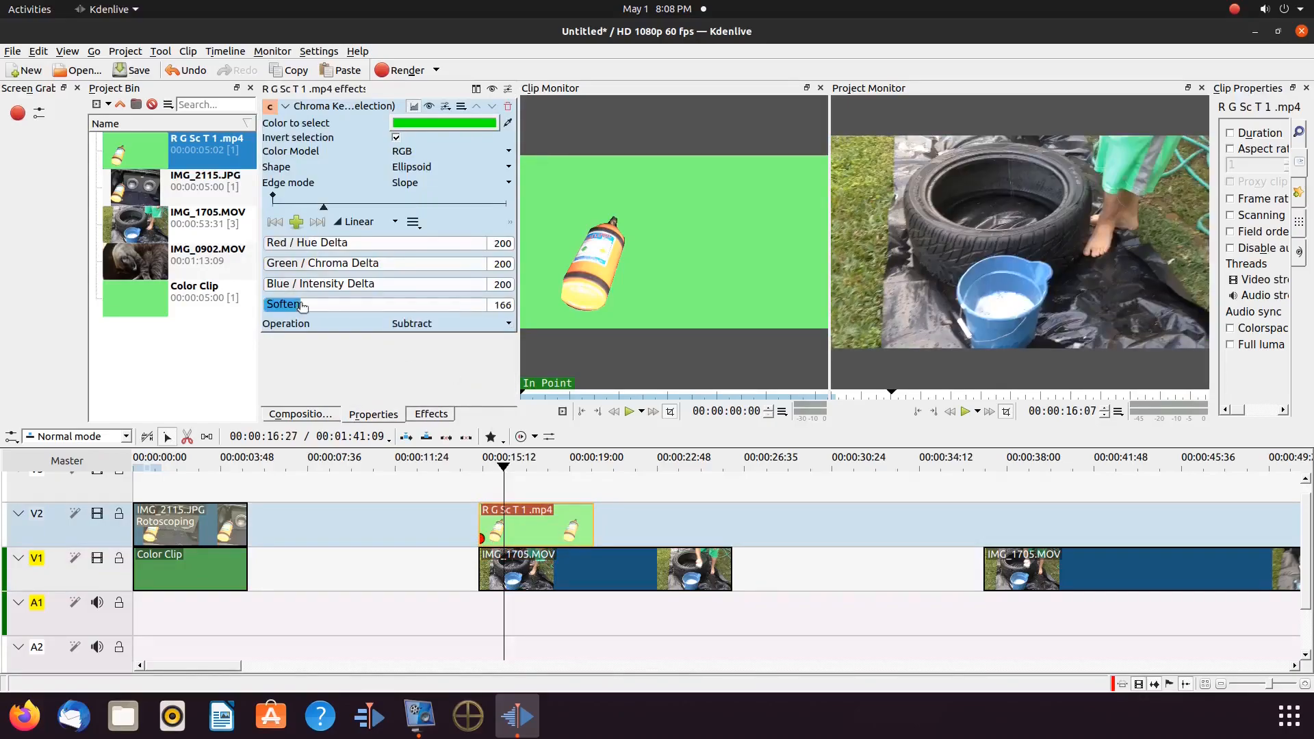
Lower the colour key's softness, invert the selection, and reduce its Red/Hue delta
left_click_drag(335, 304, 494, 304)
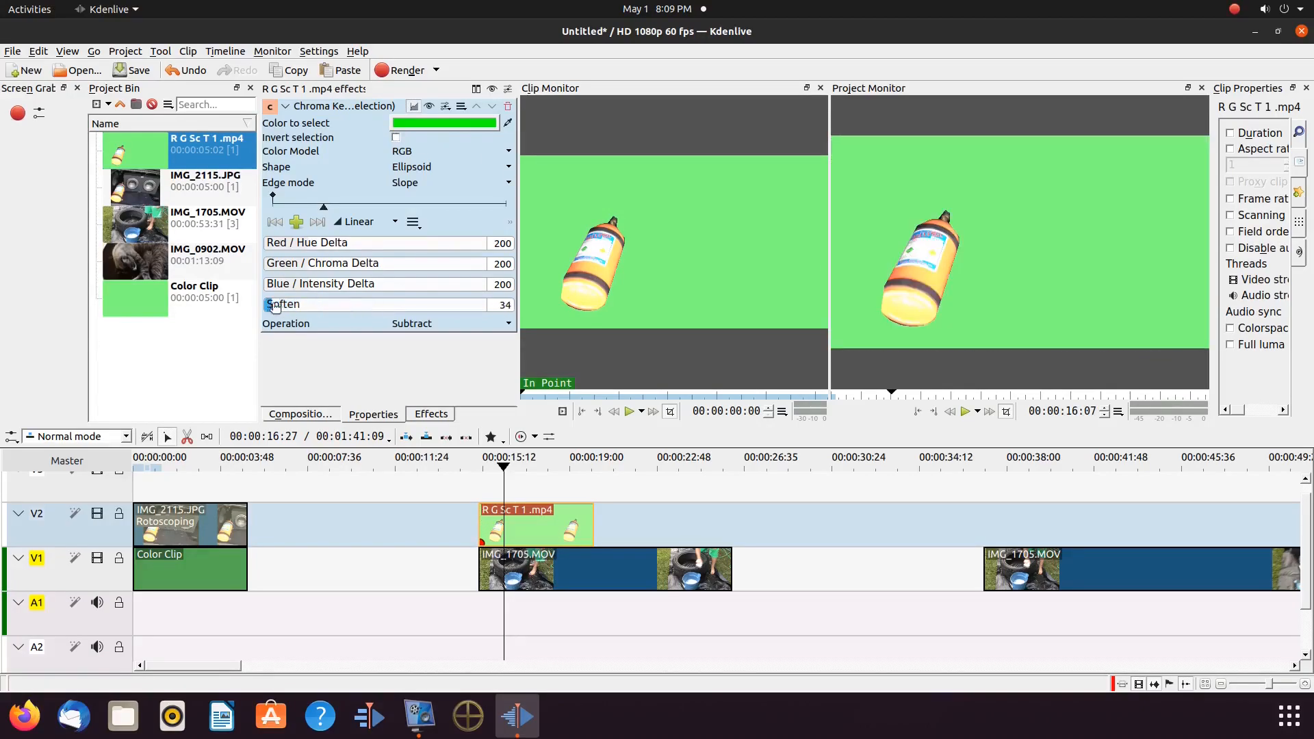
left_click(451, 324)
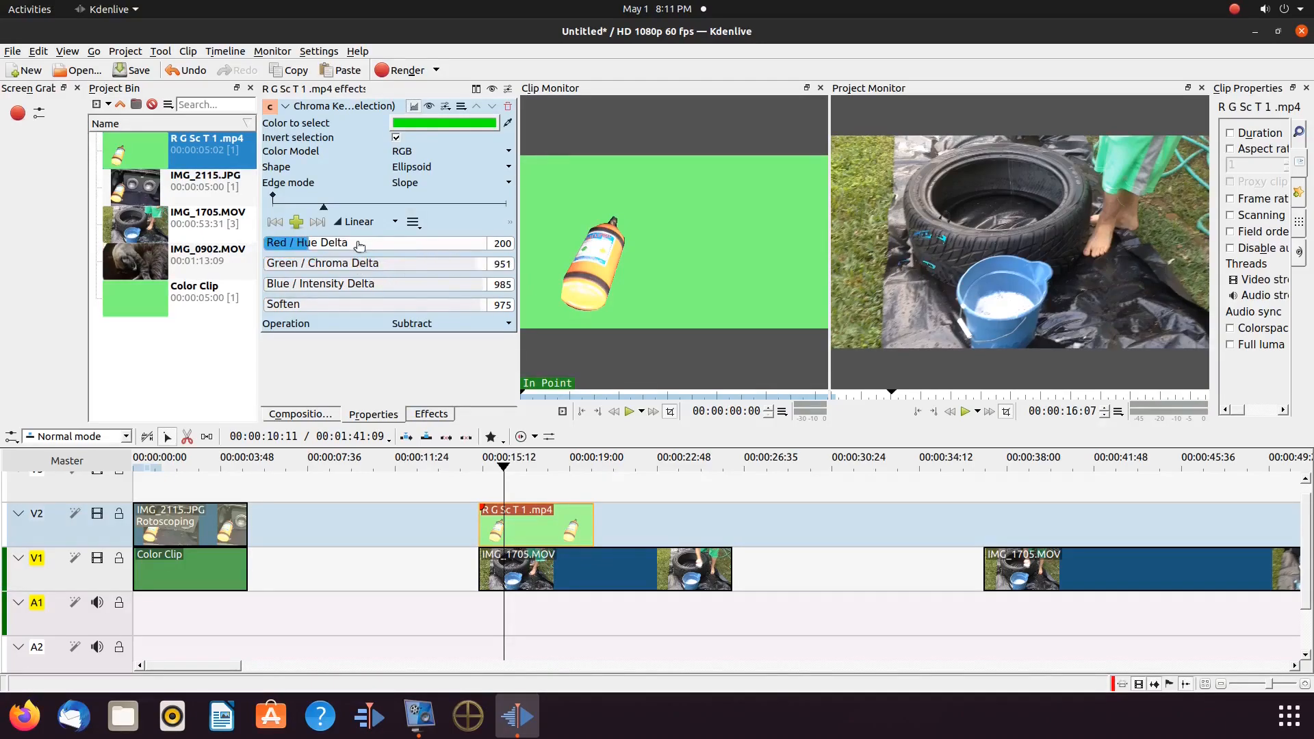
left_click(448, 150)
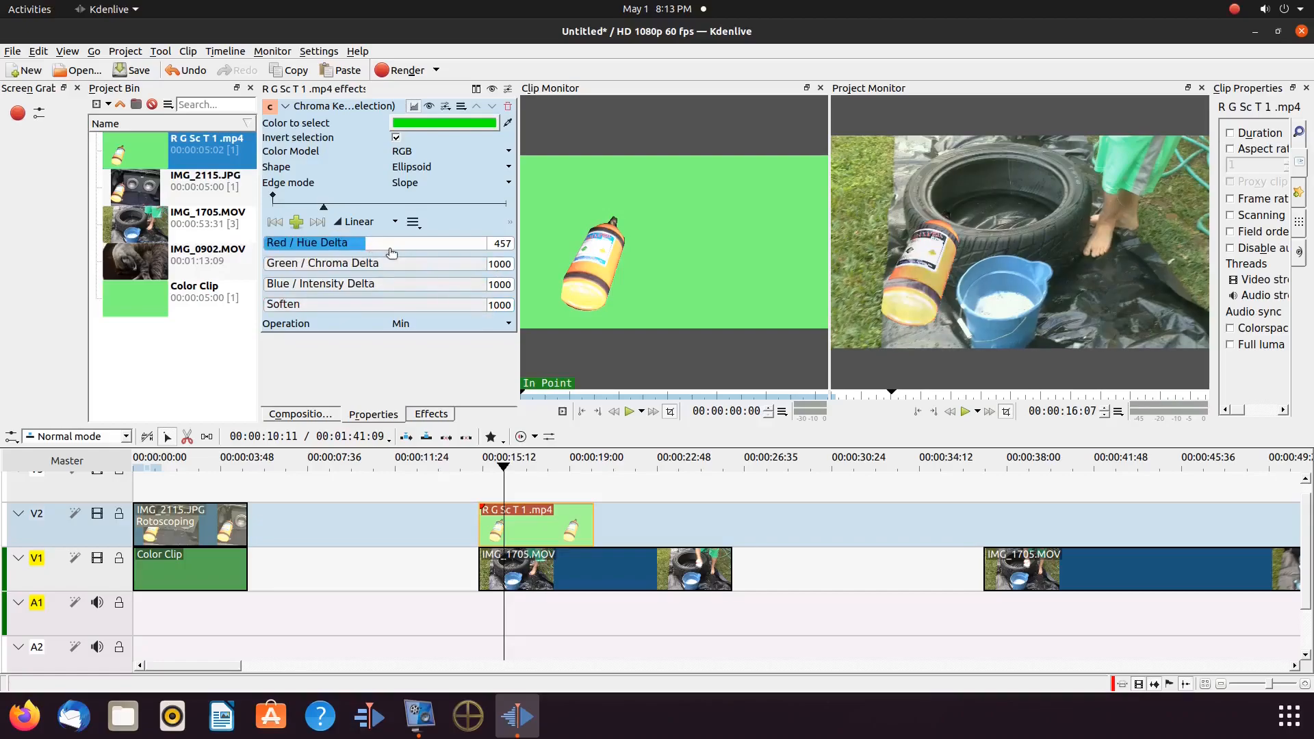
left_click_drag(419, 243, 365, 243)
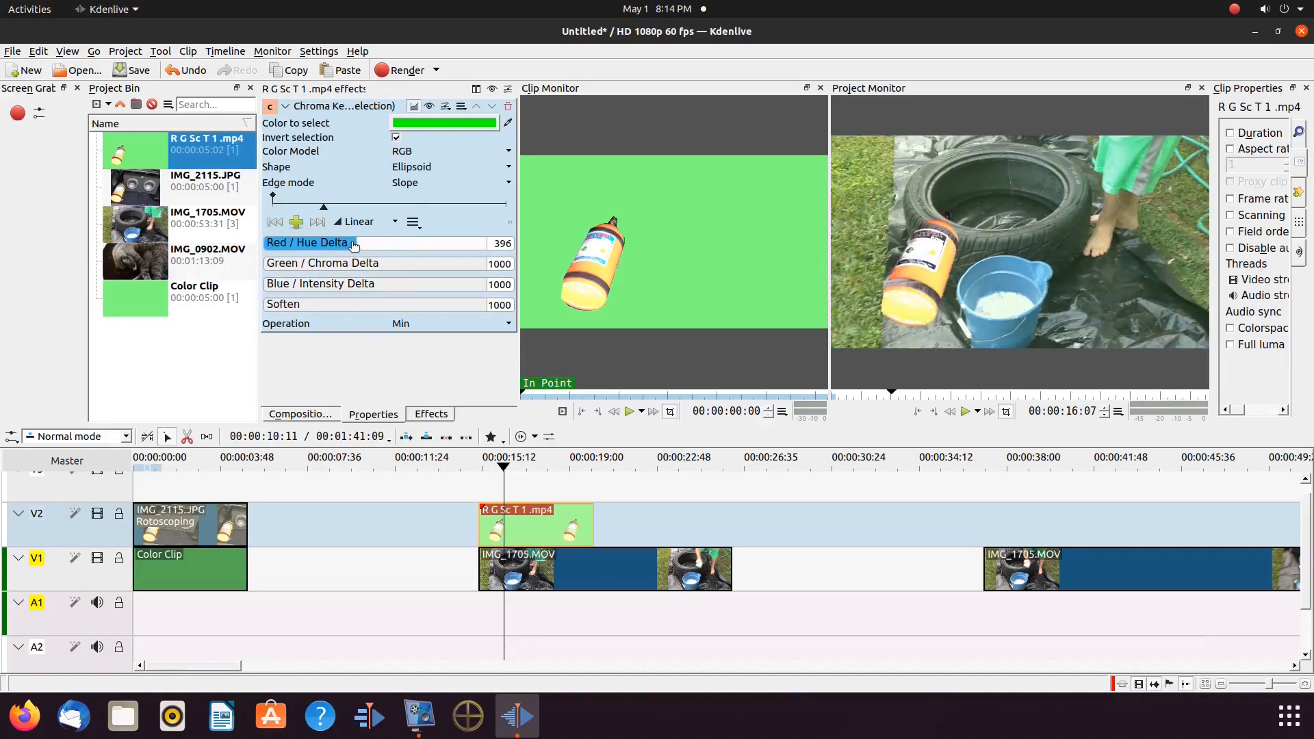
left_click_drag(351, 242, 358, 242)
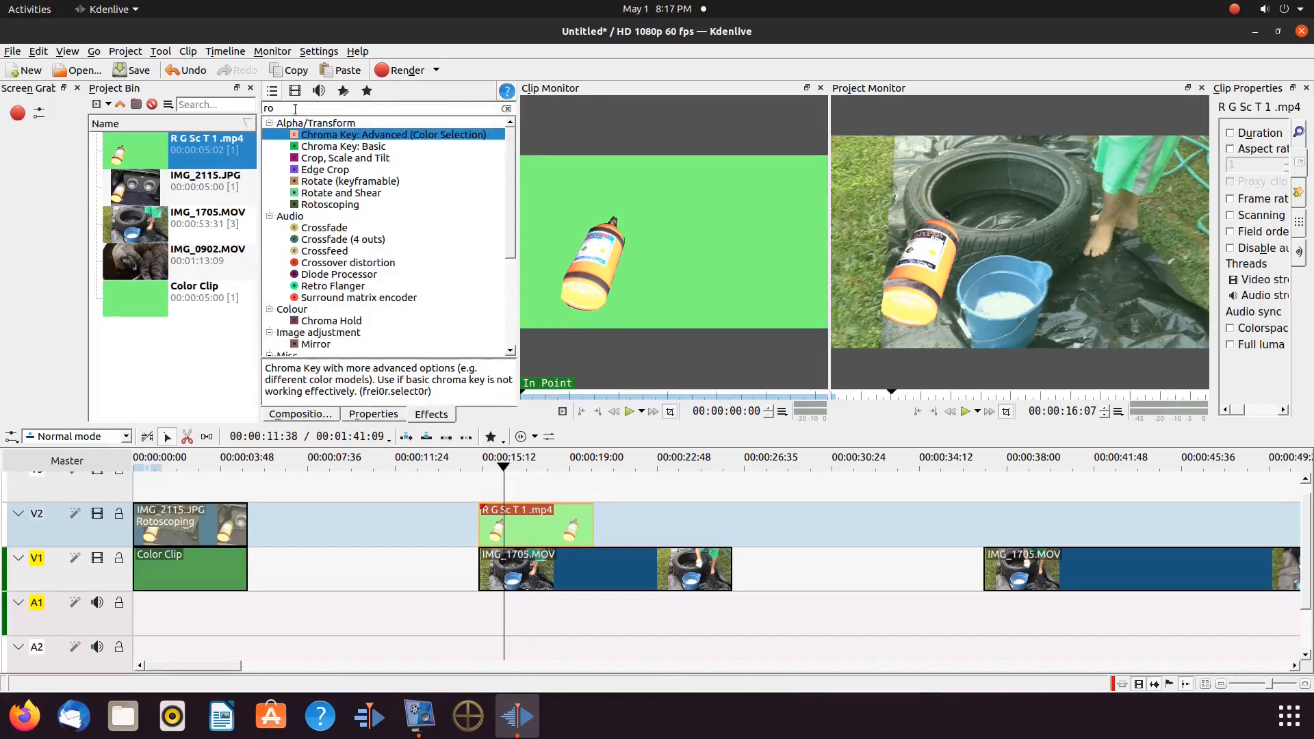
Search the effects for 'zoom' and add Position and Zoom to R G Sc T 1 .mp4
type("zoom")
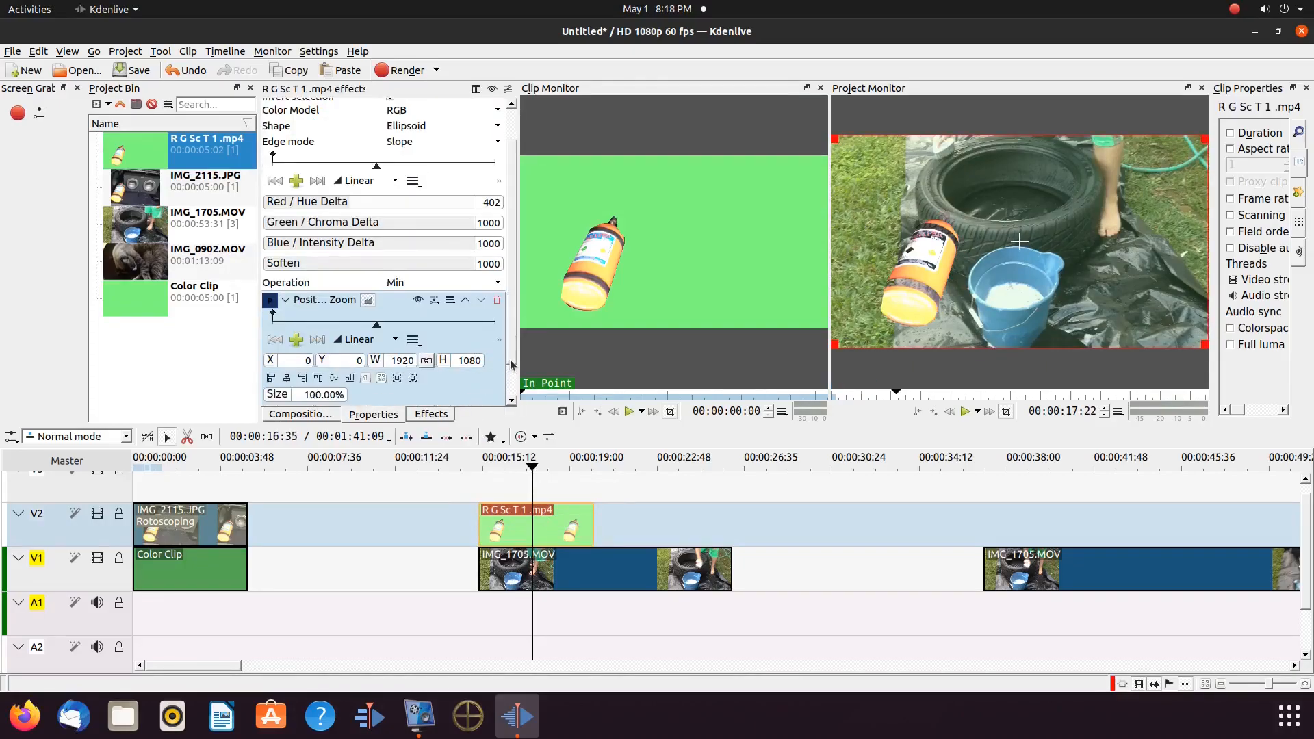
scroll("down", 3)
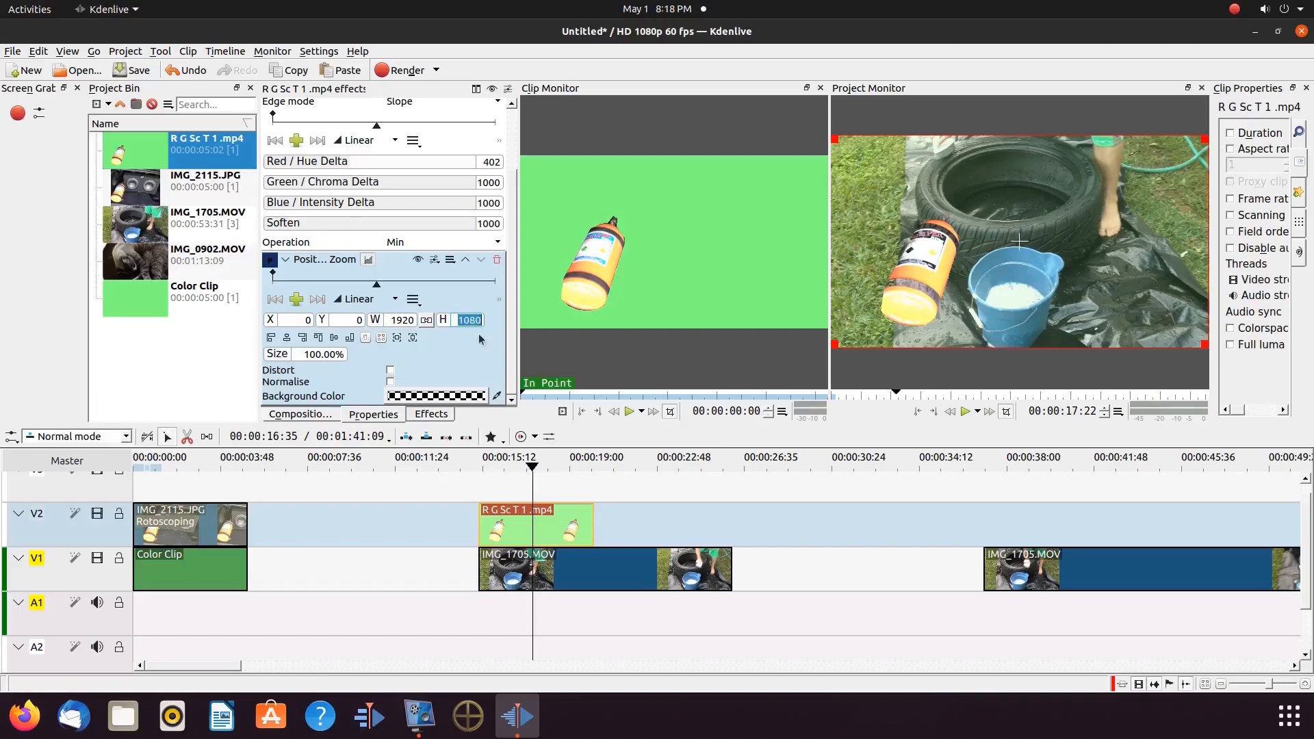
mouse_move(475, 350)
type("540")
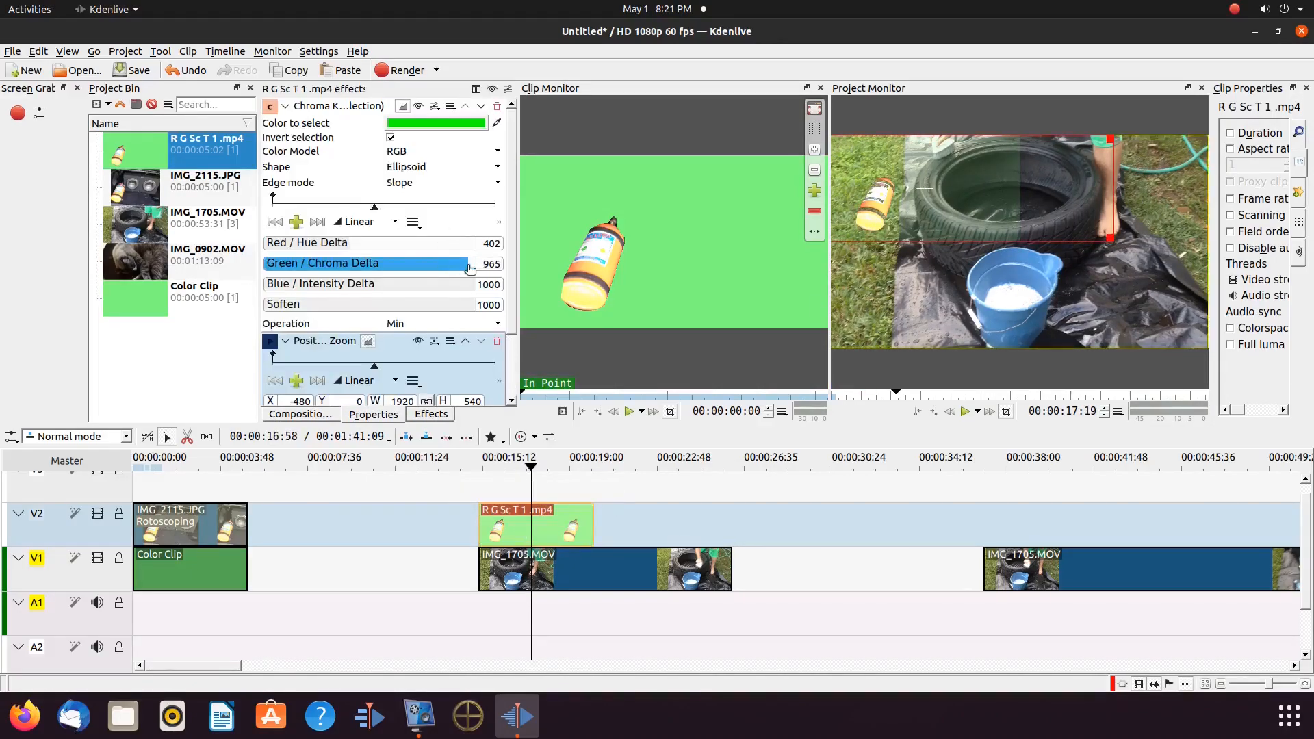
Lower the bottle key's Green/Chroma Delta to 113 and raise Soften to 948
left_click_drag(469, 263, 365, 262)
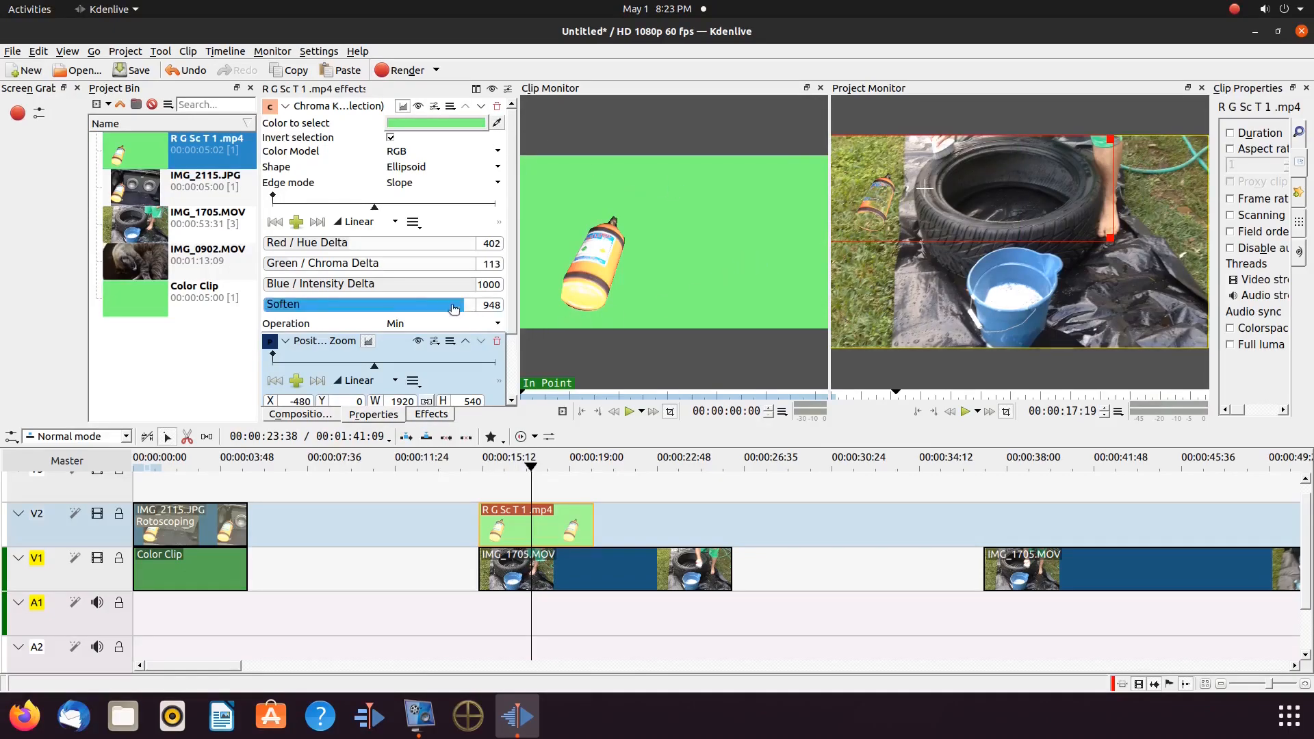
left_click_drag(453, 304, 355, 304)
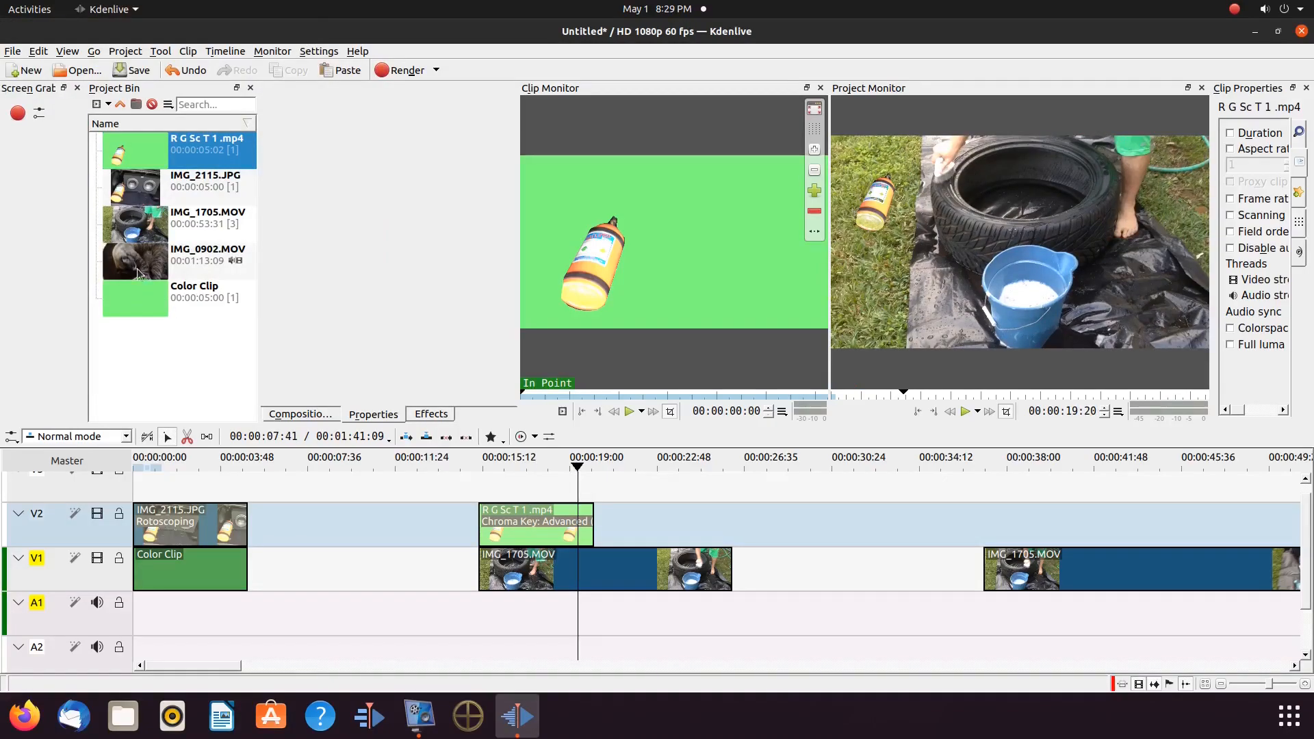
mouse_move(141, 296)
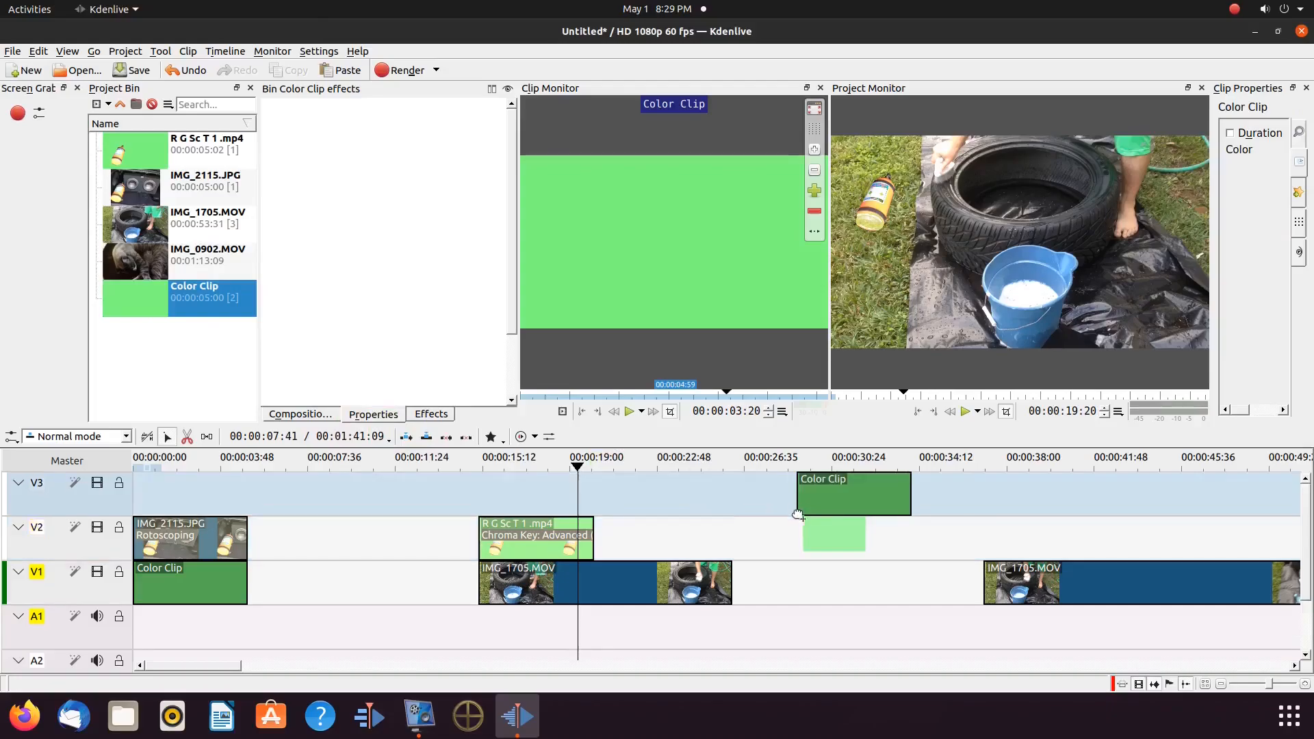
Place the green Color Clip on V1 and slide it into the gap between the tire clips
left_click_drag(852, 493, 852, 582)
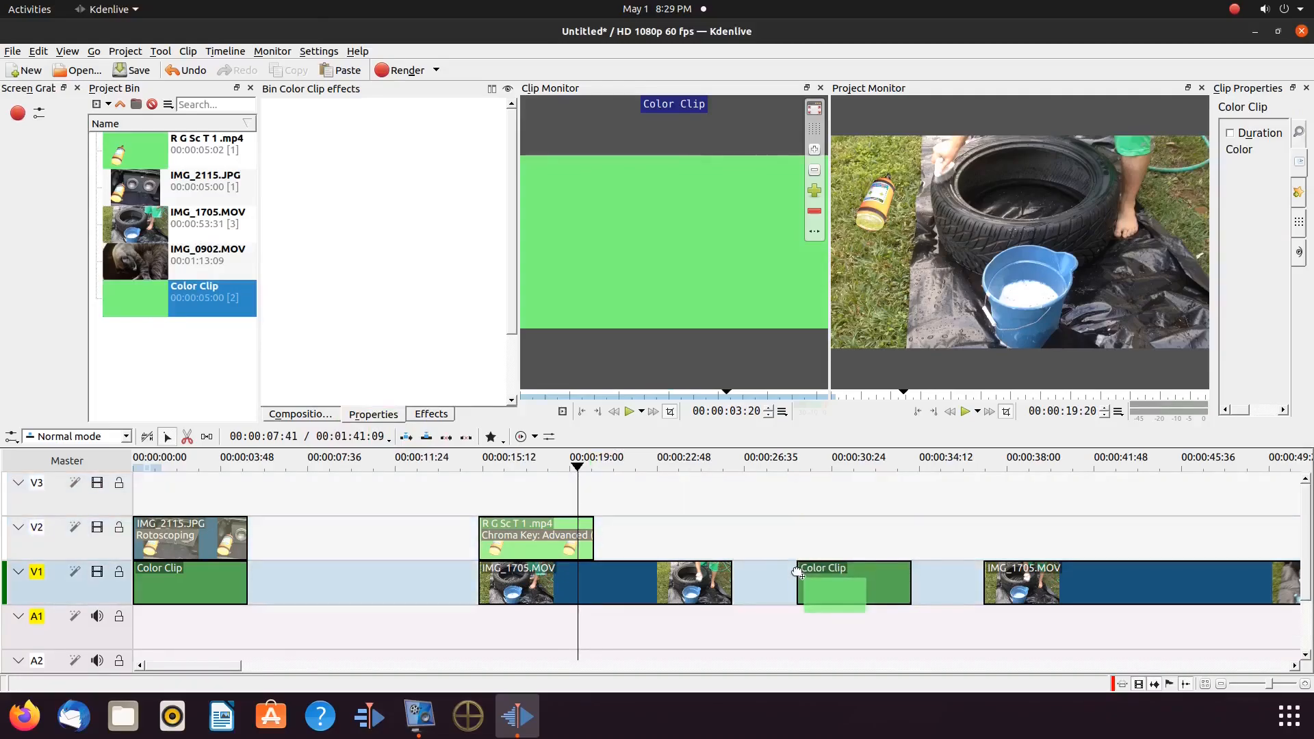
left_click(854, 582)
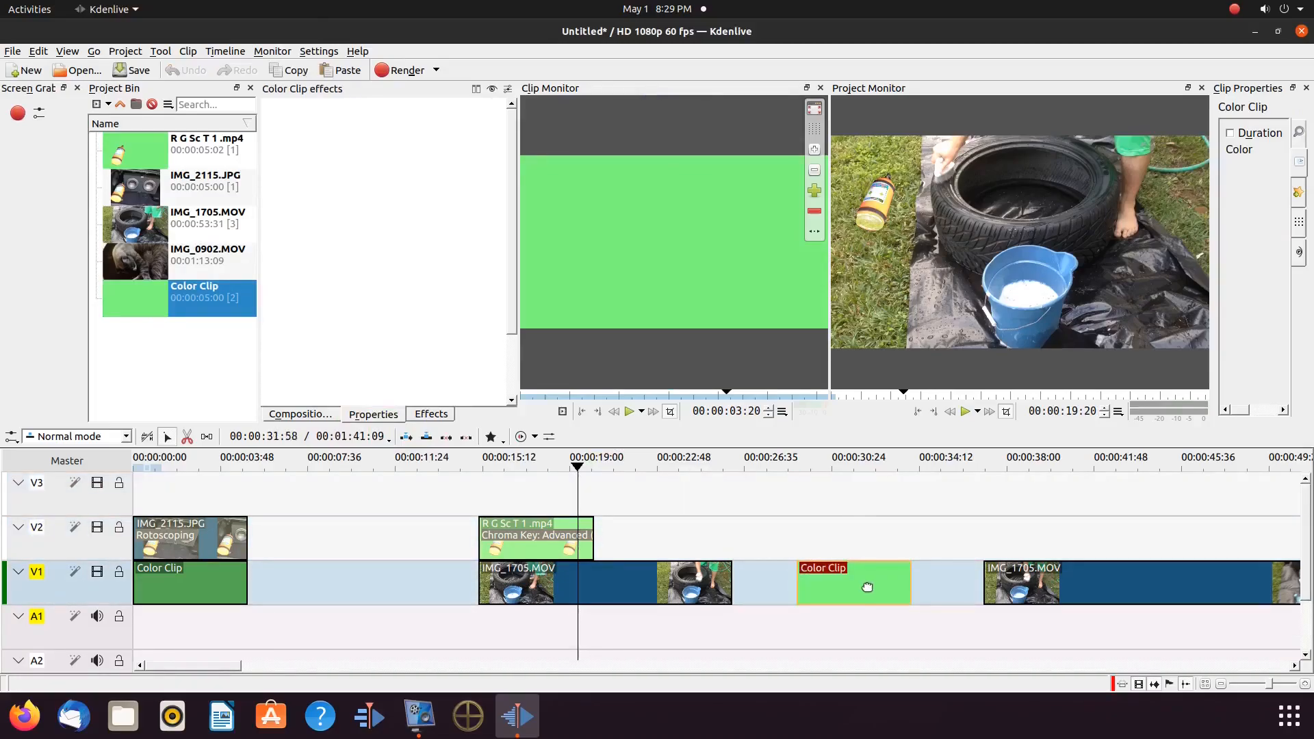
left_click_drag(867, 582, 843, 582)
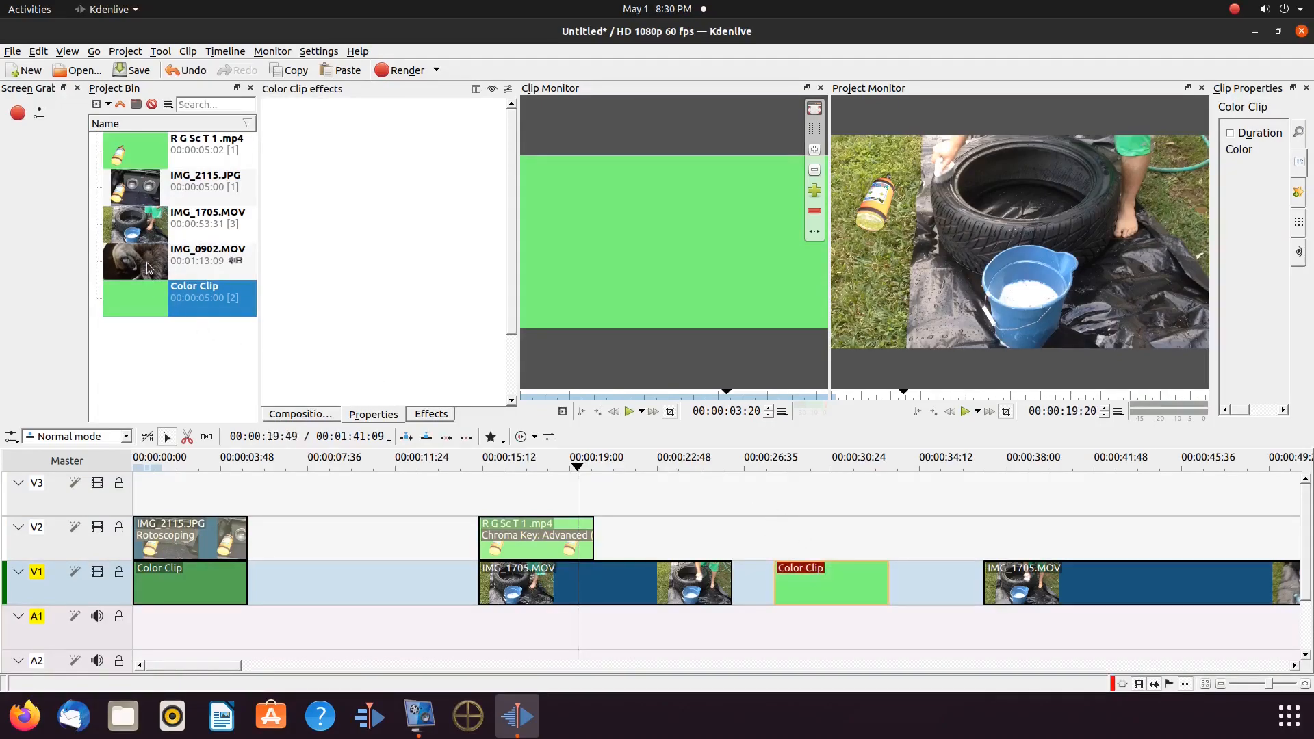
mouse_move(134, 260)
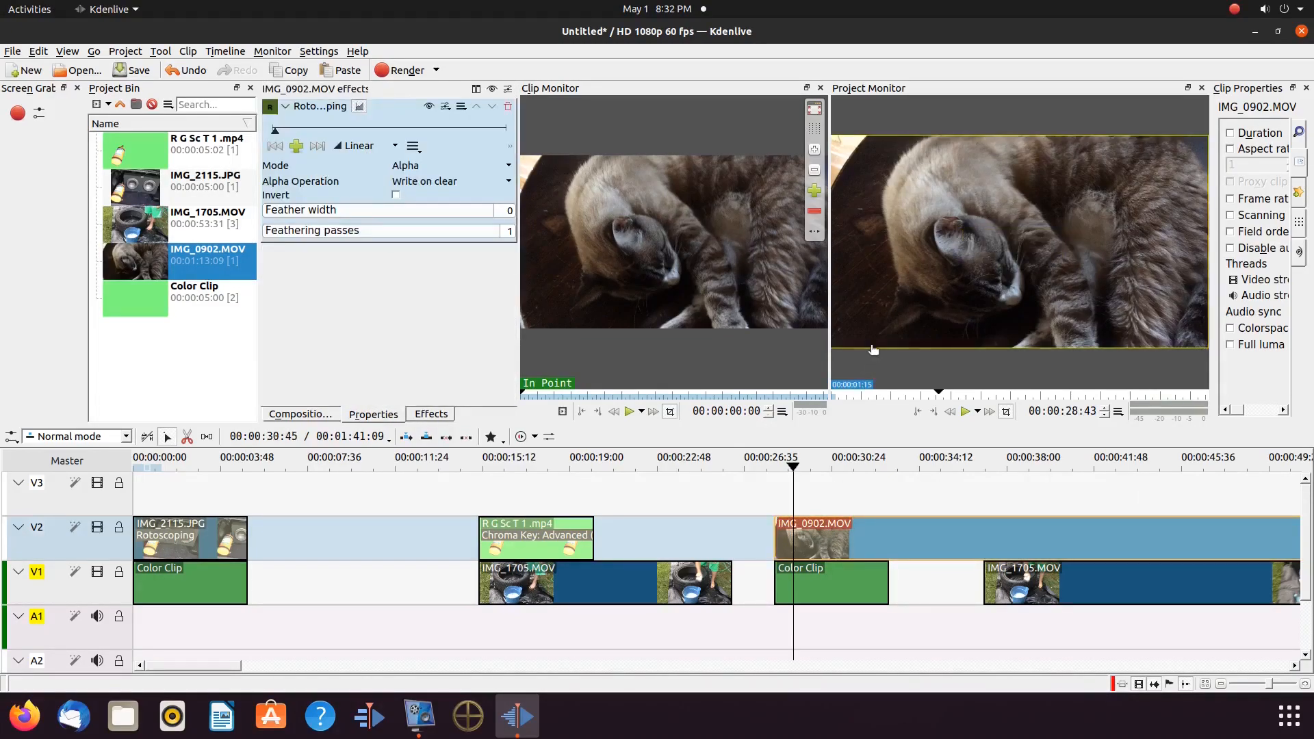
mouse_move(878, 298)
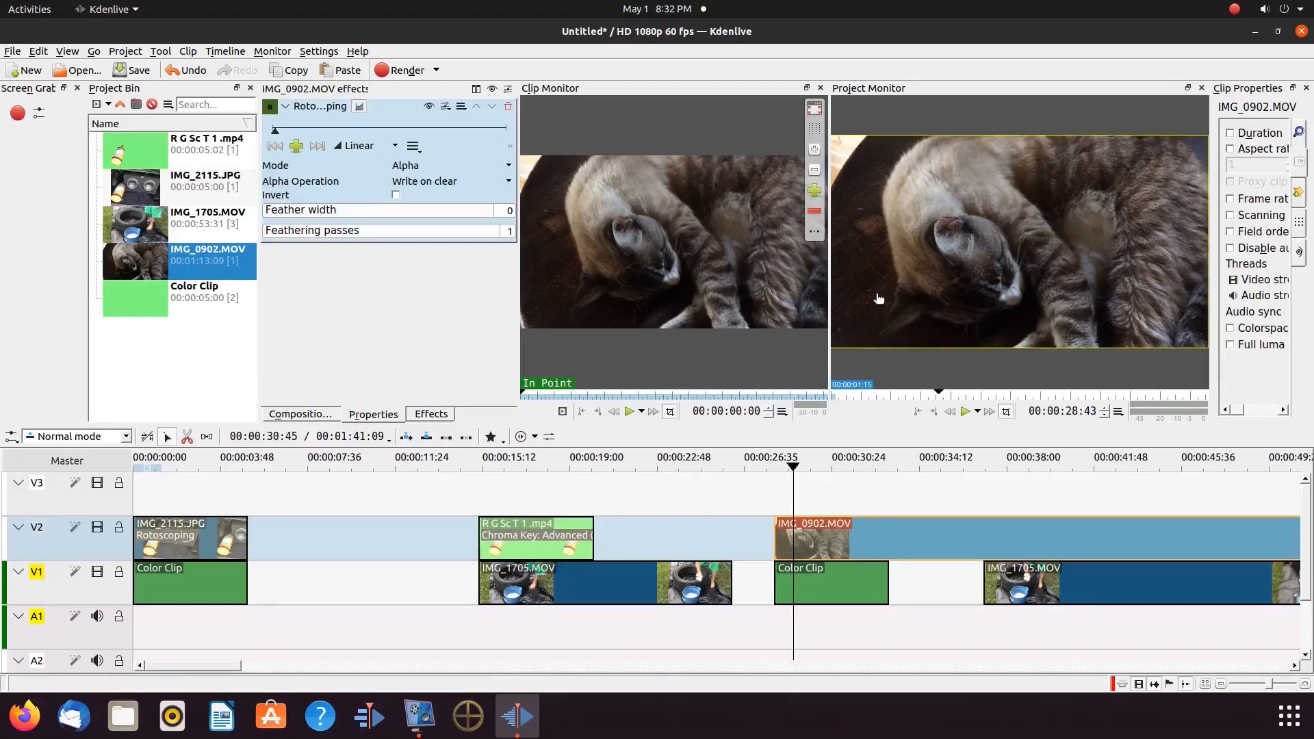
mouse_move(974, 333)
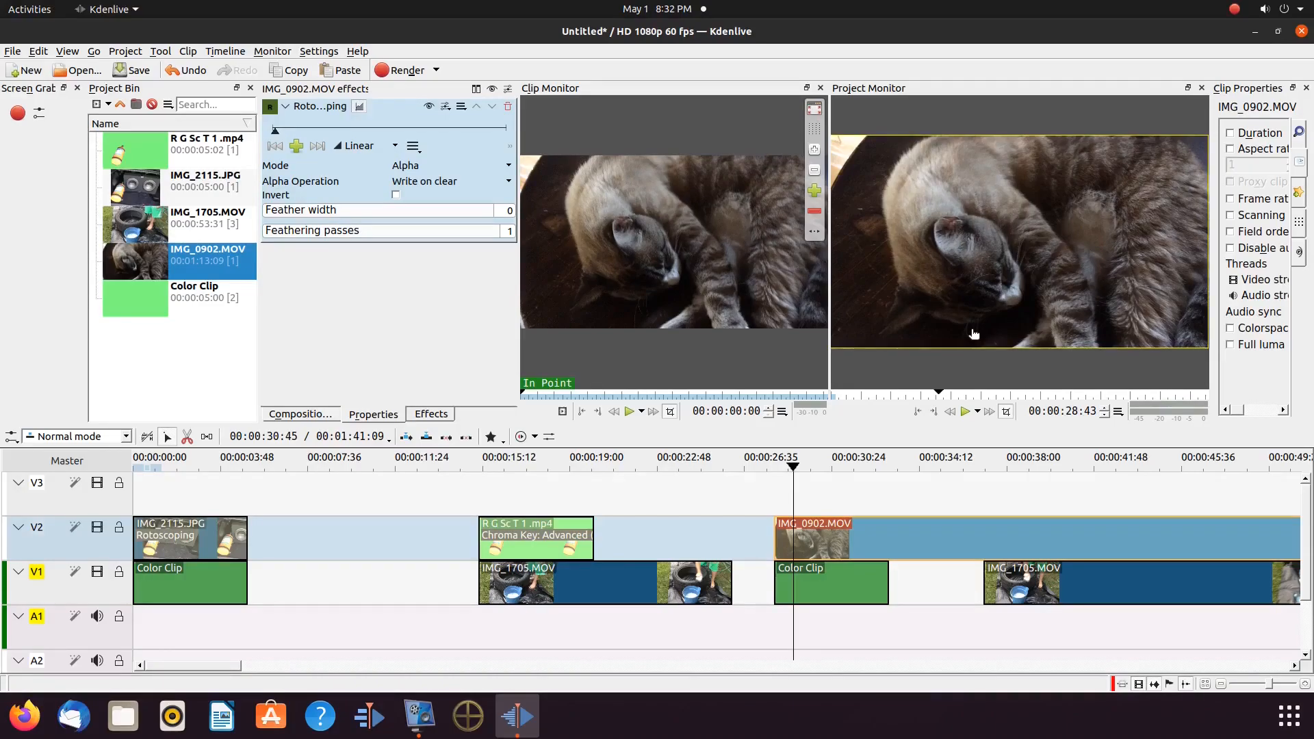
mouse_move(984, 326)
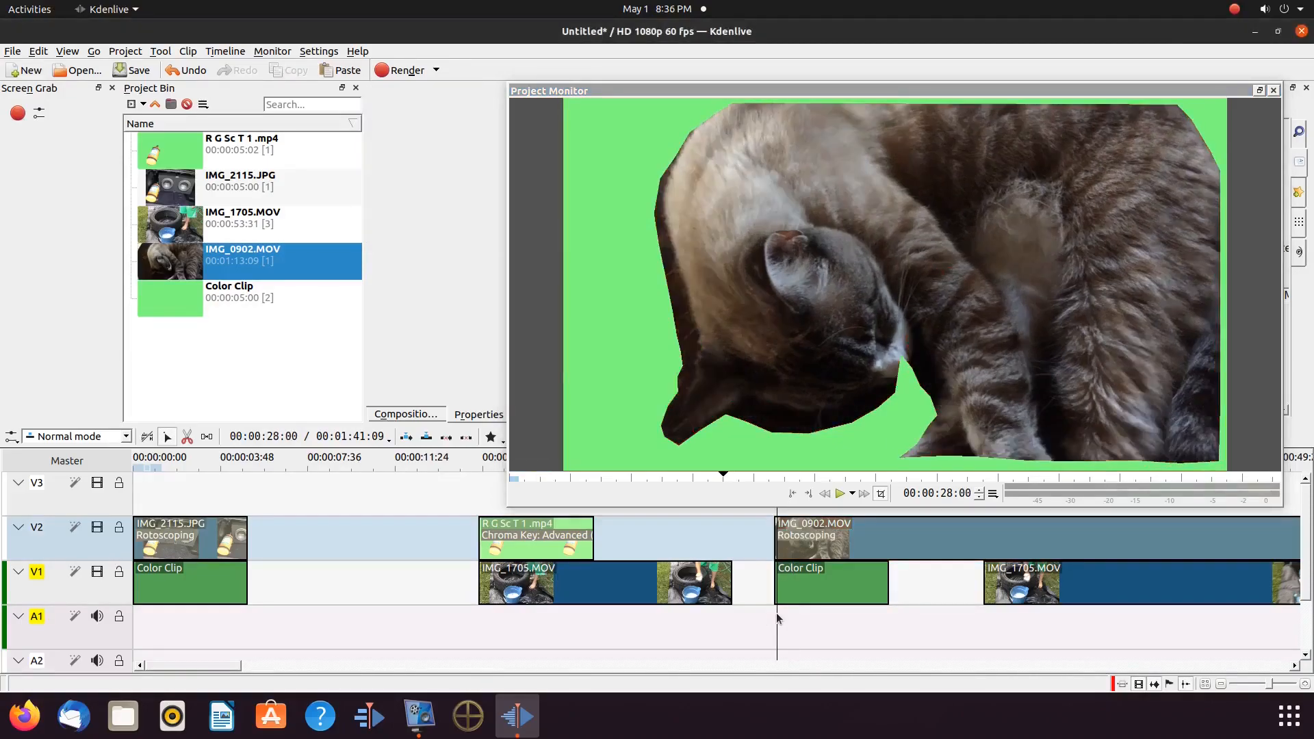
Move a rotoscope outline point so the mask follows the kitten's chin
left_click(811, 526)
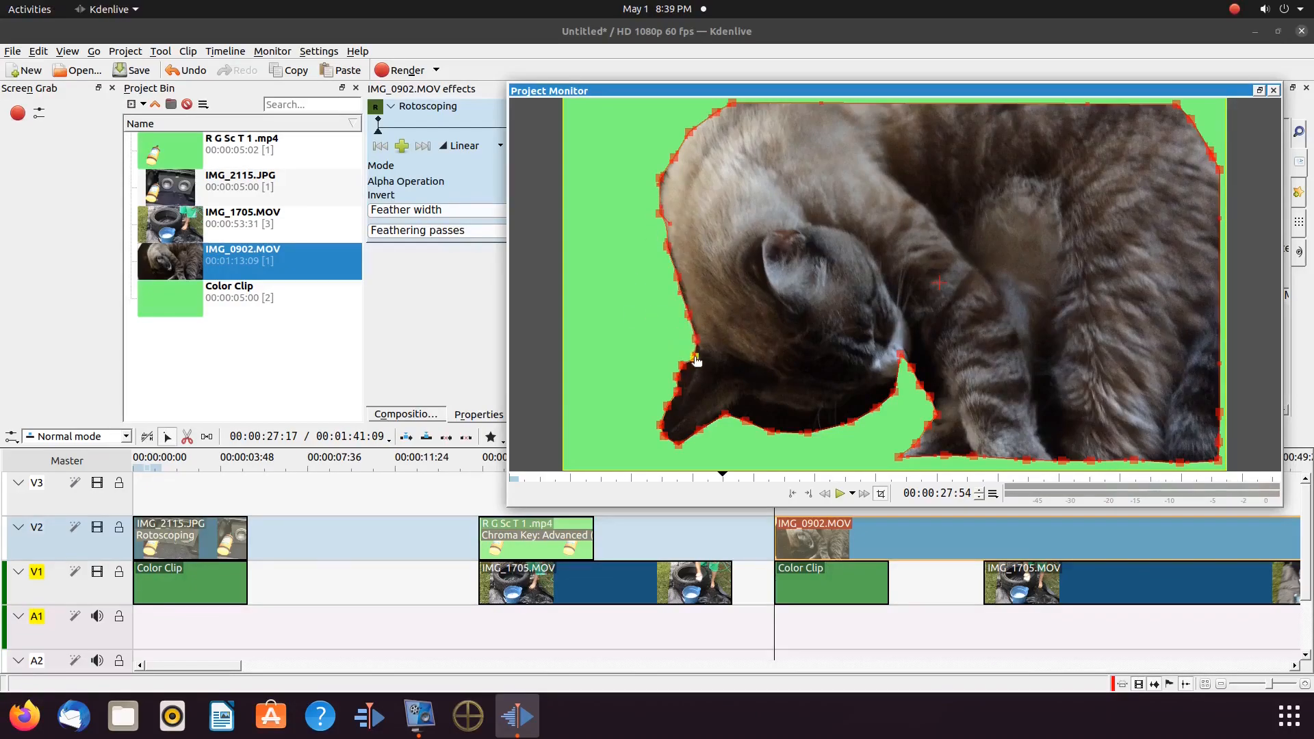
left_click_drag(695, 360, 854, 423)
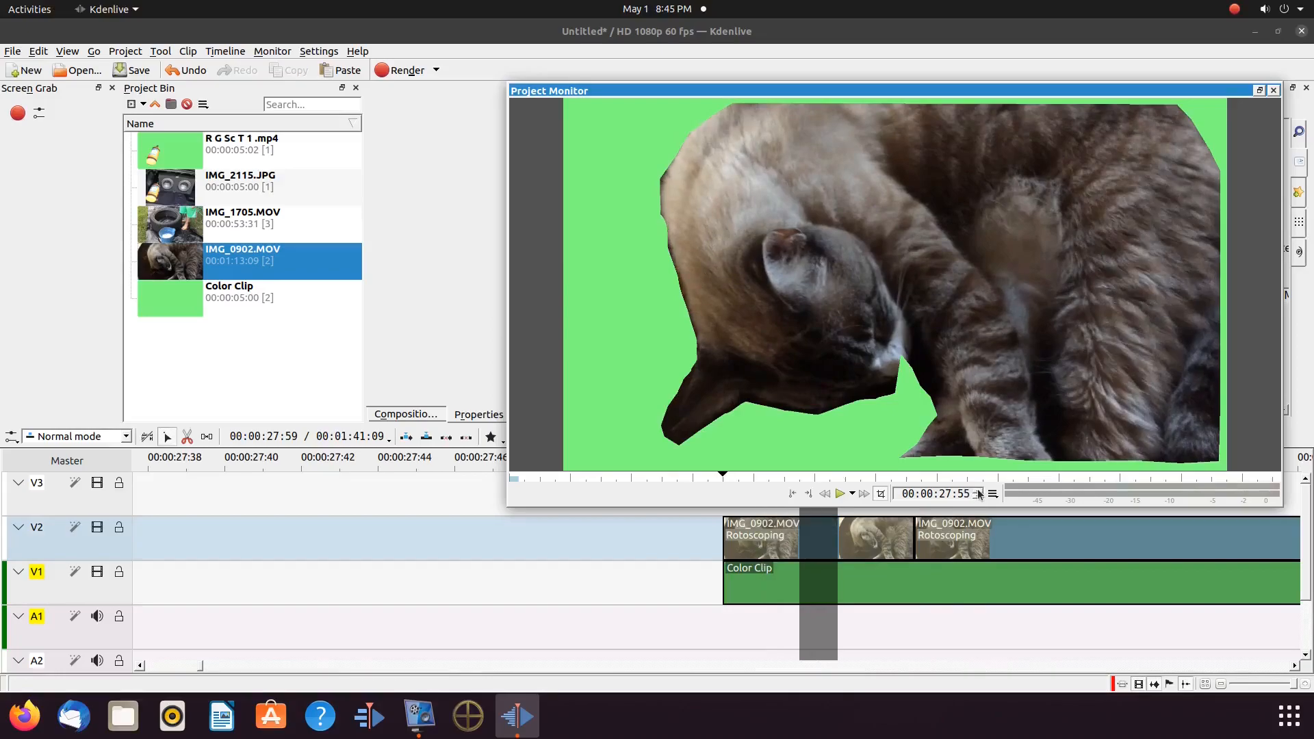
Select the next kitten clip piece and adjust its outline point along the chin
left_click(207, 436)
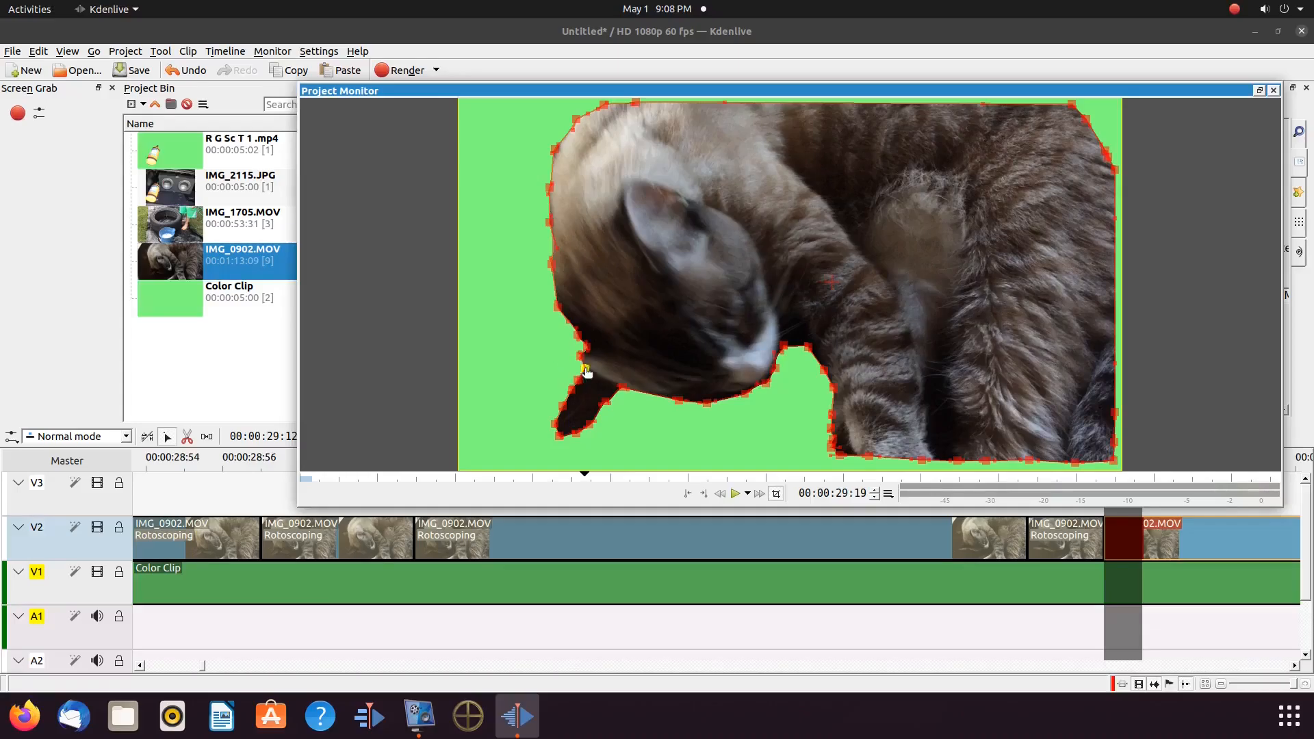
left_click_drag(587, 373, 541, 260)
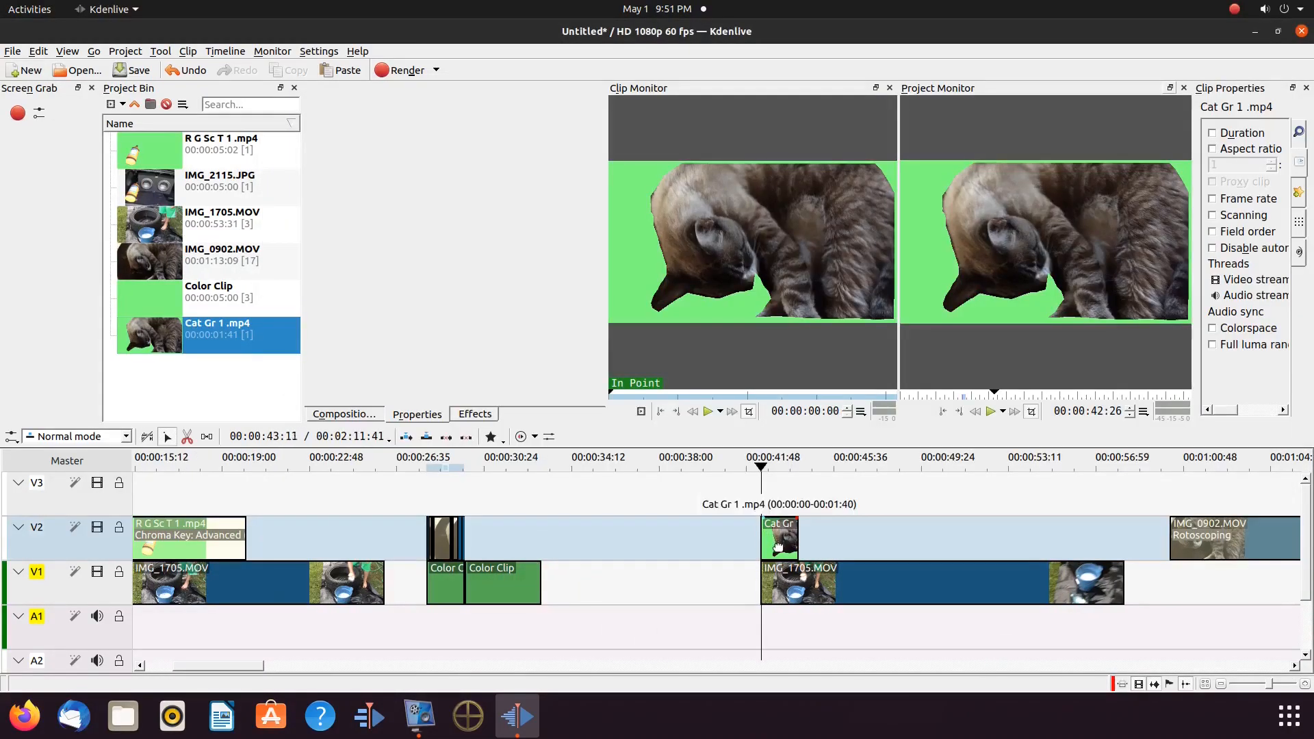
Search effects for 'chr' and apply Chroma Key: Basic to Cat Gr 1 .mp4
left_click(474, 414)
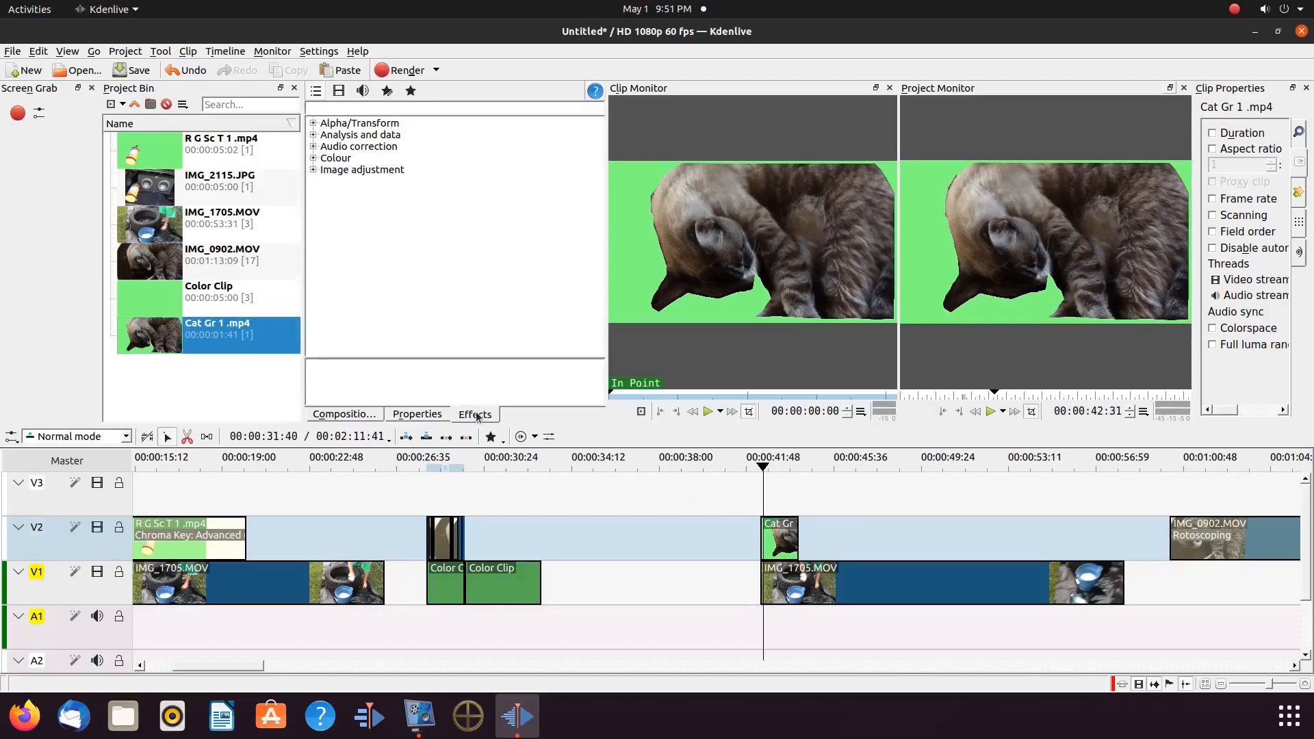
type("chr")
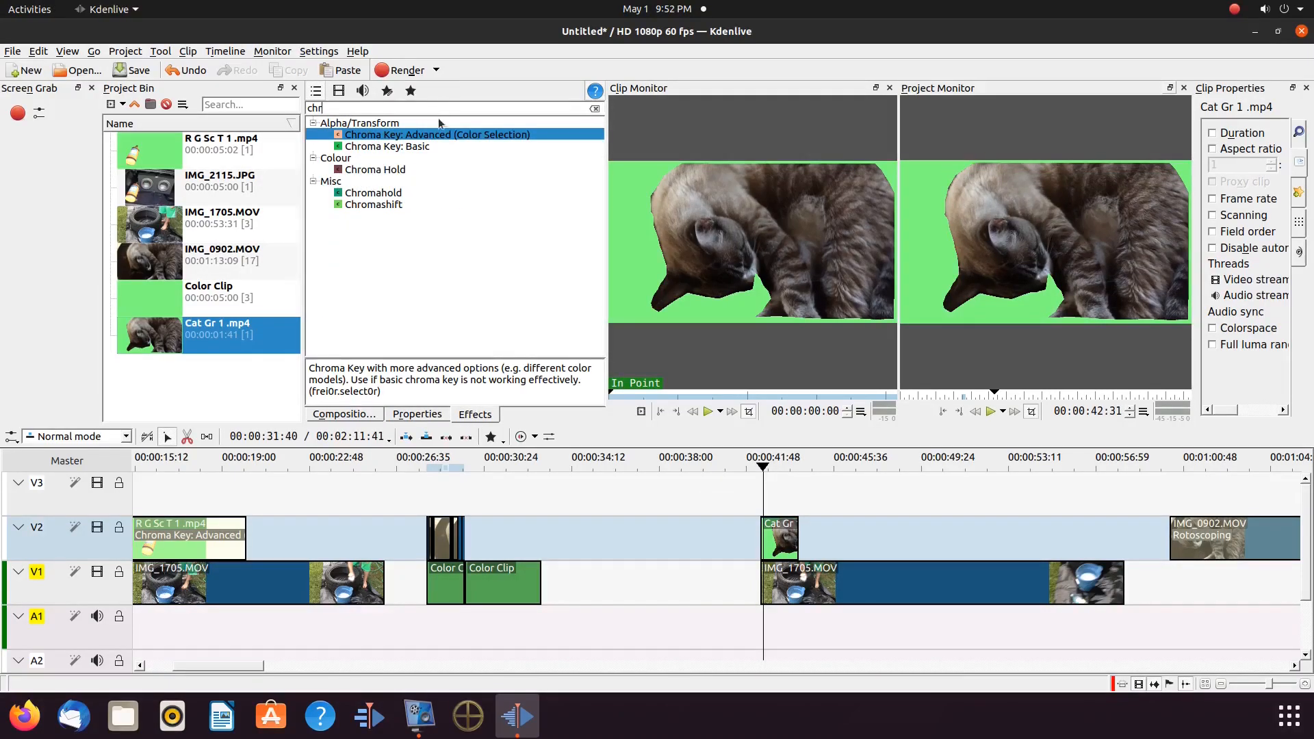
left_click(388, 146)
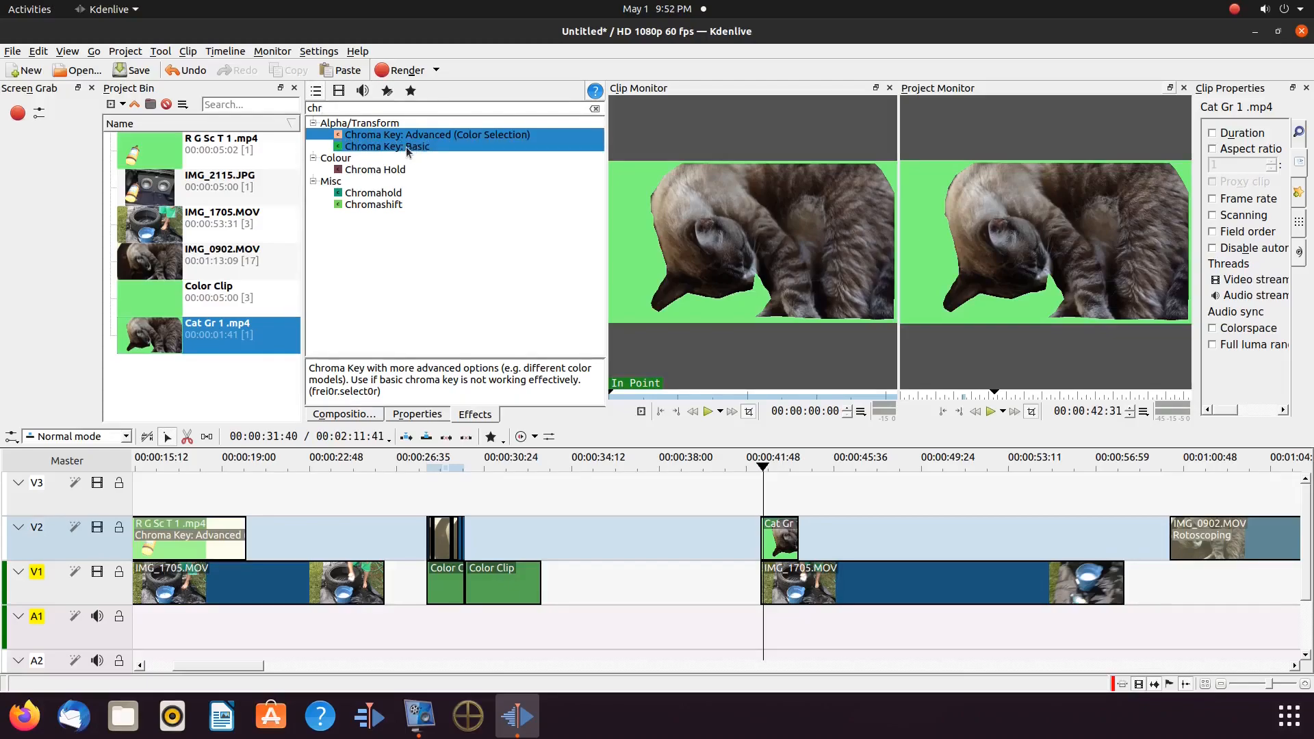
left_click(386, 146)
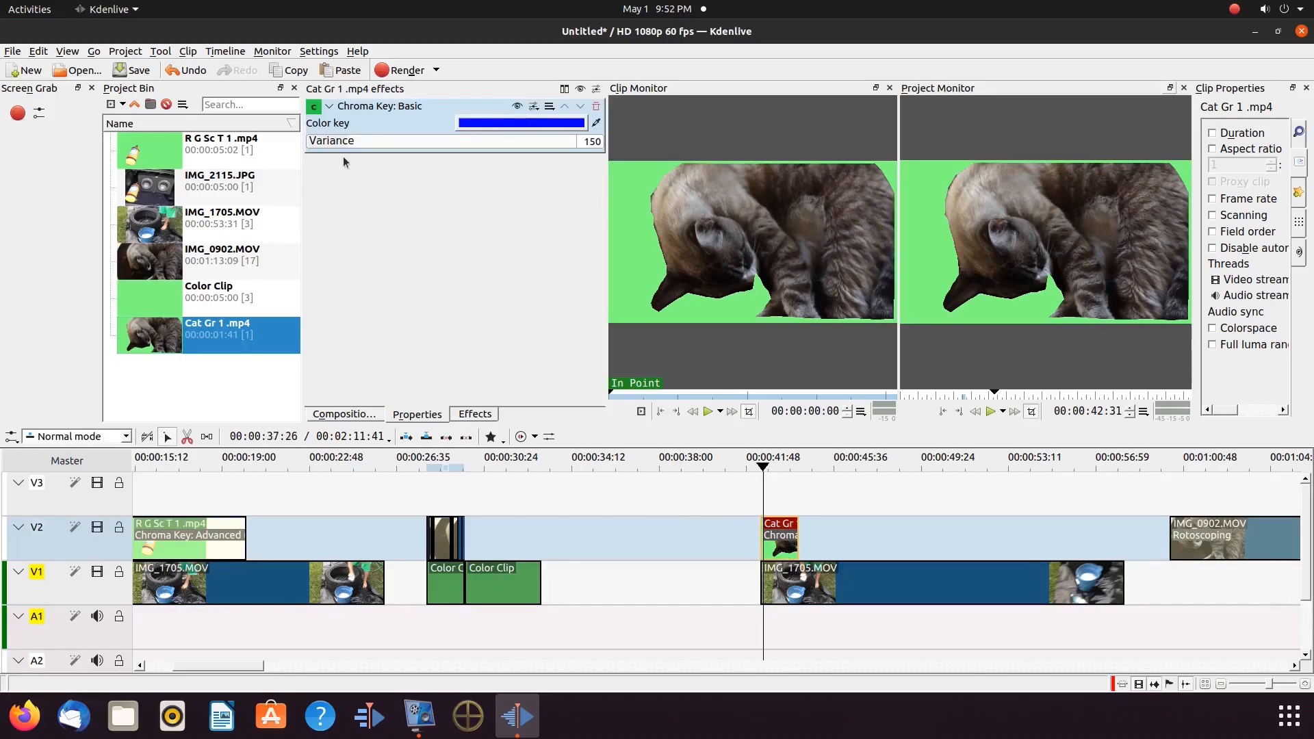
mouse_move(596, 123)
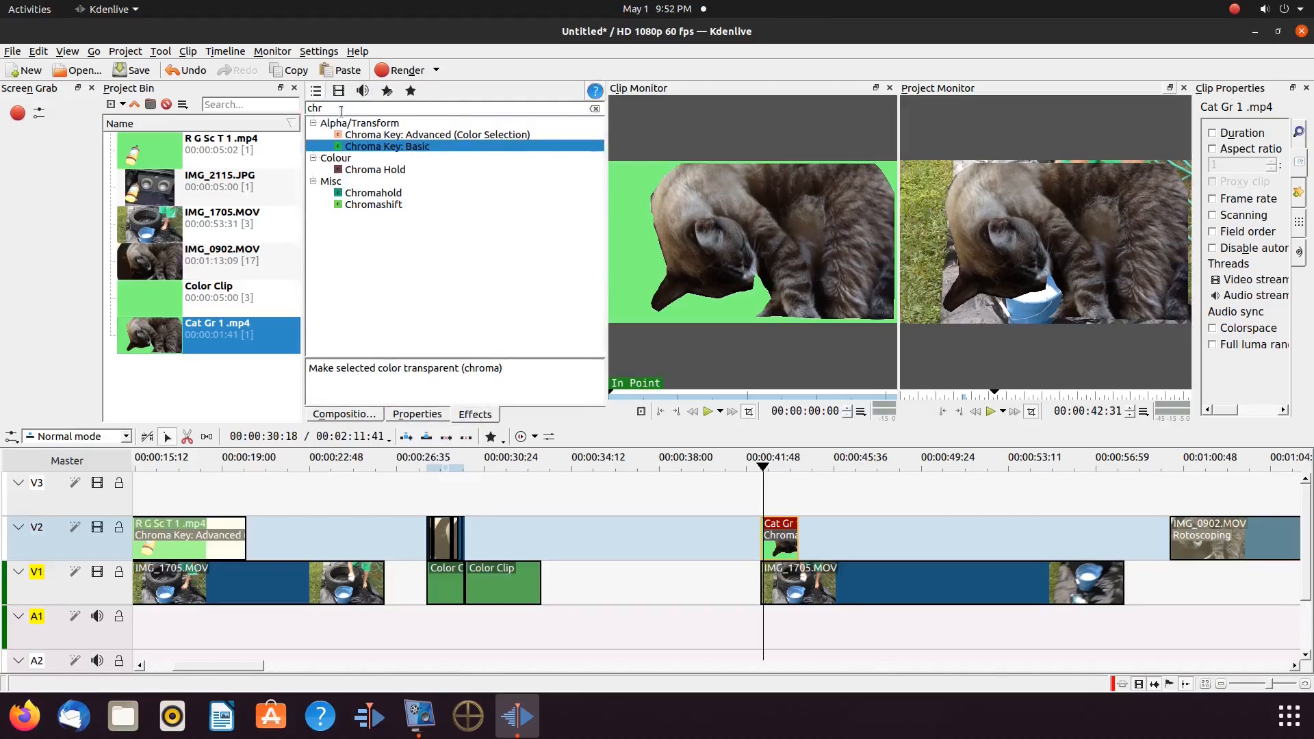
type("zoo")
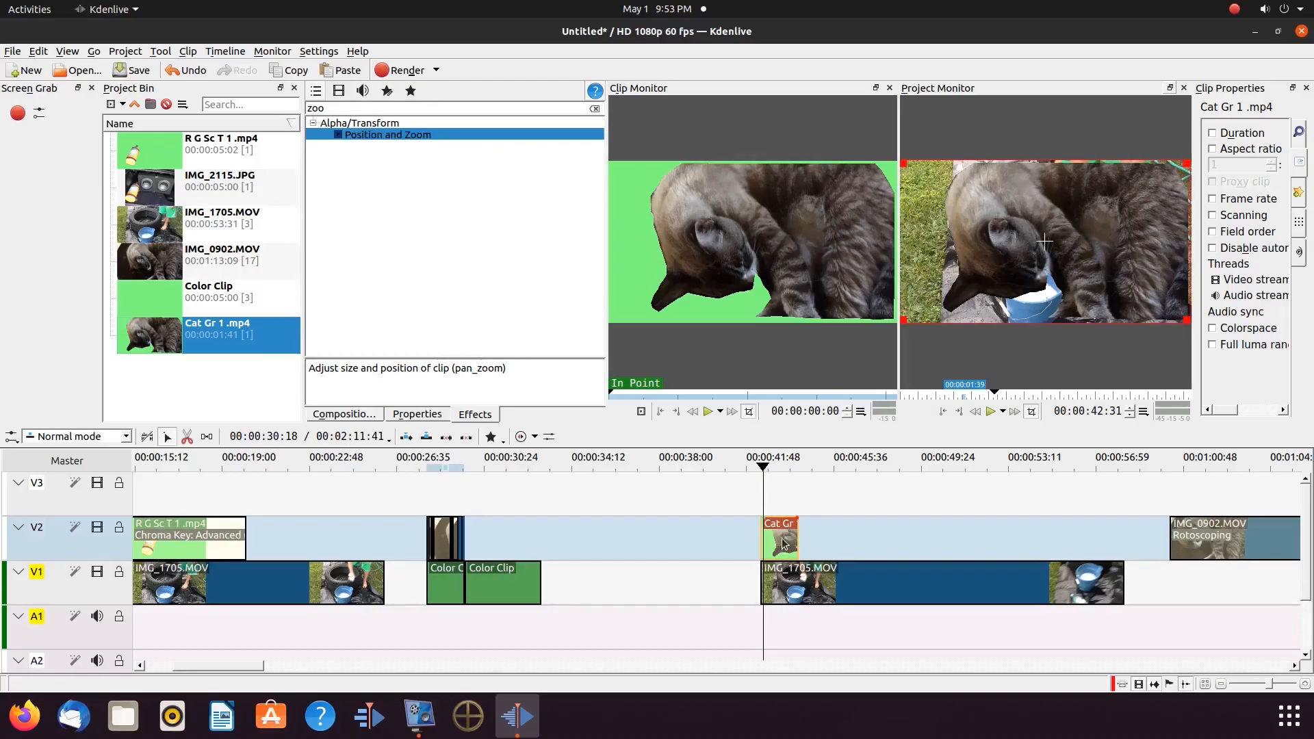
Add Position and Zoom to Cat Gr 1 .mp4 and enter 54 in the height field
left_click(780, 537)
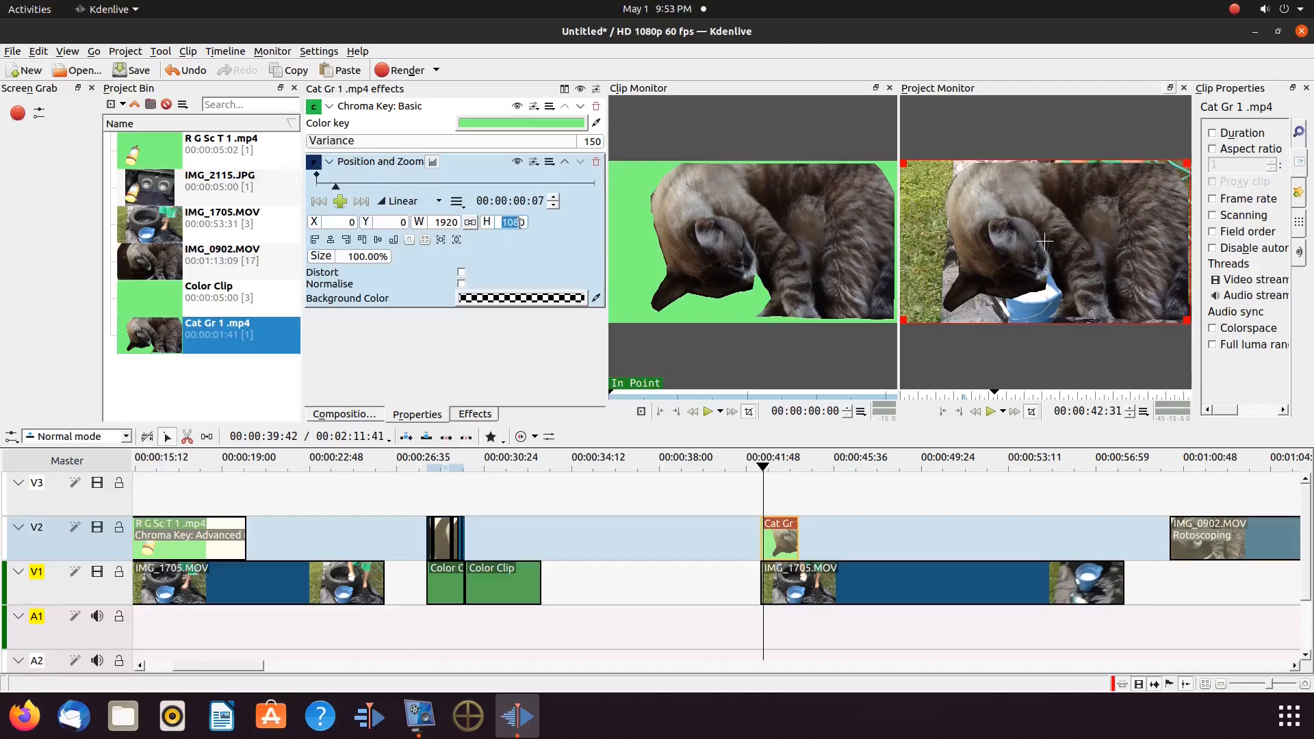
type("54")
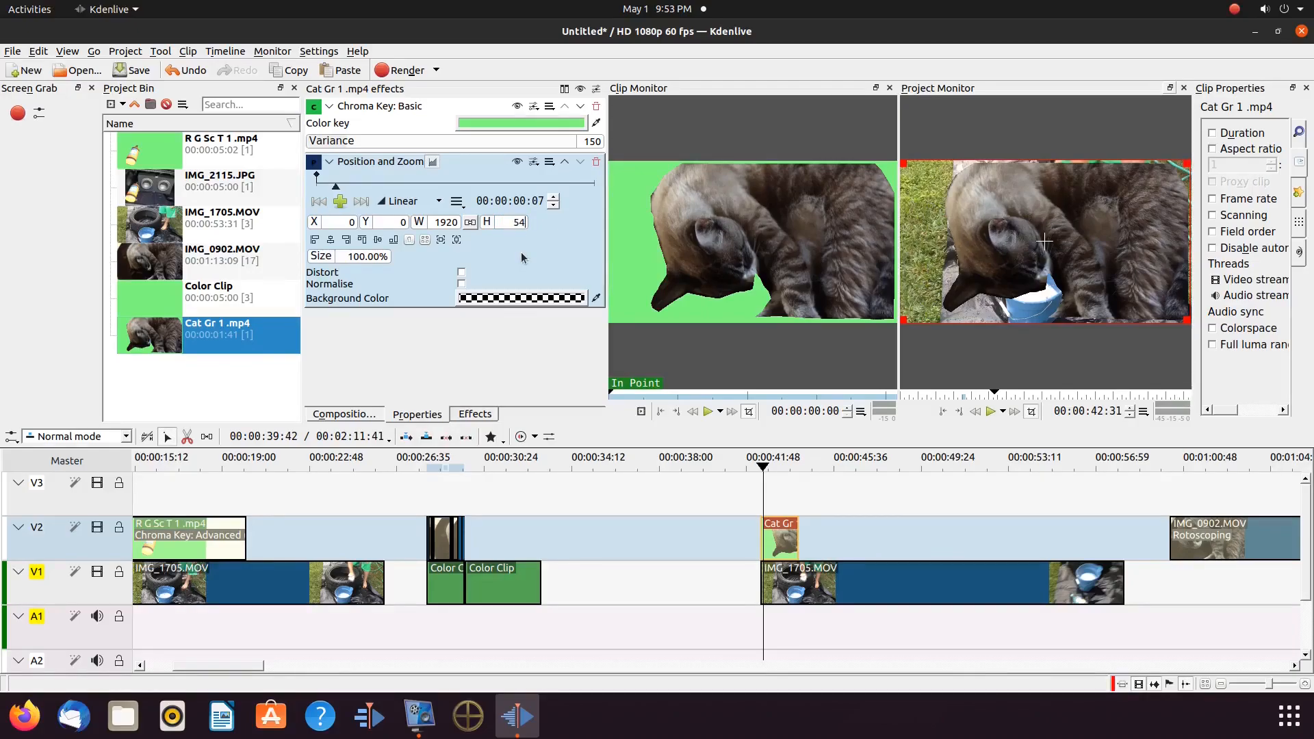